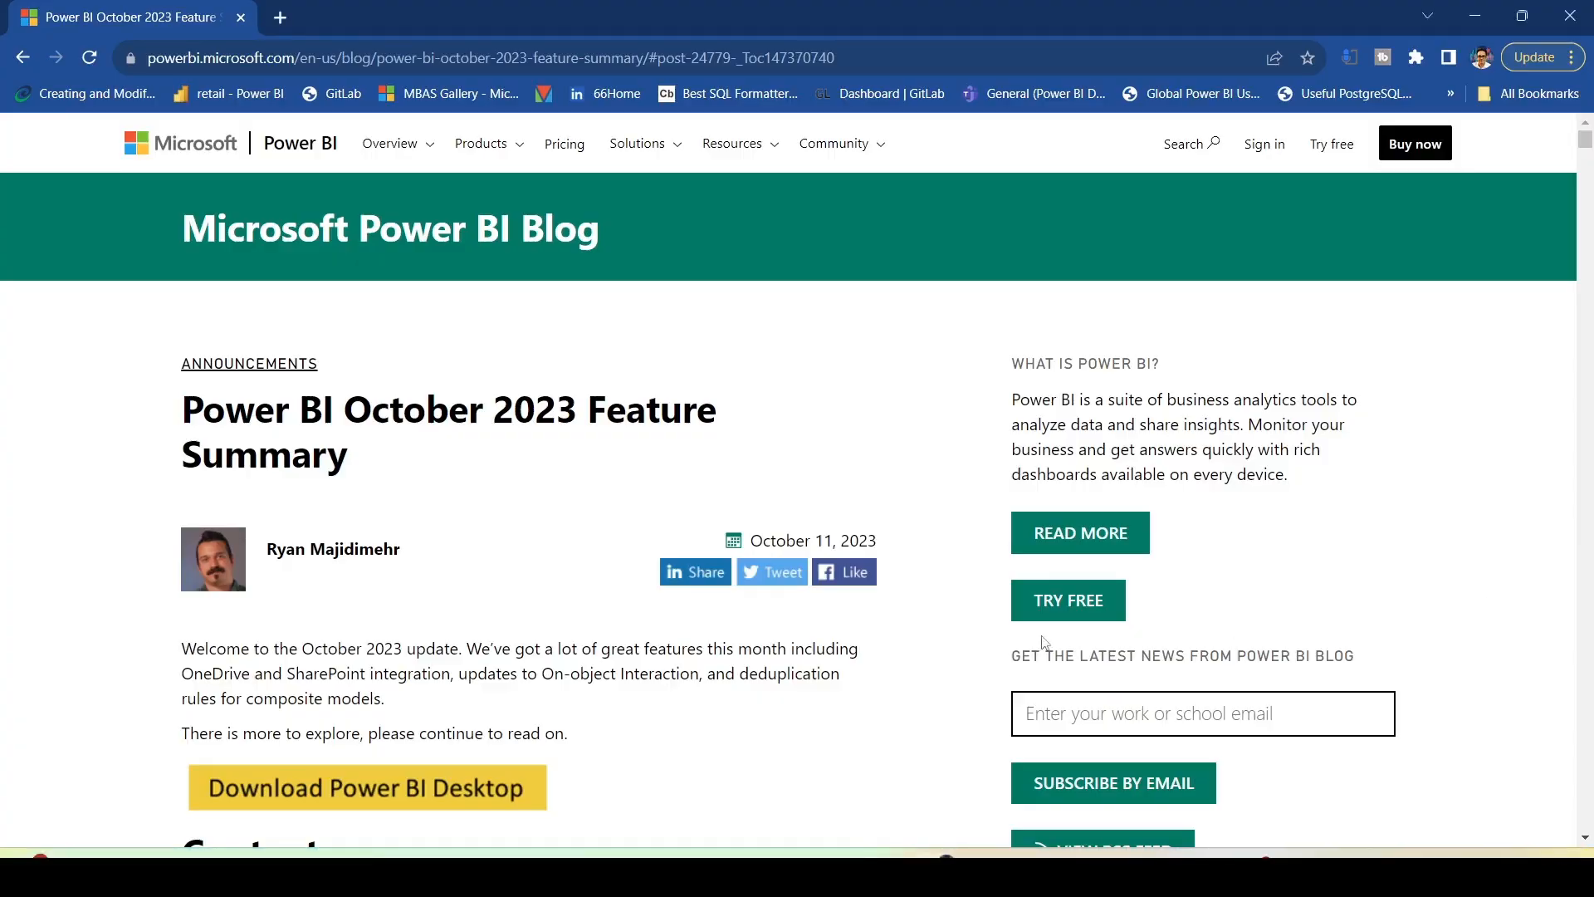
# Scroll the October 2023 Feature Summary down to the Service contents entries.
pyautogui.scroll(-3)
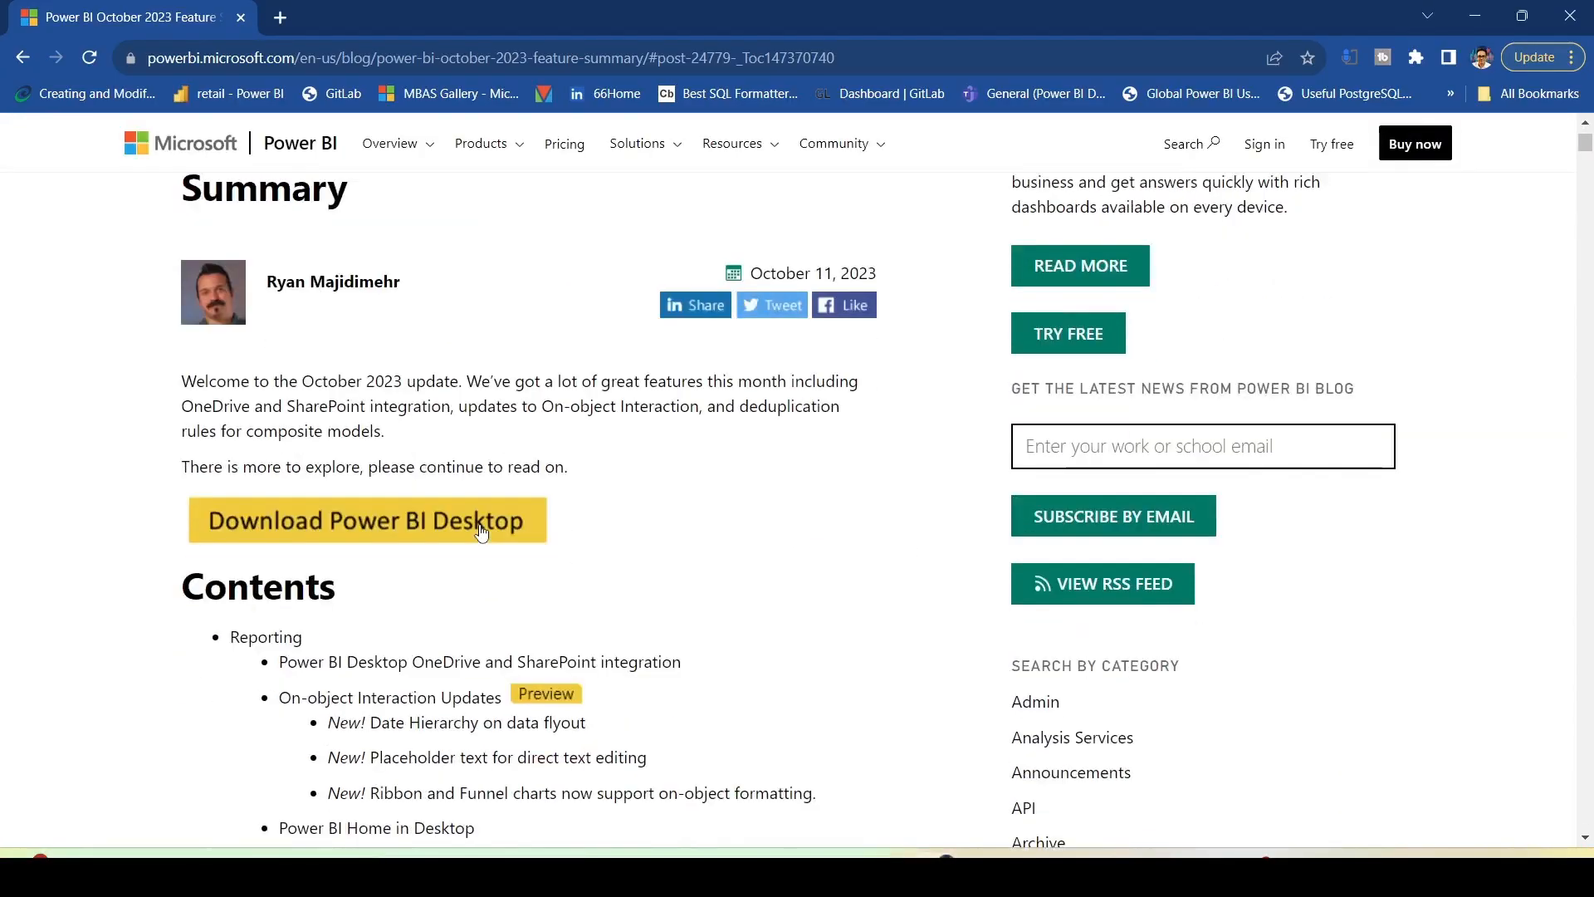
pyautogui.scroll(-3)
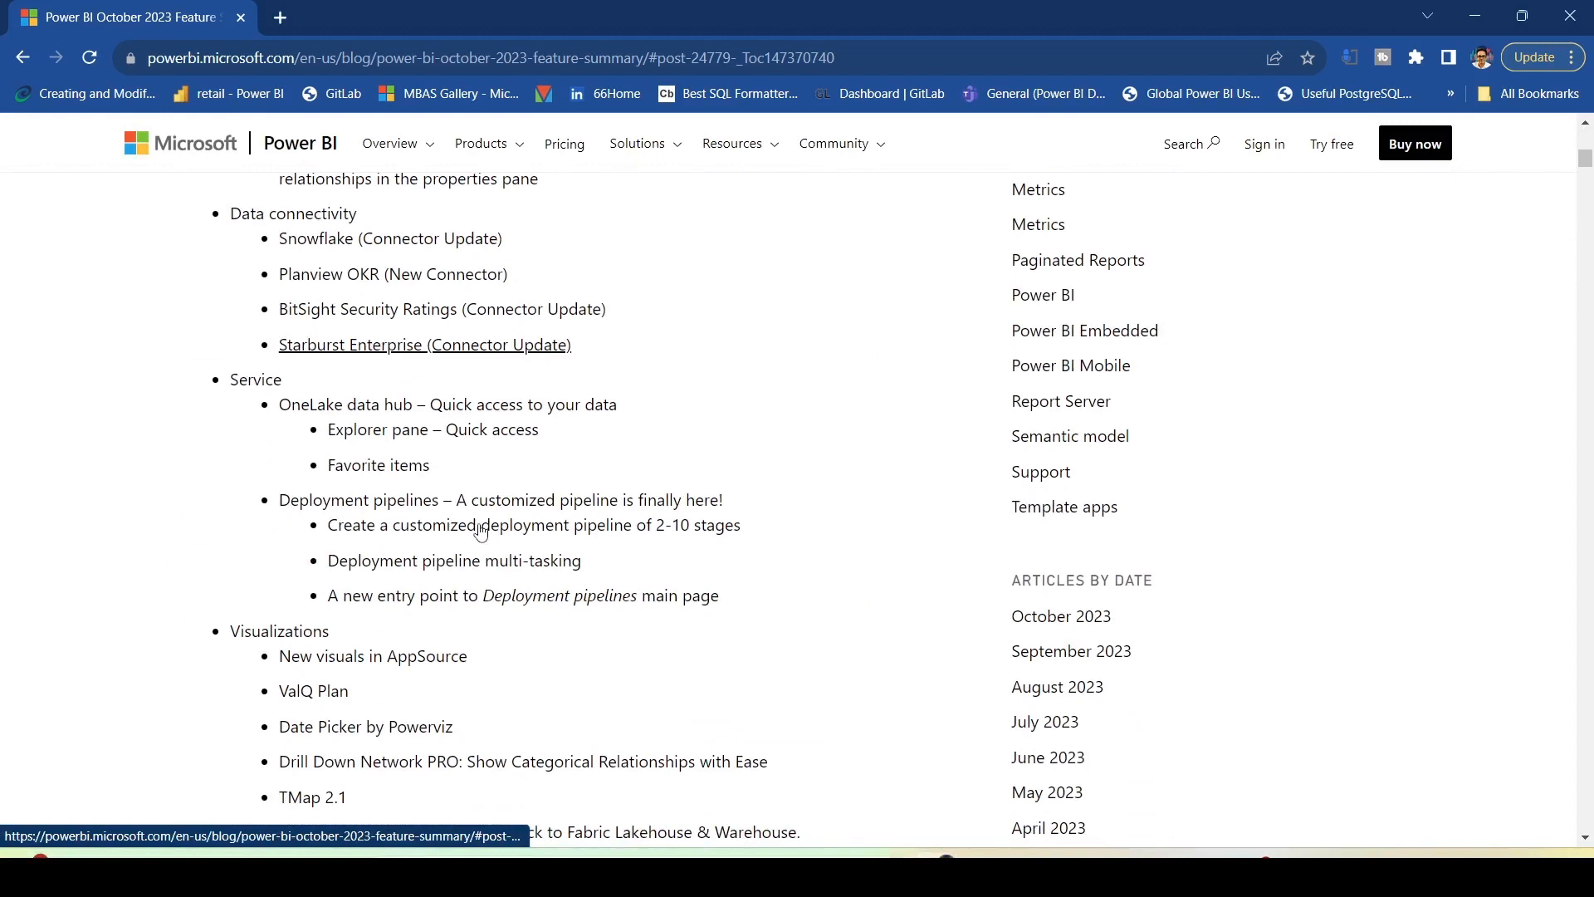
pyautogui.moveTo(236, 610)
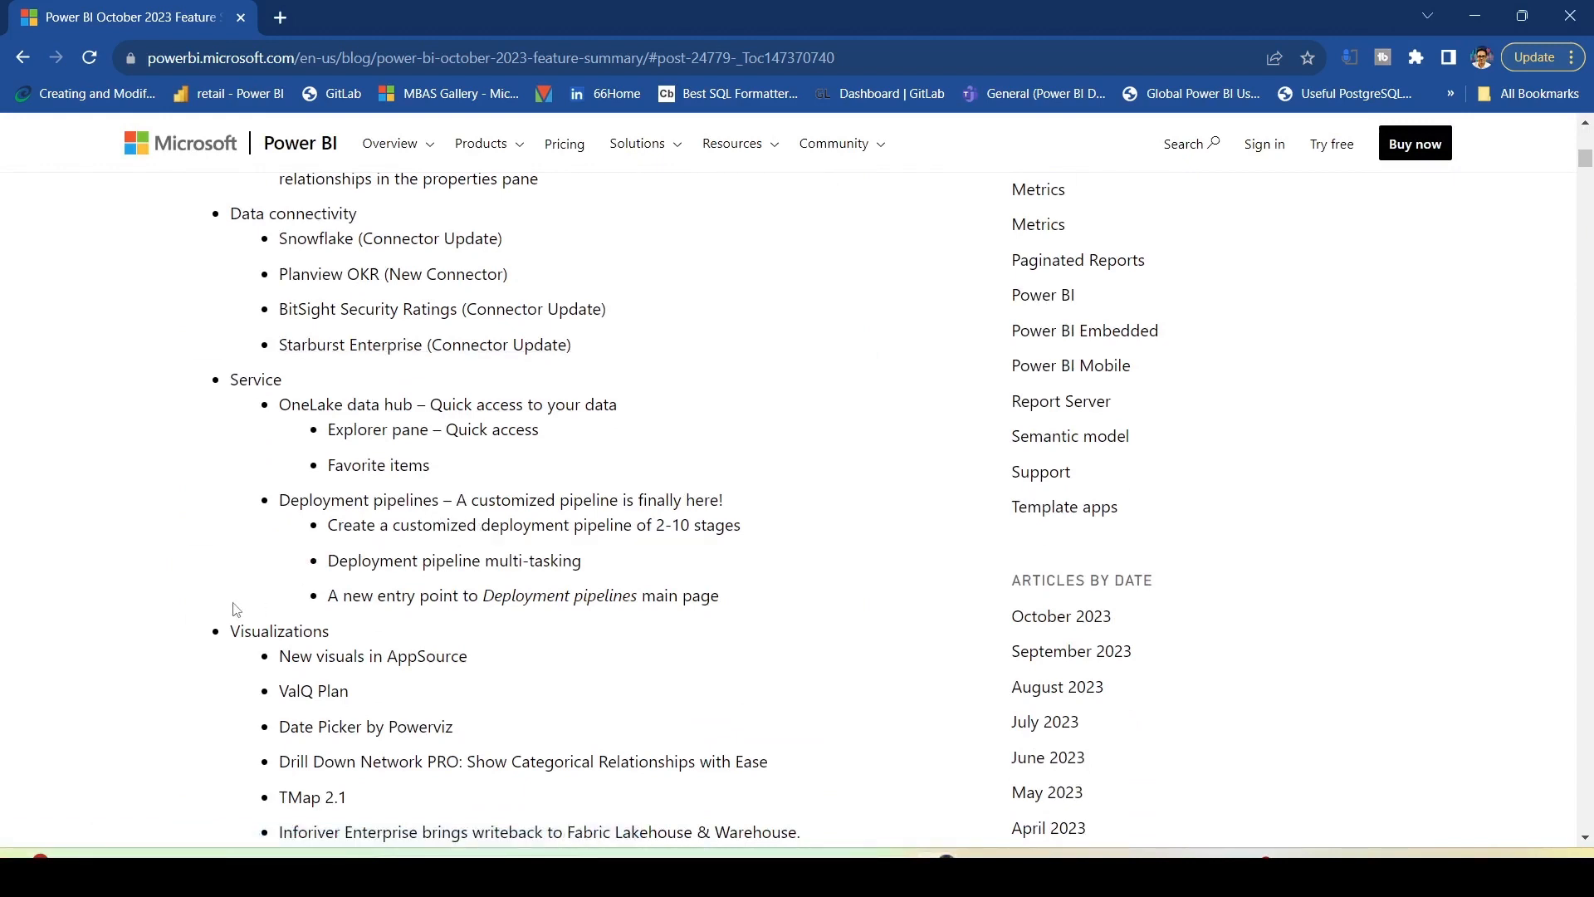
pyautogui.moveTo(554, 508)
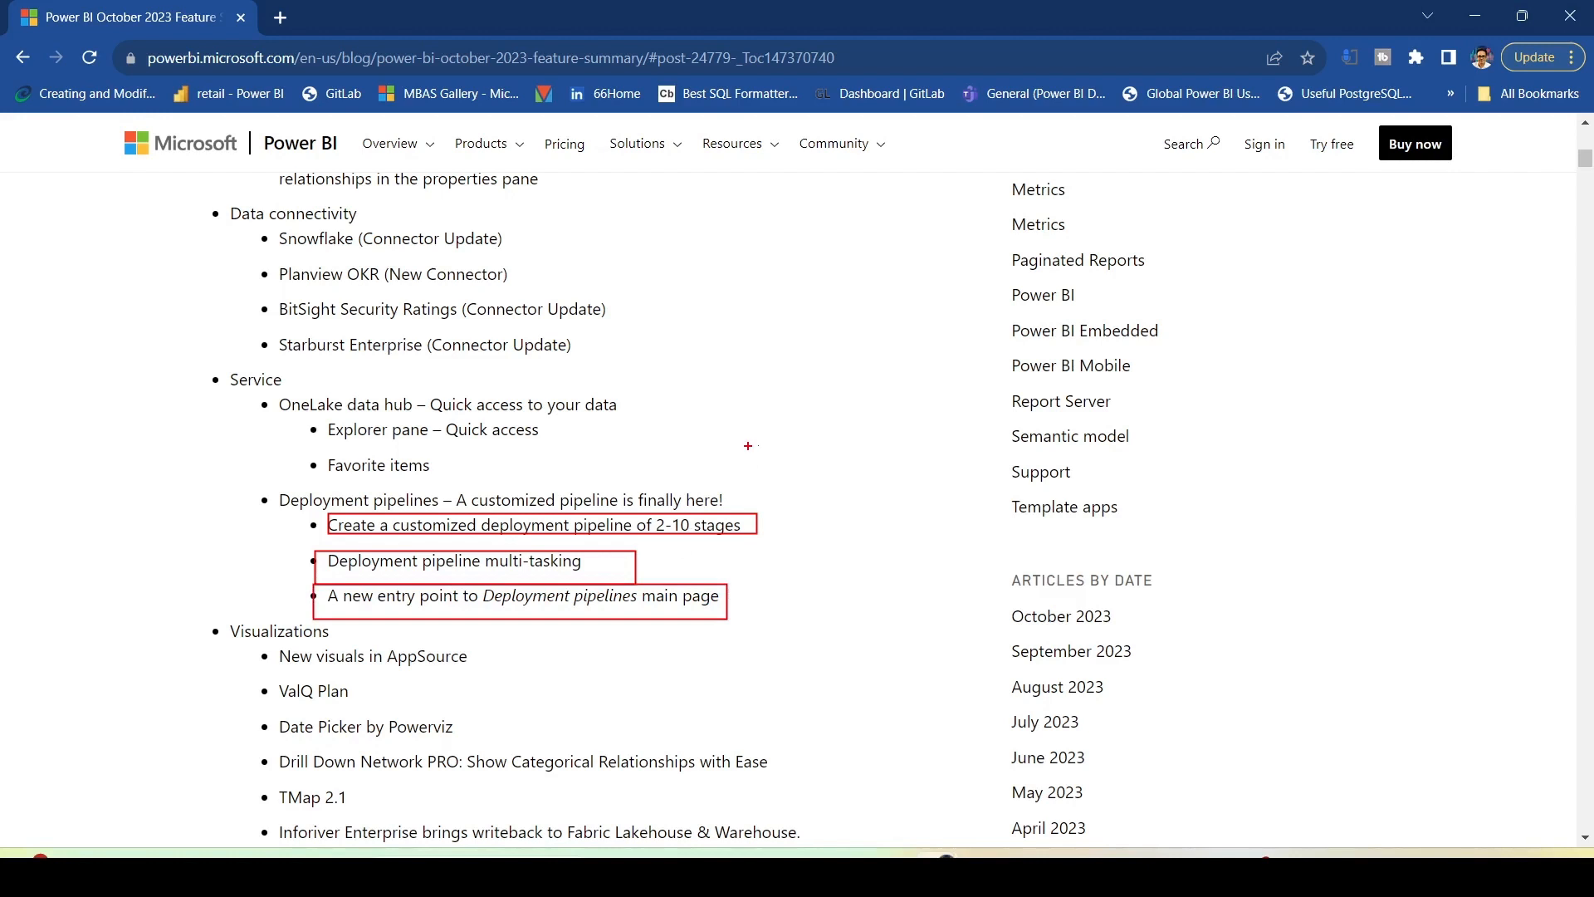
# Jump to the Deployment pipelines section and read through 'Customize your stages'.
pyautogui.click(538, 525)
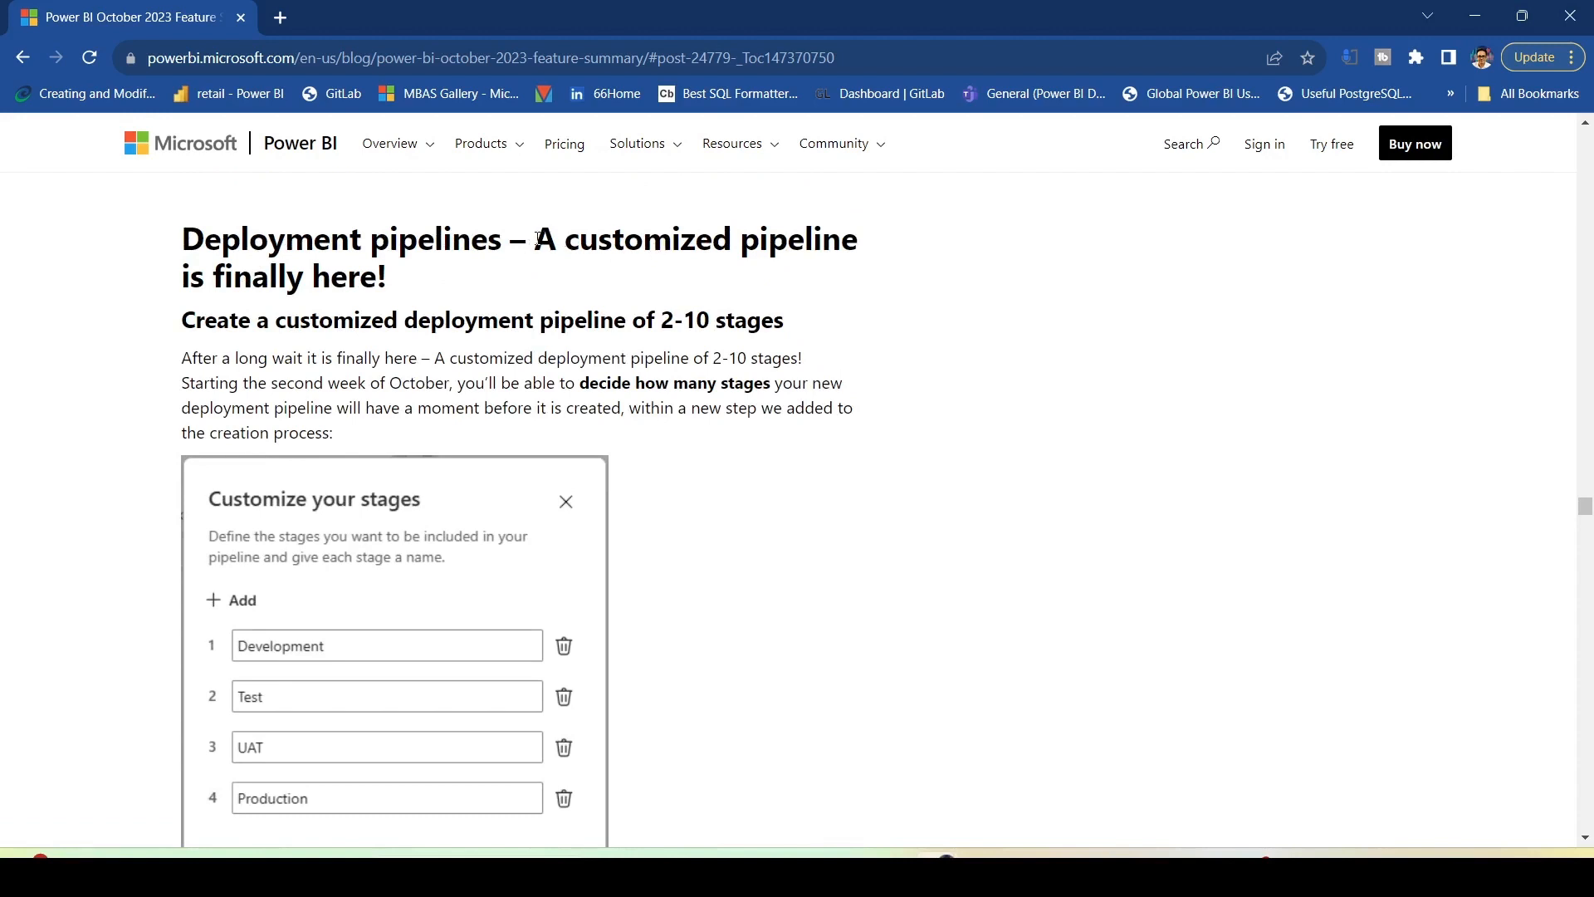
pyautogui.moveTo(533, 237); pyautogui.dragTo(387, 278)
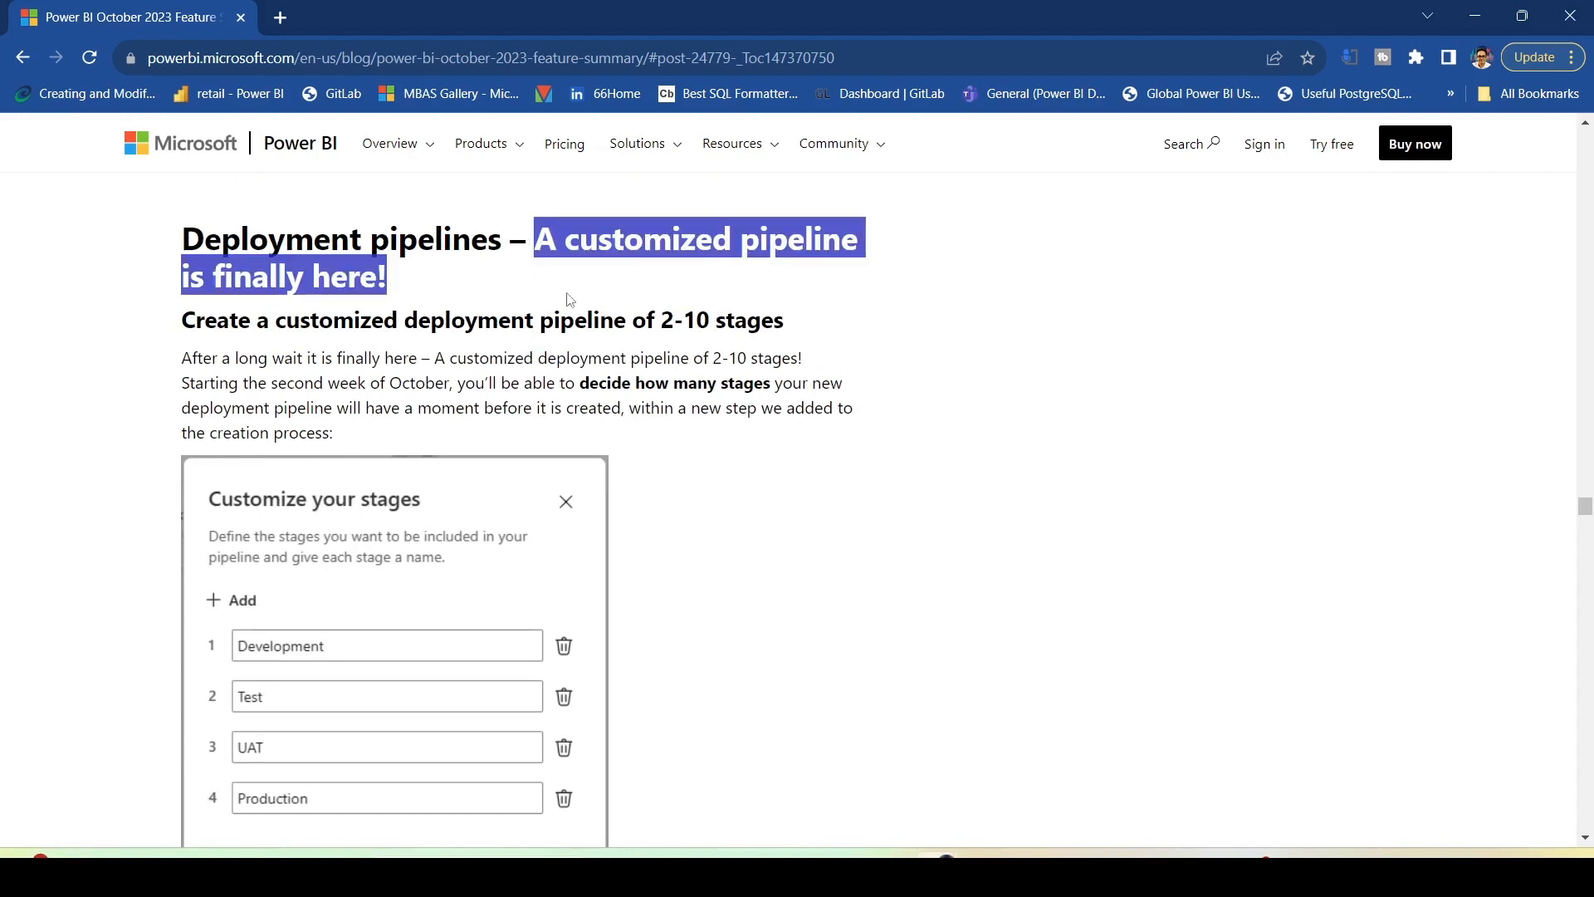
pyautogui.click(380, 431)
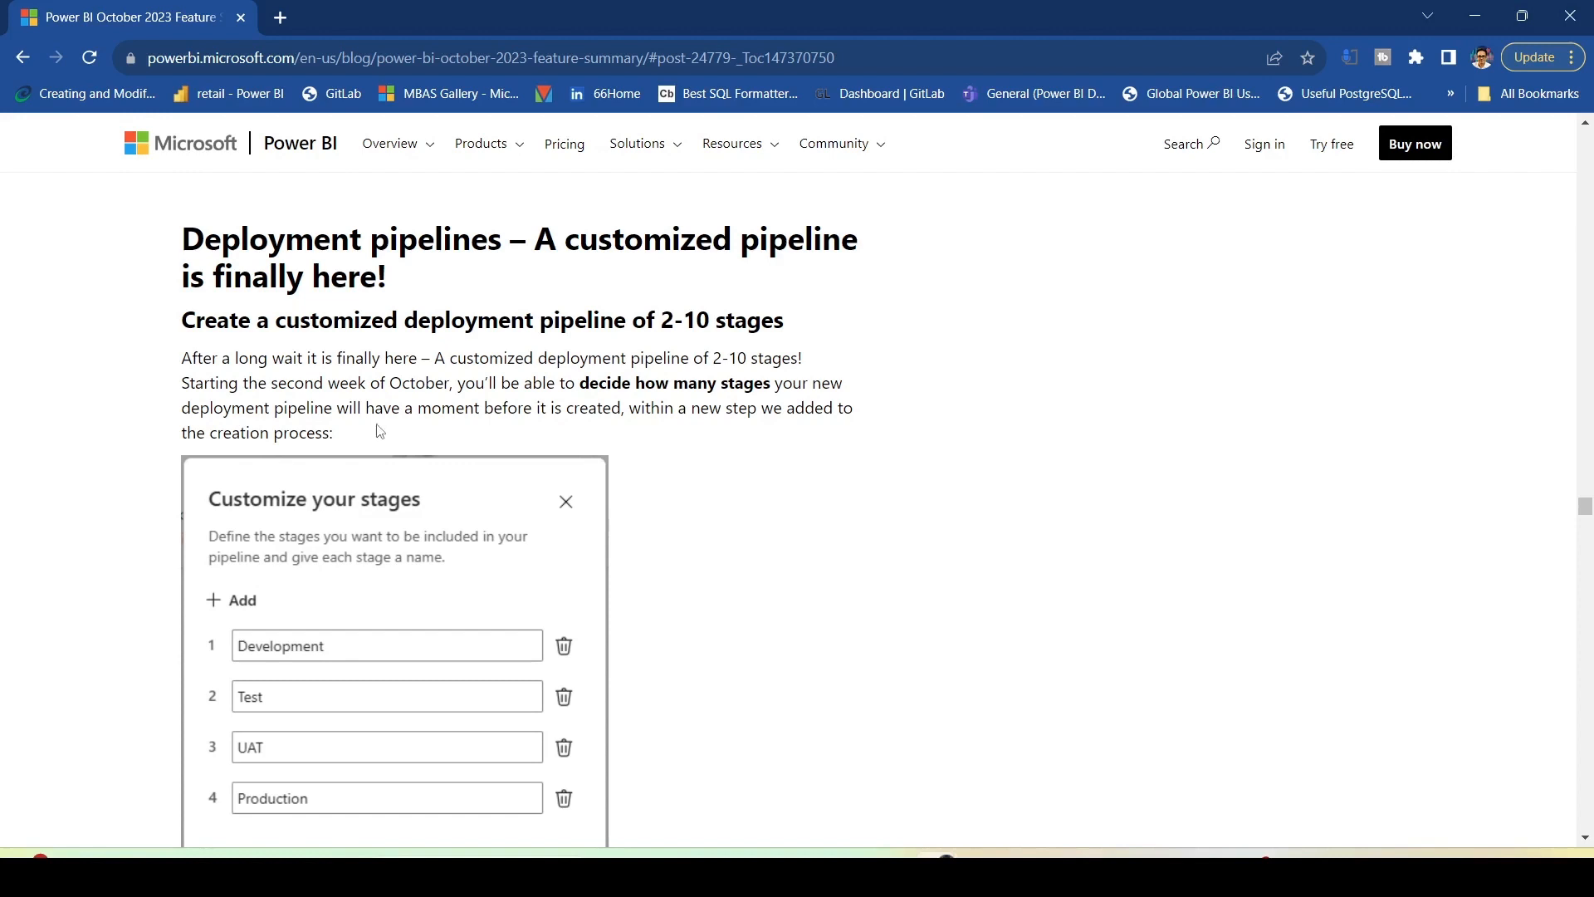
pyautogui.scroll(-3)
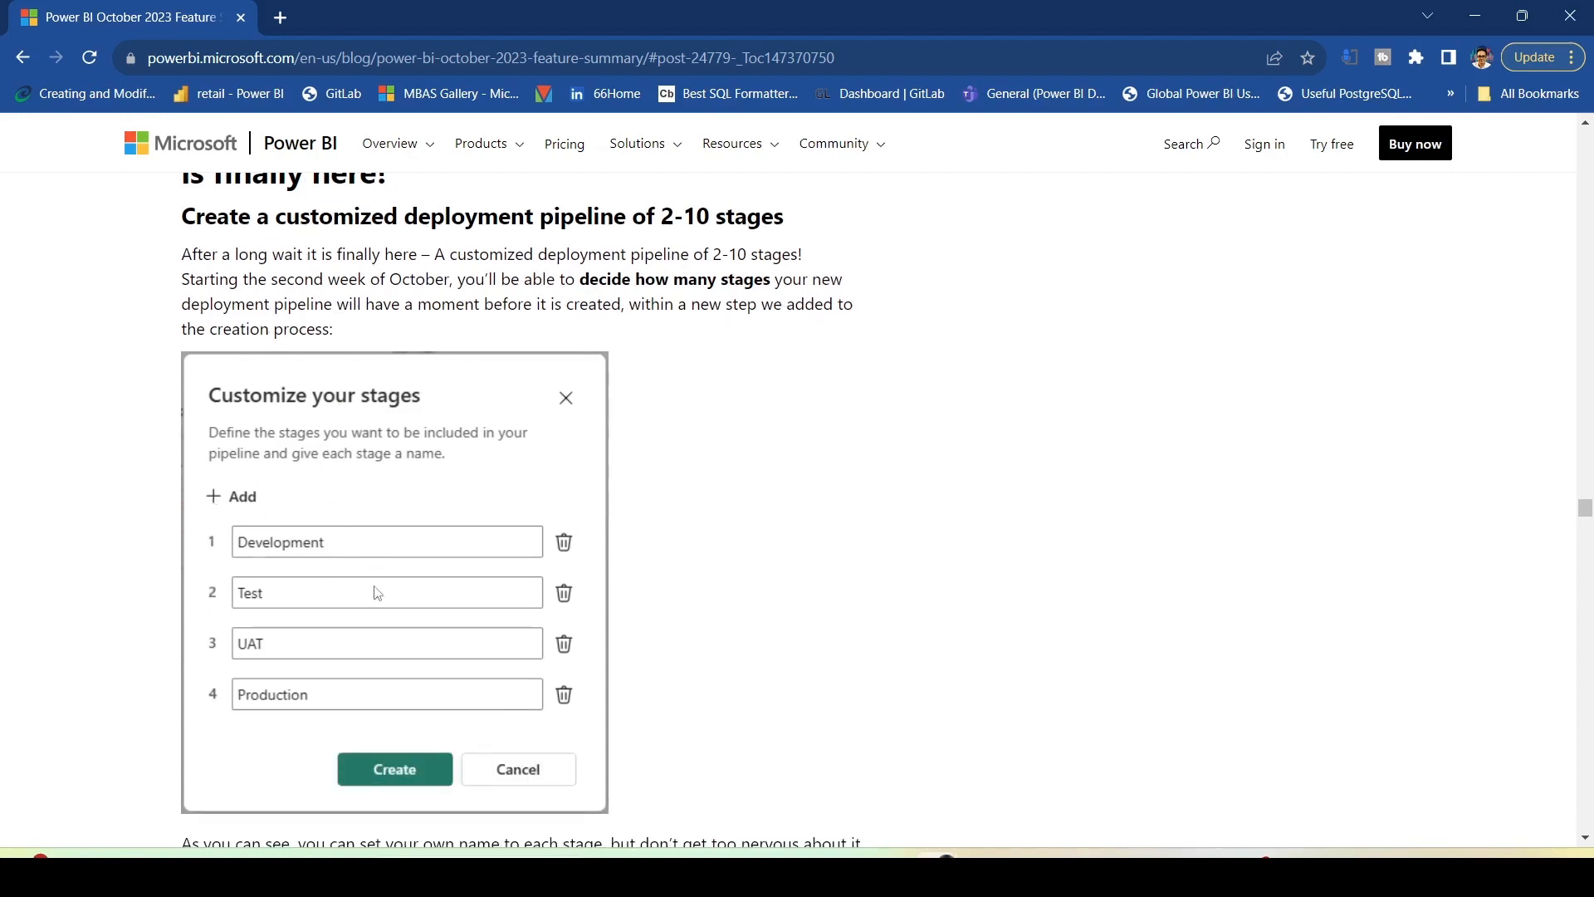
pyautogui.moveTo(322, 596)
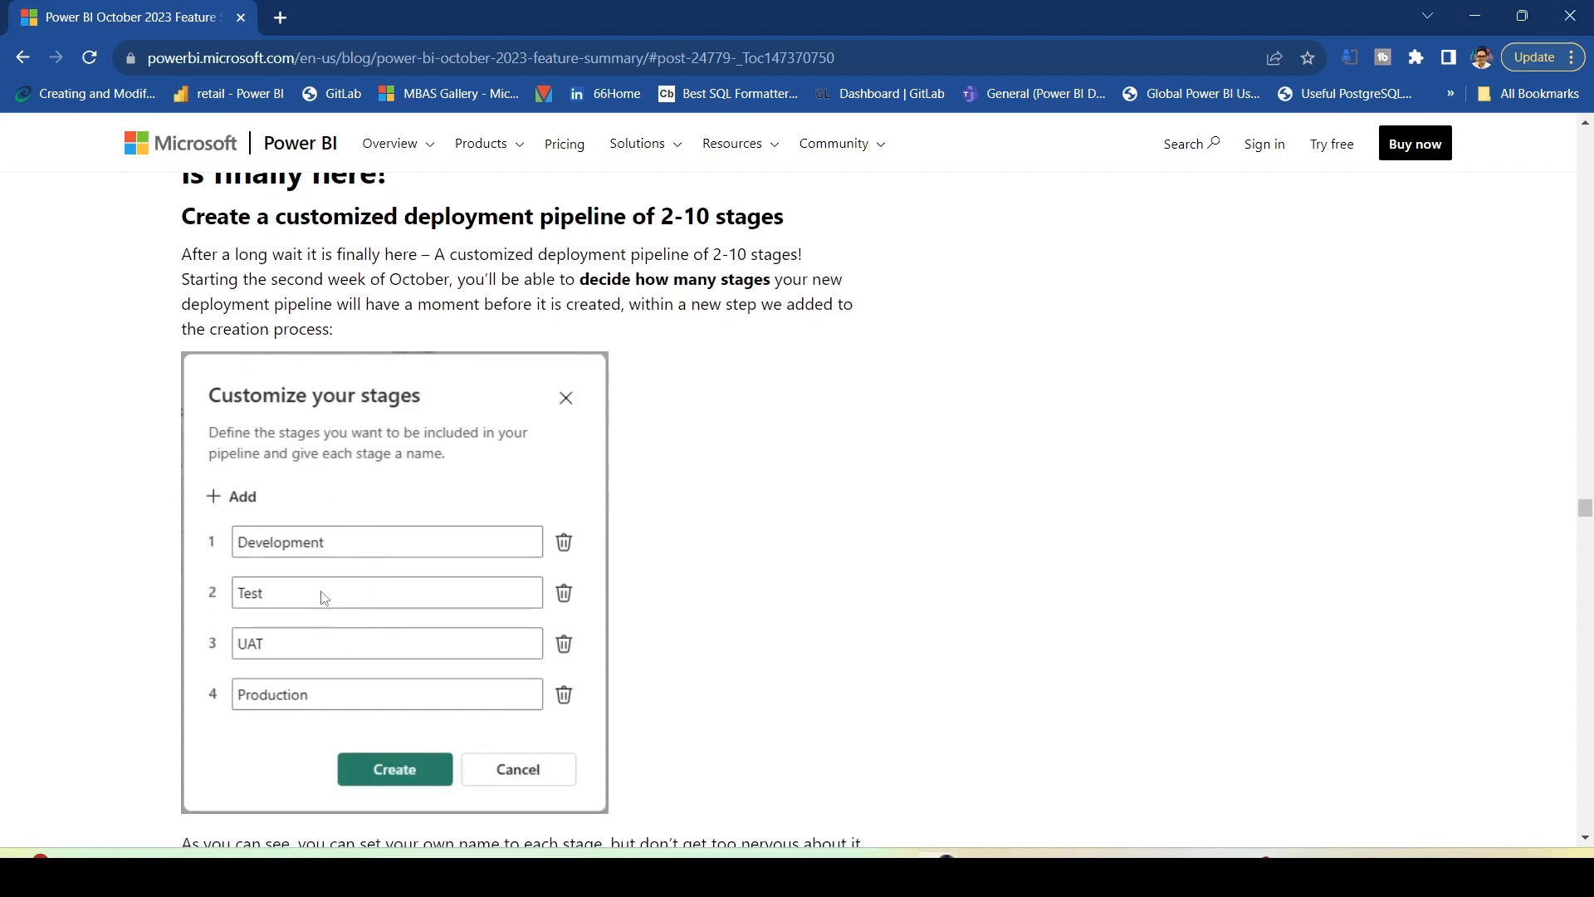
pyautogui.scroll(-3)
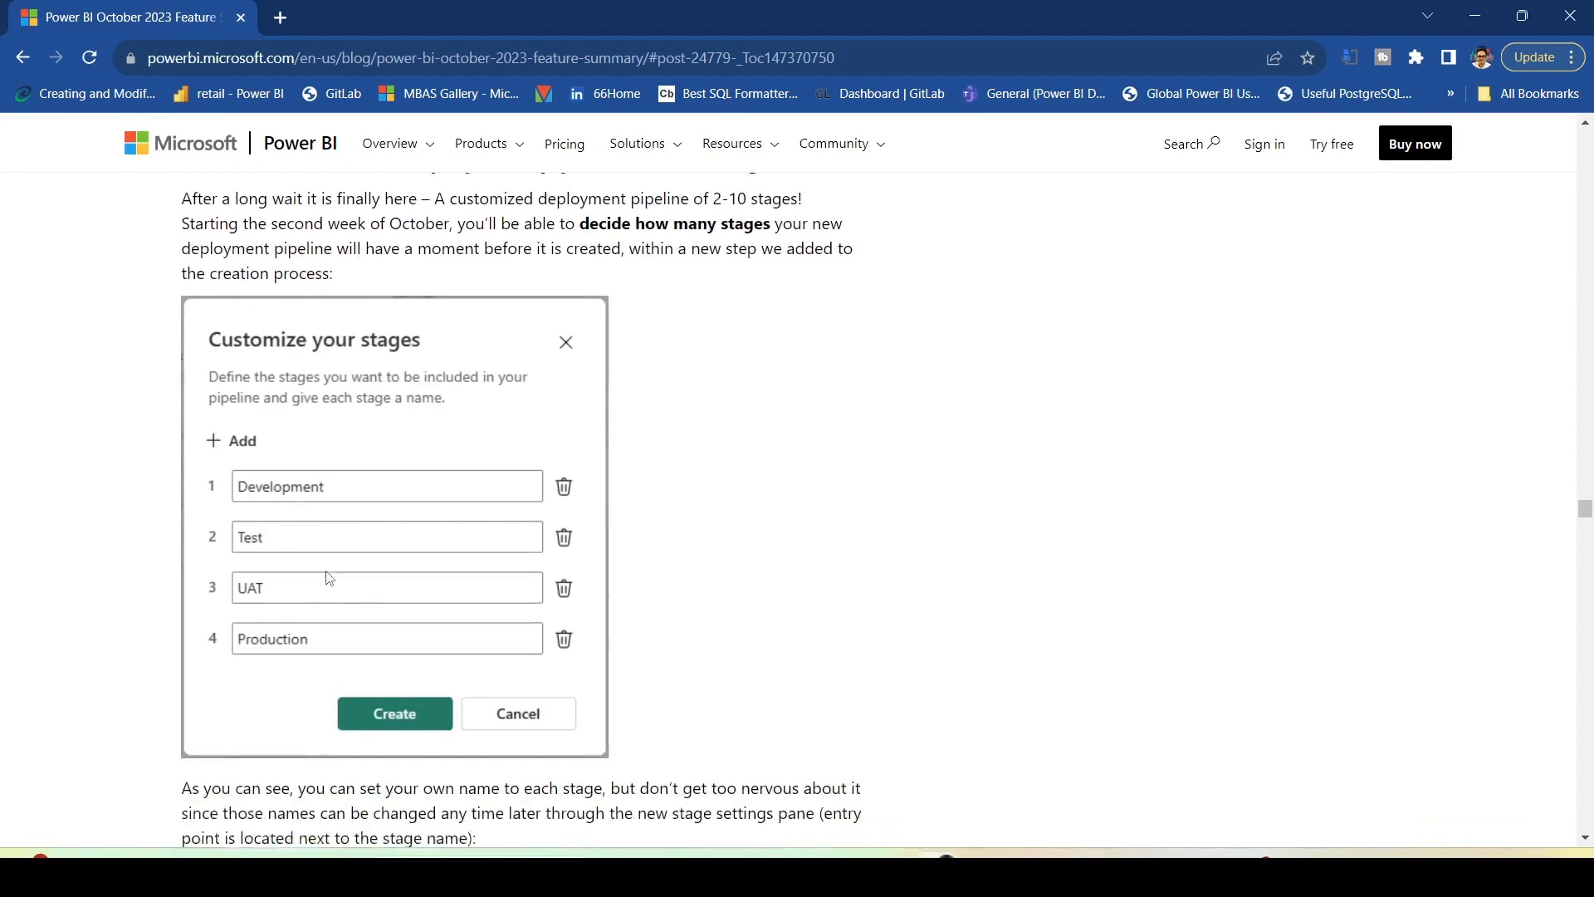
pyautogui.scroll(-3)
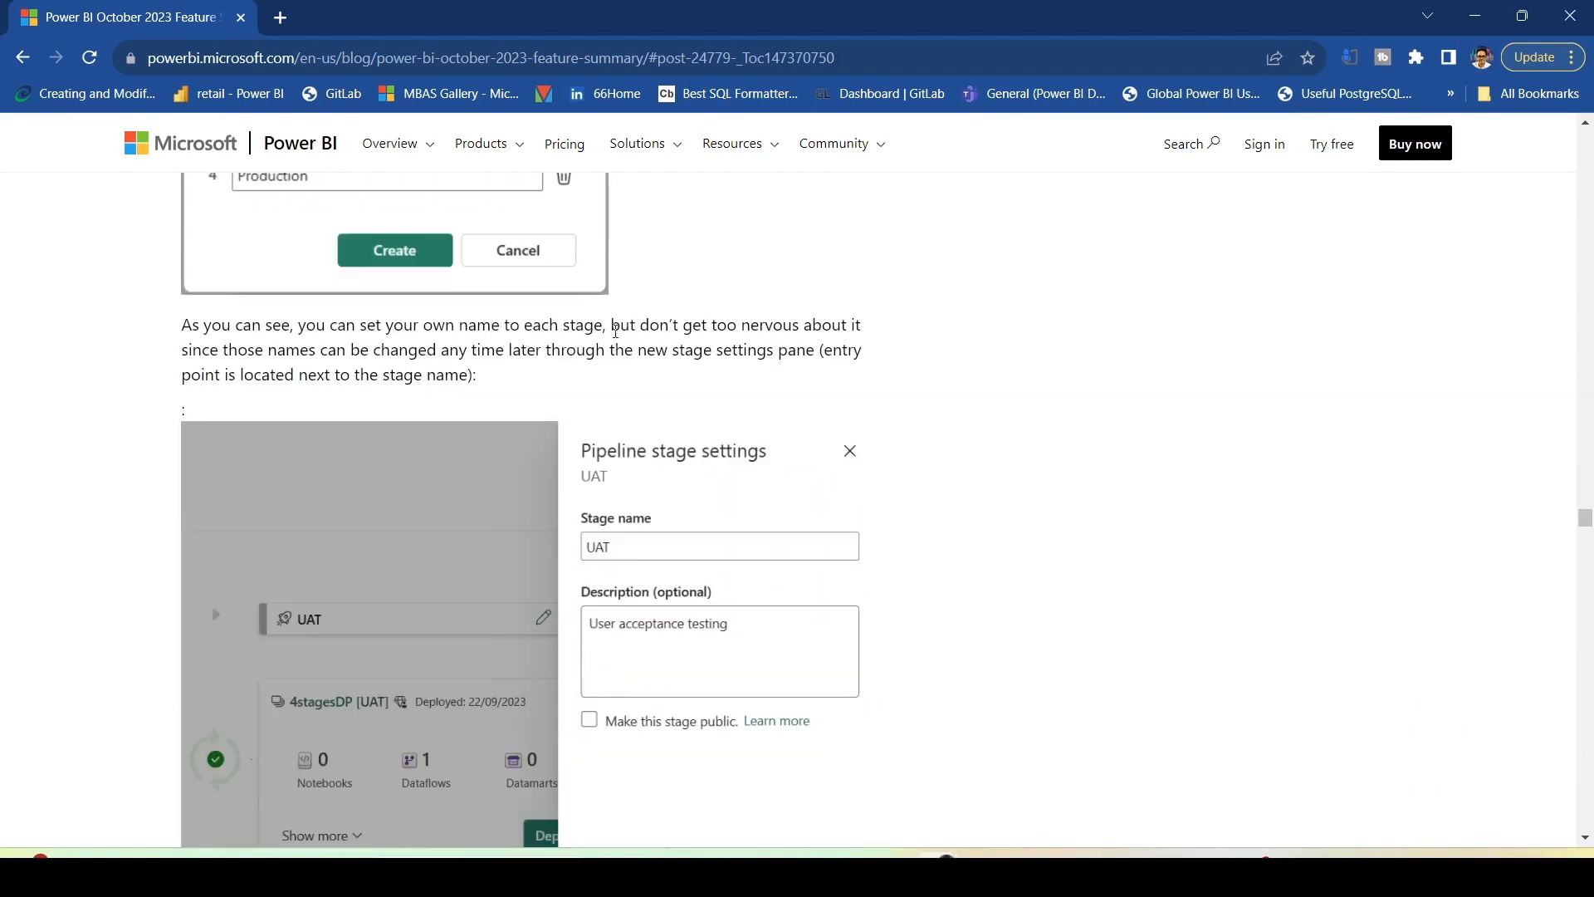
pyautogui.moveTo(686, 333)
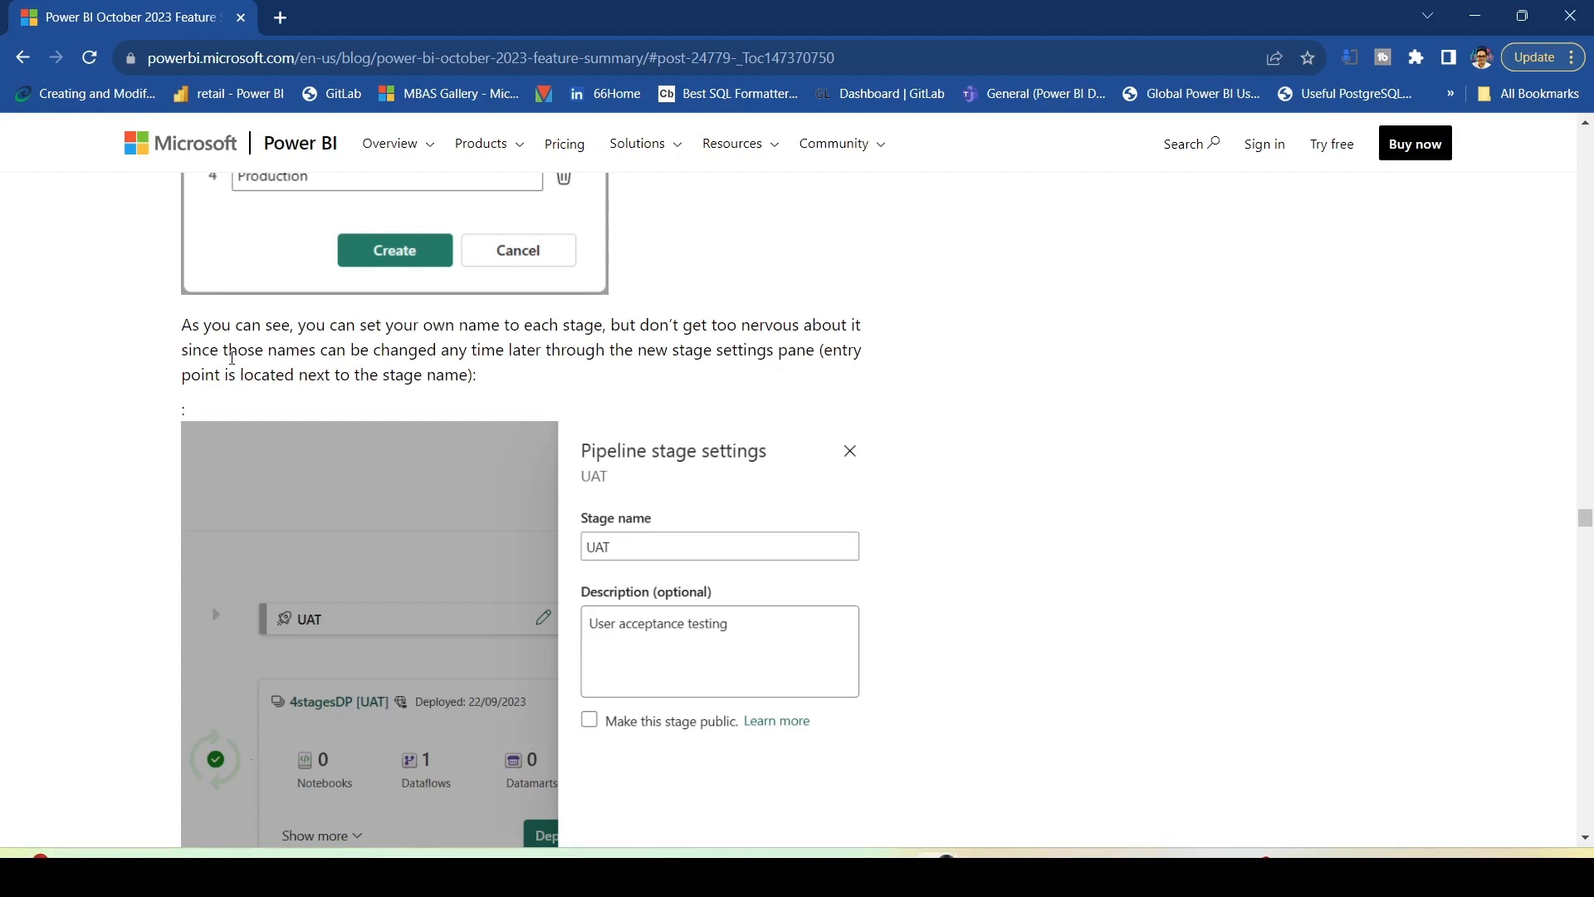
# Highlight the sentence about renaming stages later in stage settings and read on.
pyautogui.moveTo(287, 350); pyautogui.dragTo(631, 350)
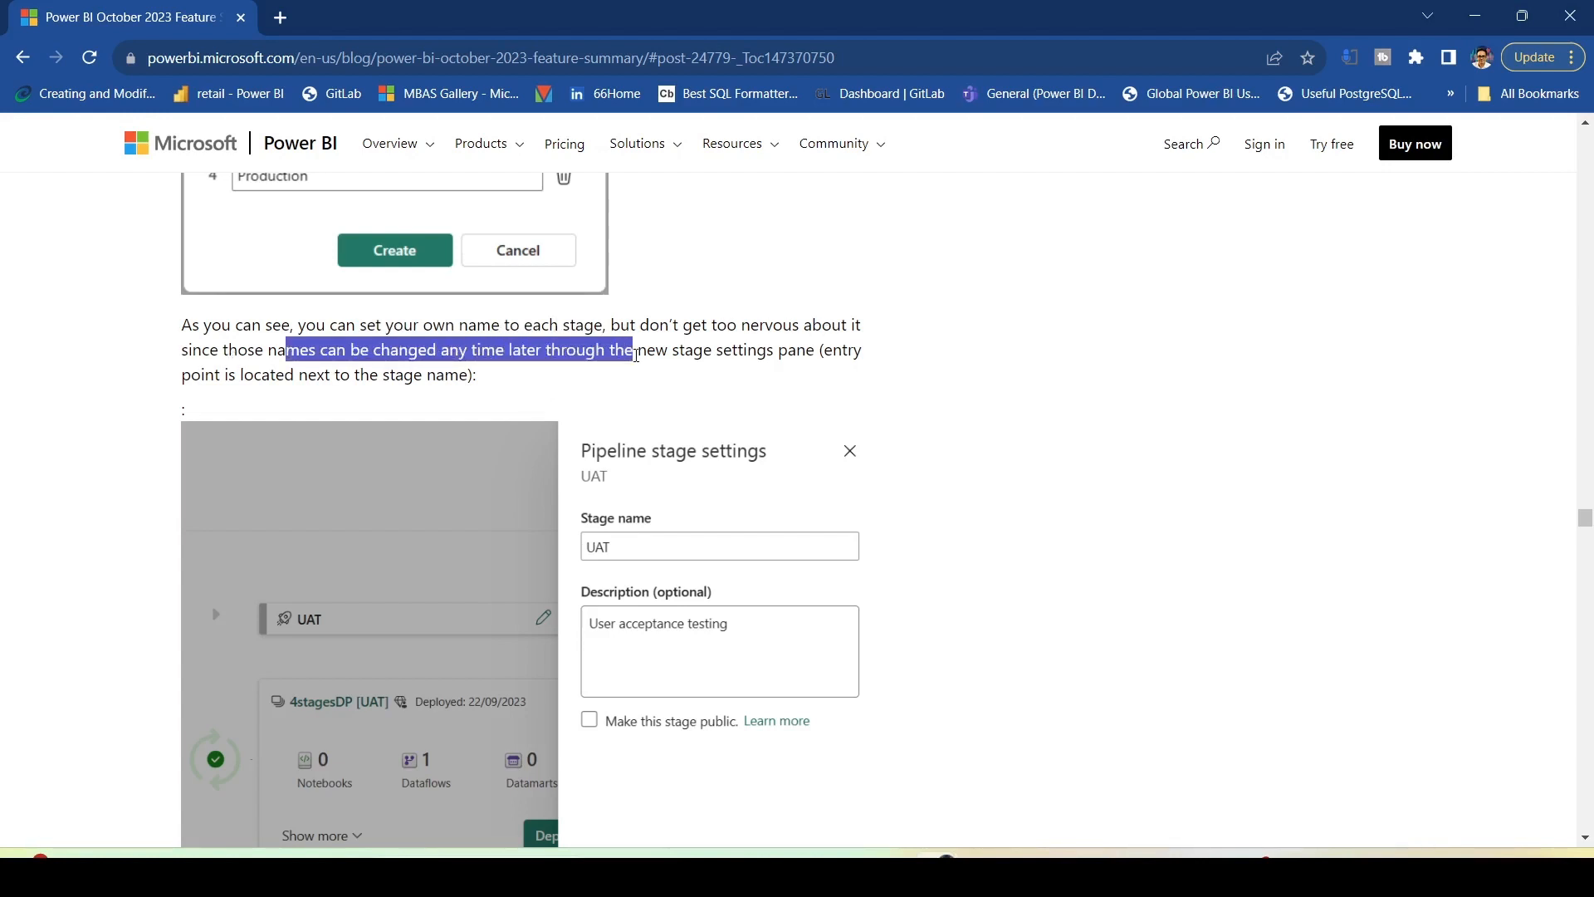
pyautogui.moveTo(636, 349); pyautogui.dragTo(814, 349)
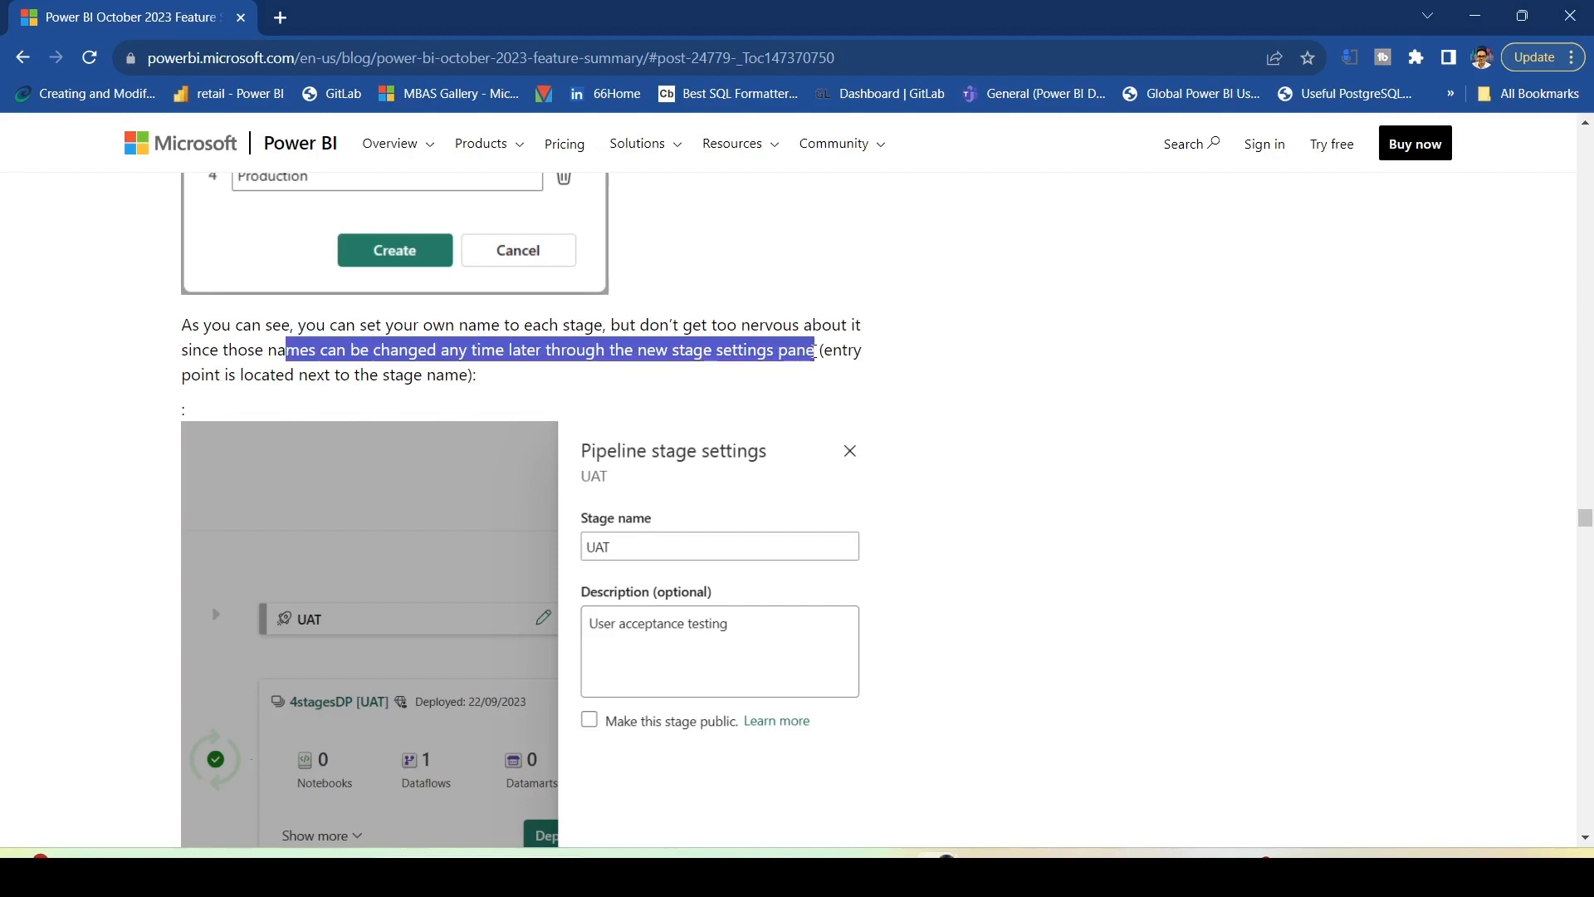
pyautogui.scroll(-3)
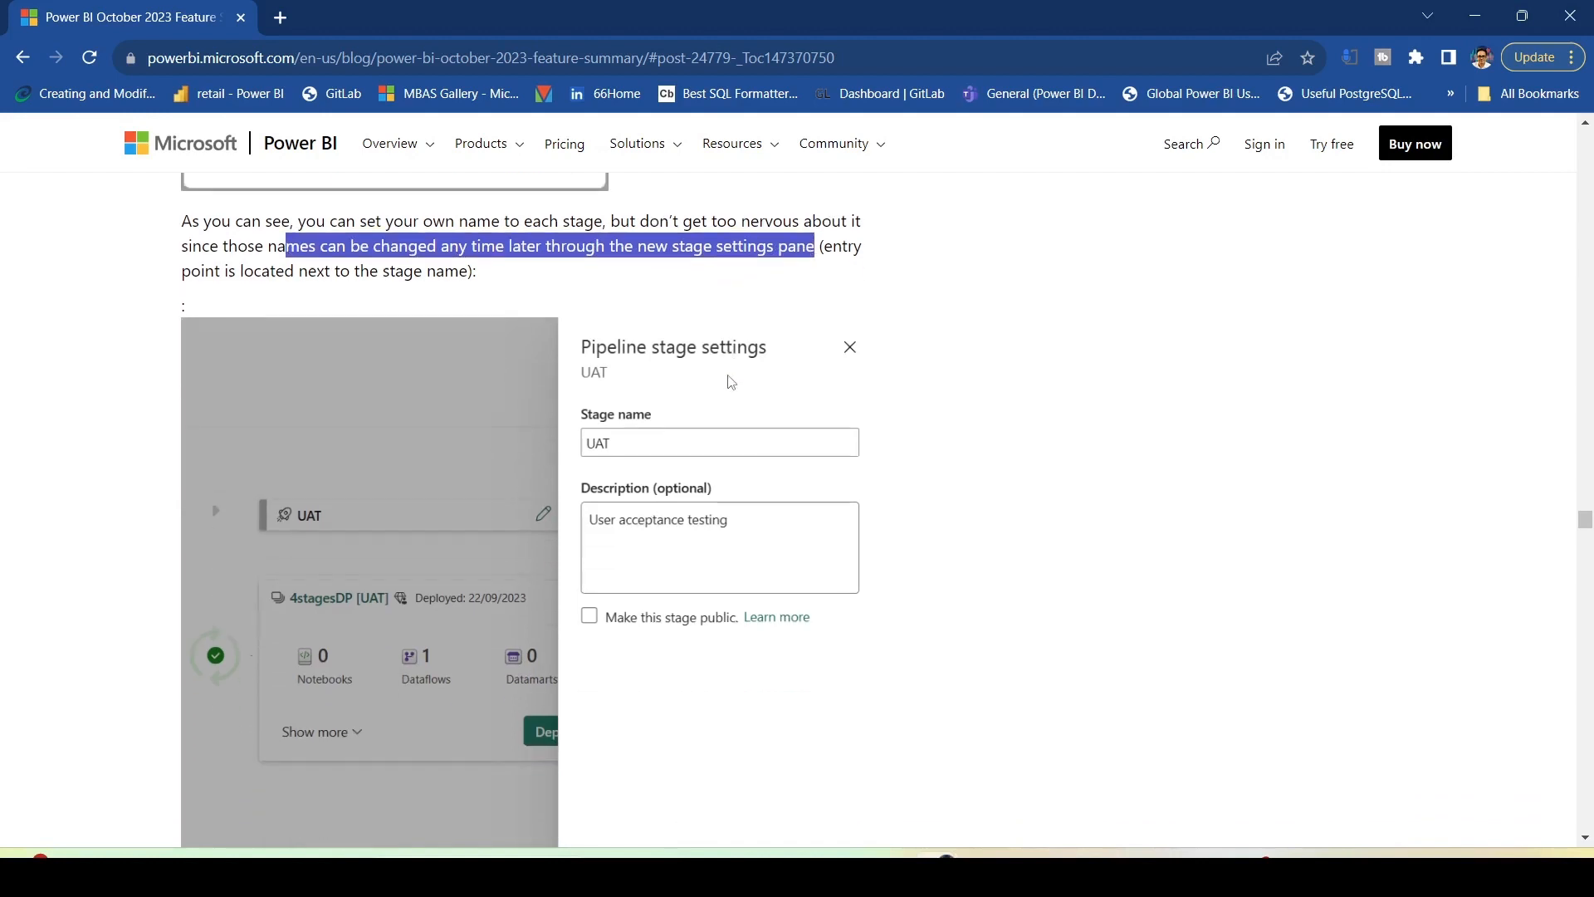
pyautogui.scroll(-3)
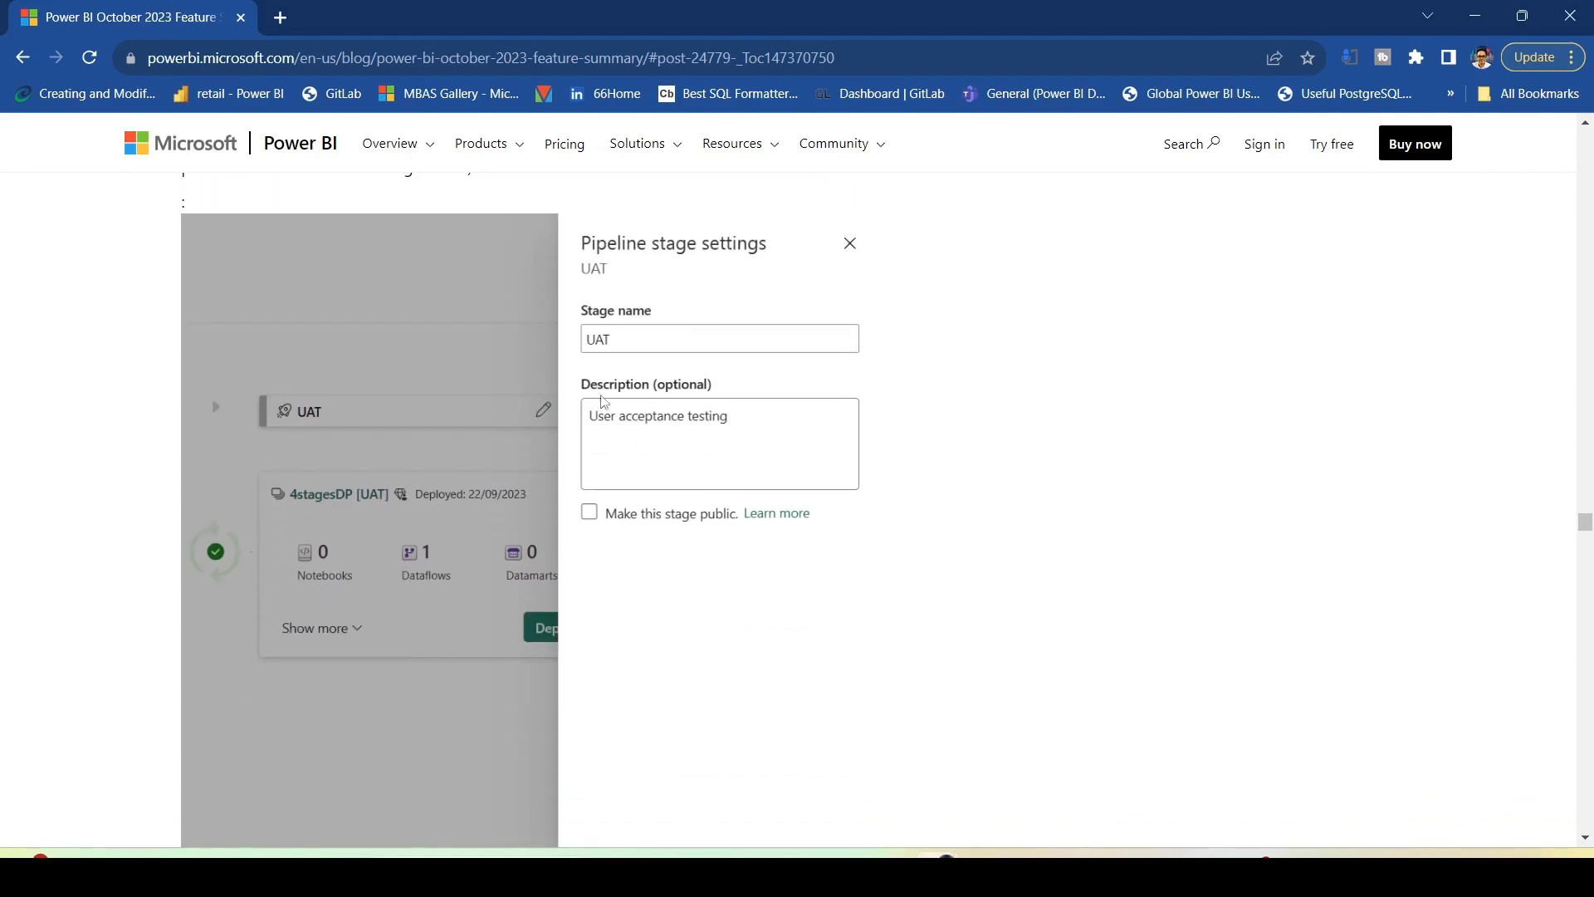
pyautogui.click(849, 242)
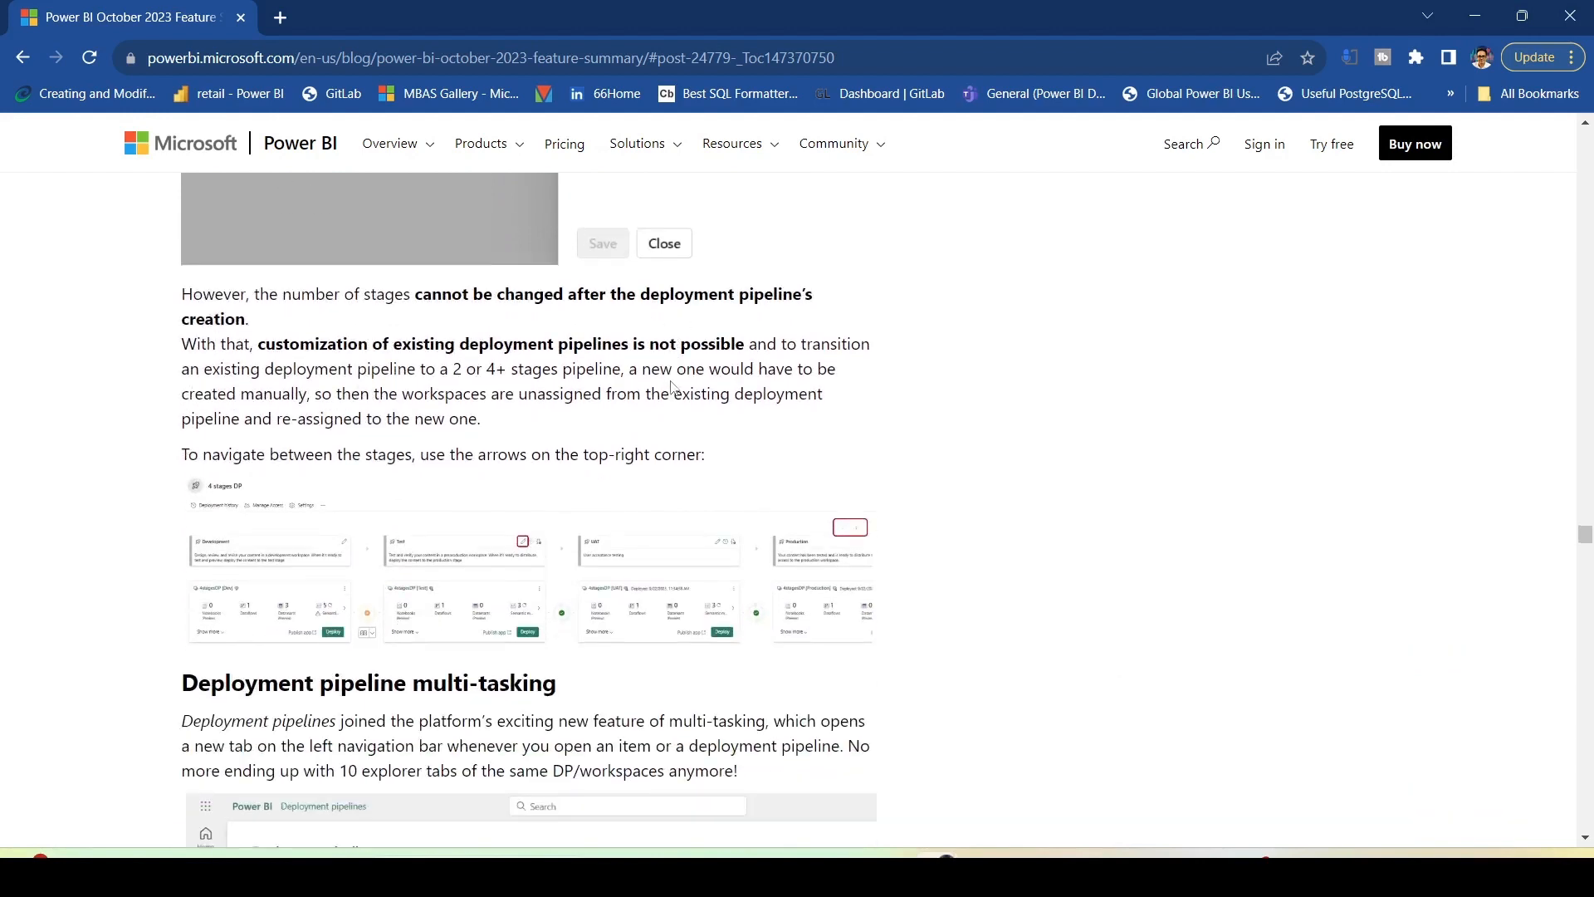
# Reach the 'Deployment pipeline multi-tasking' heading and highlight its opening phrase.
pyautogui.scroll(-3)
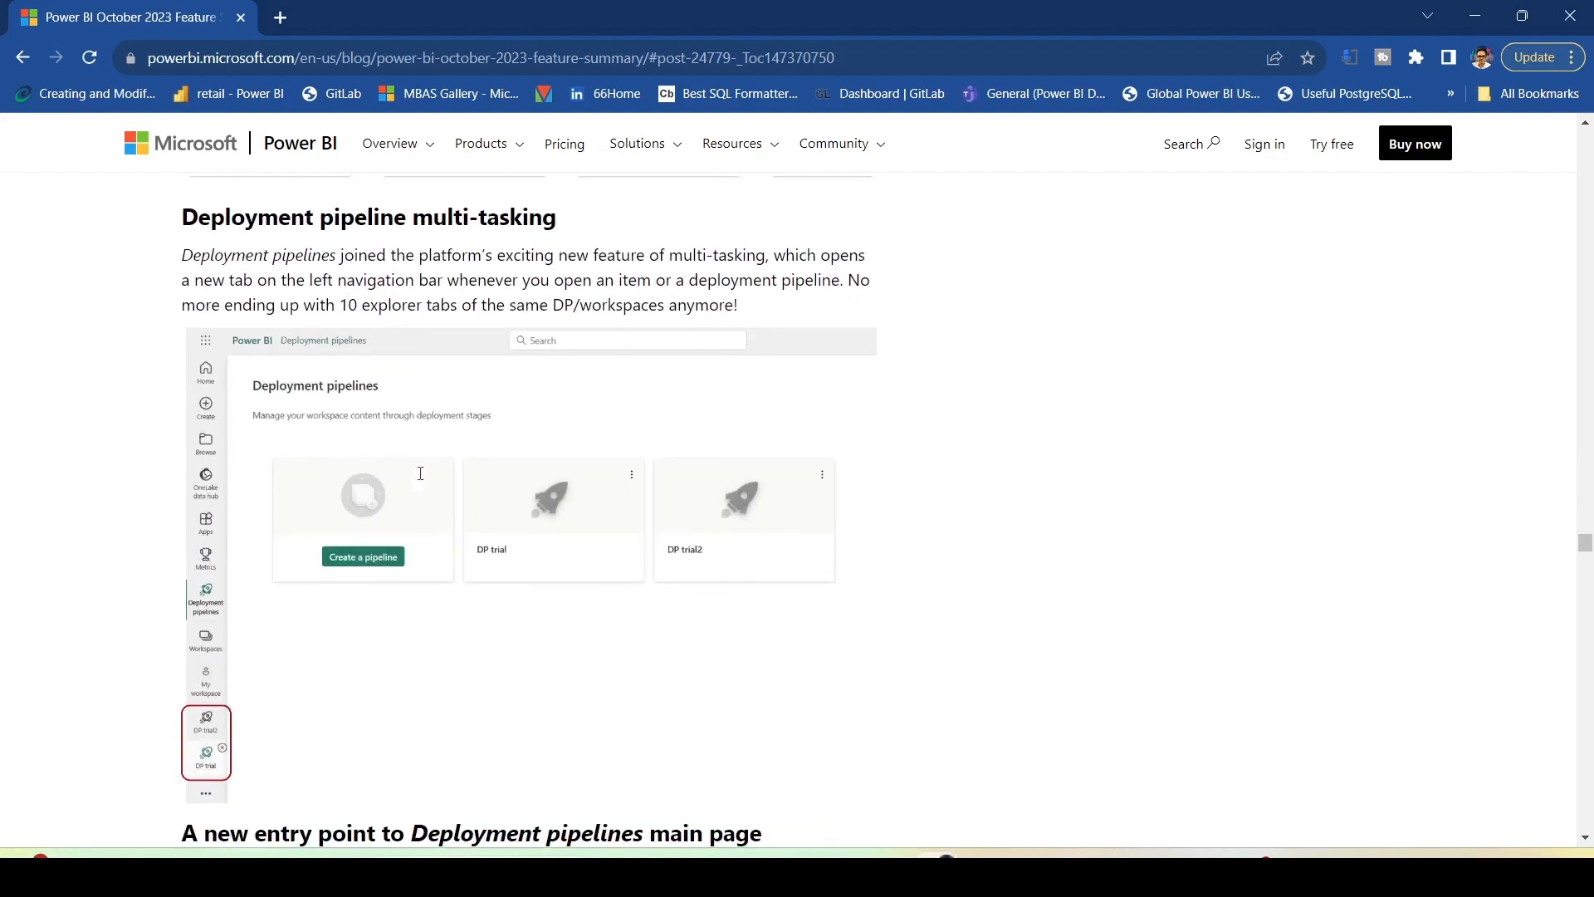
pyautogui.moveTo(181, 216); pyautogui.dragTo(569, 256)
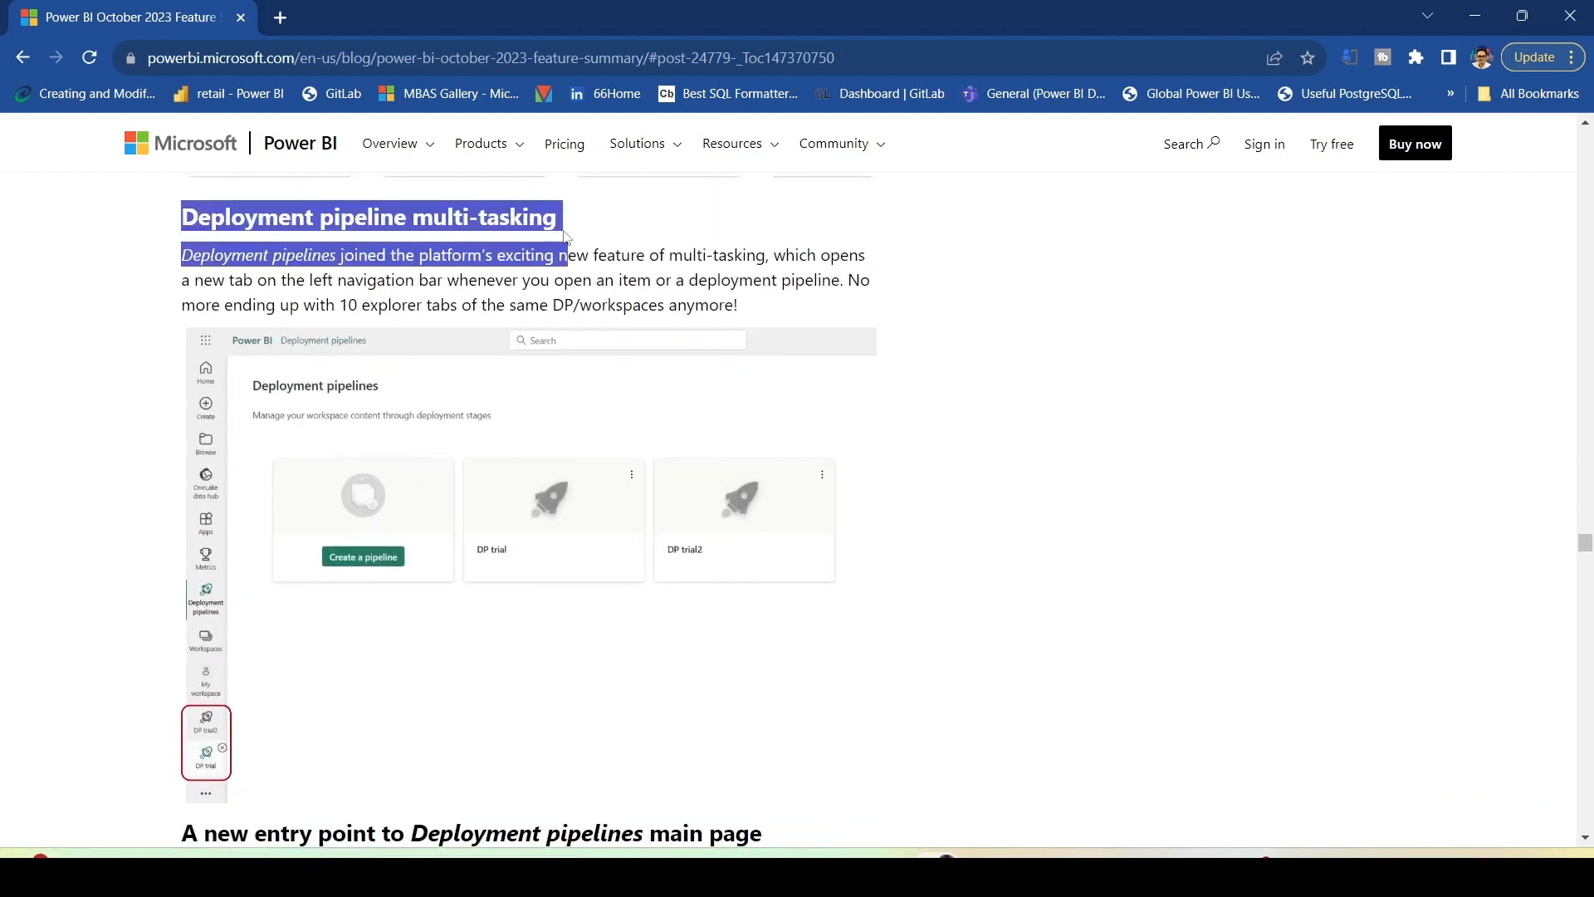
pyautogui.click(359, 263)
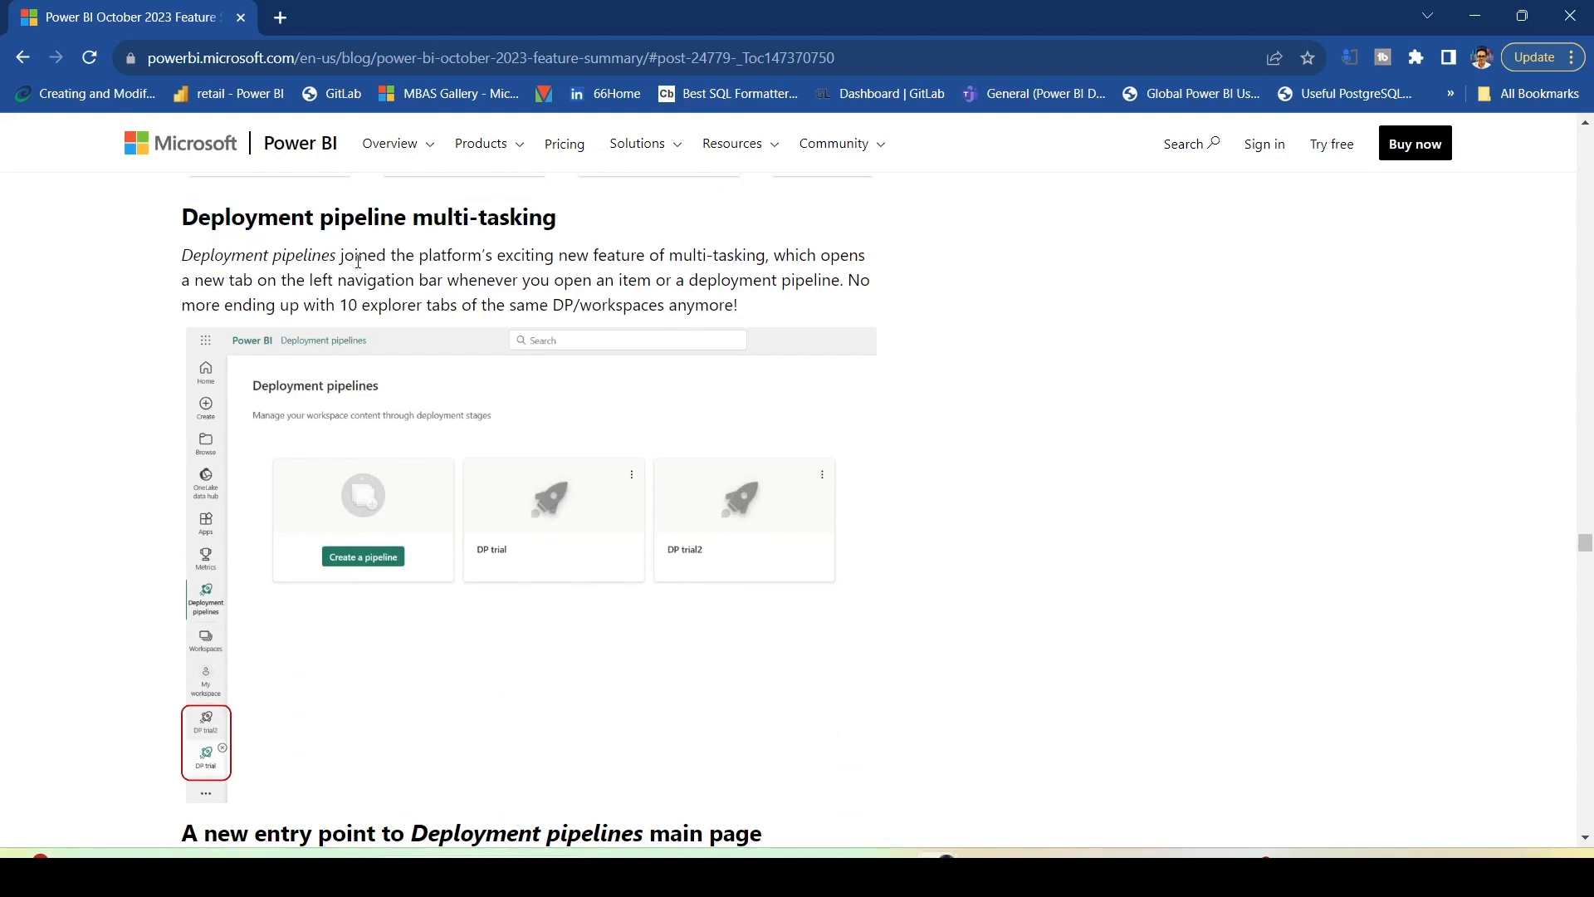
pyautogui.moveTo(650, 256)
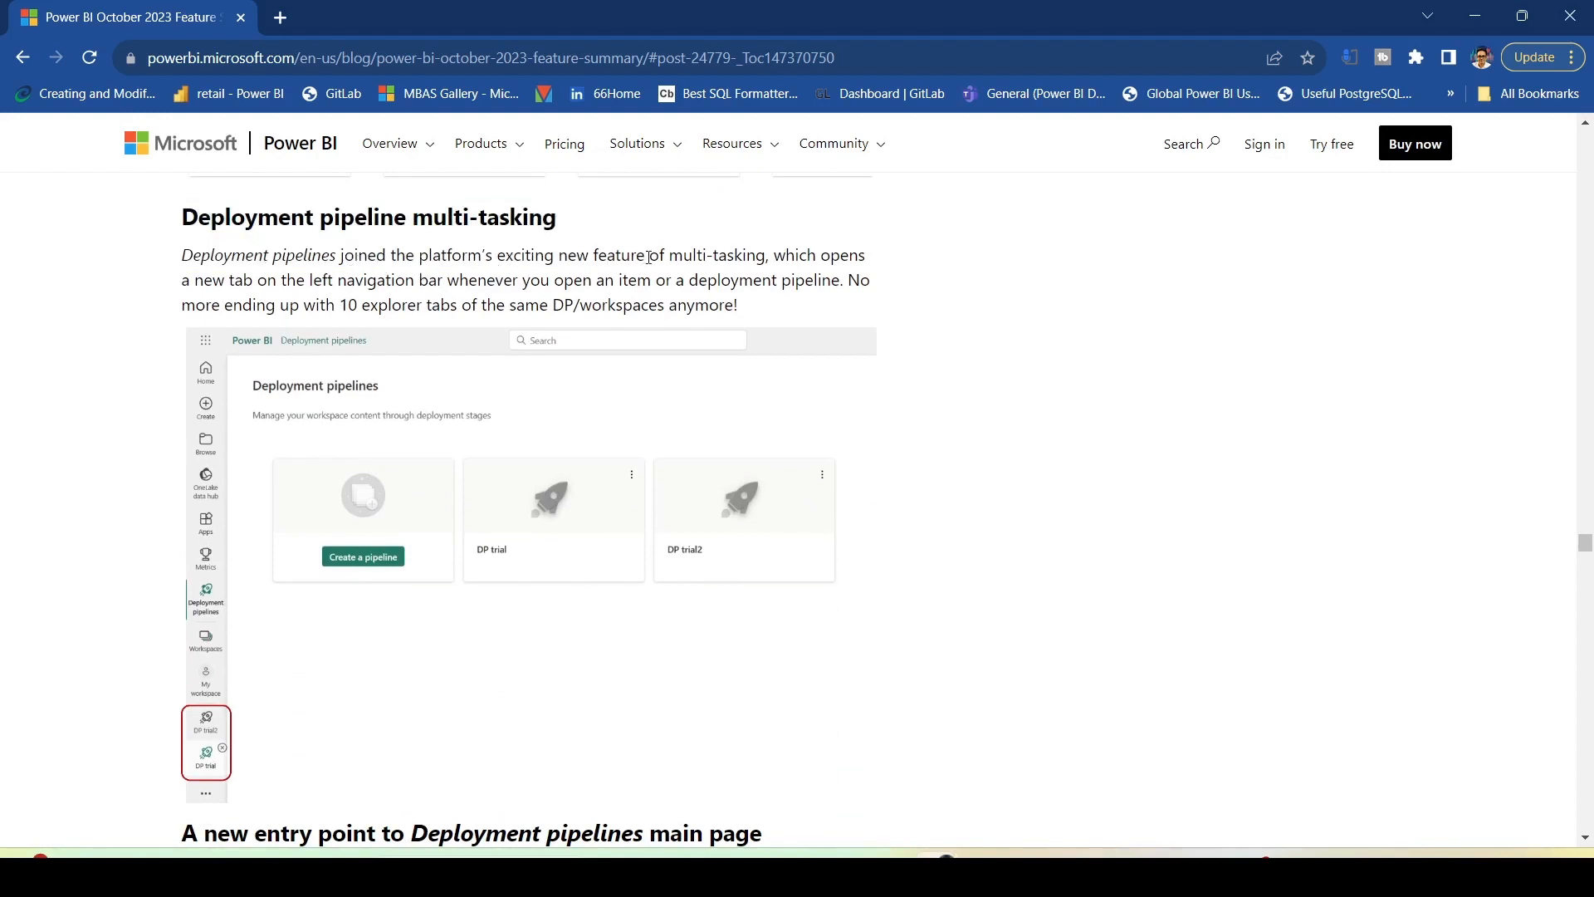
pyautogui.moveTo(651, 256); pyautogui.dragTo(770, 256)
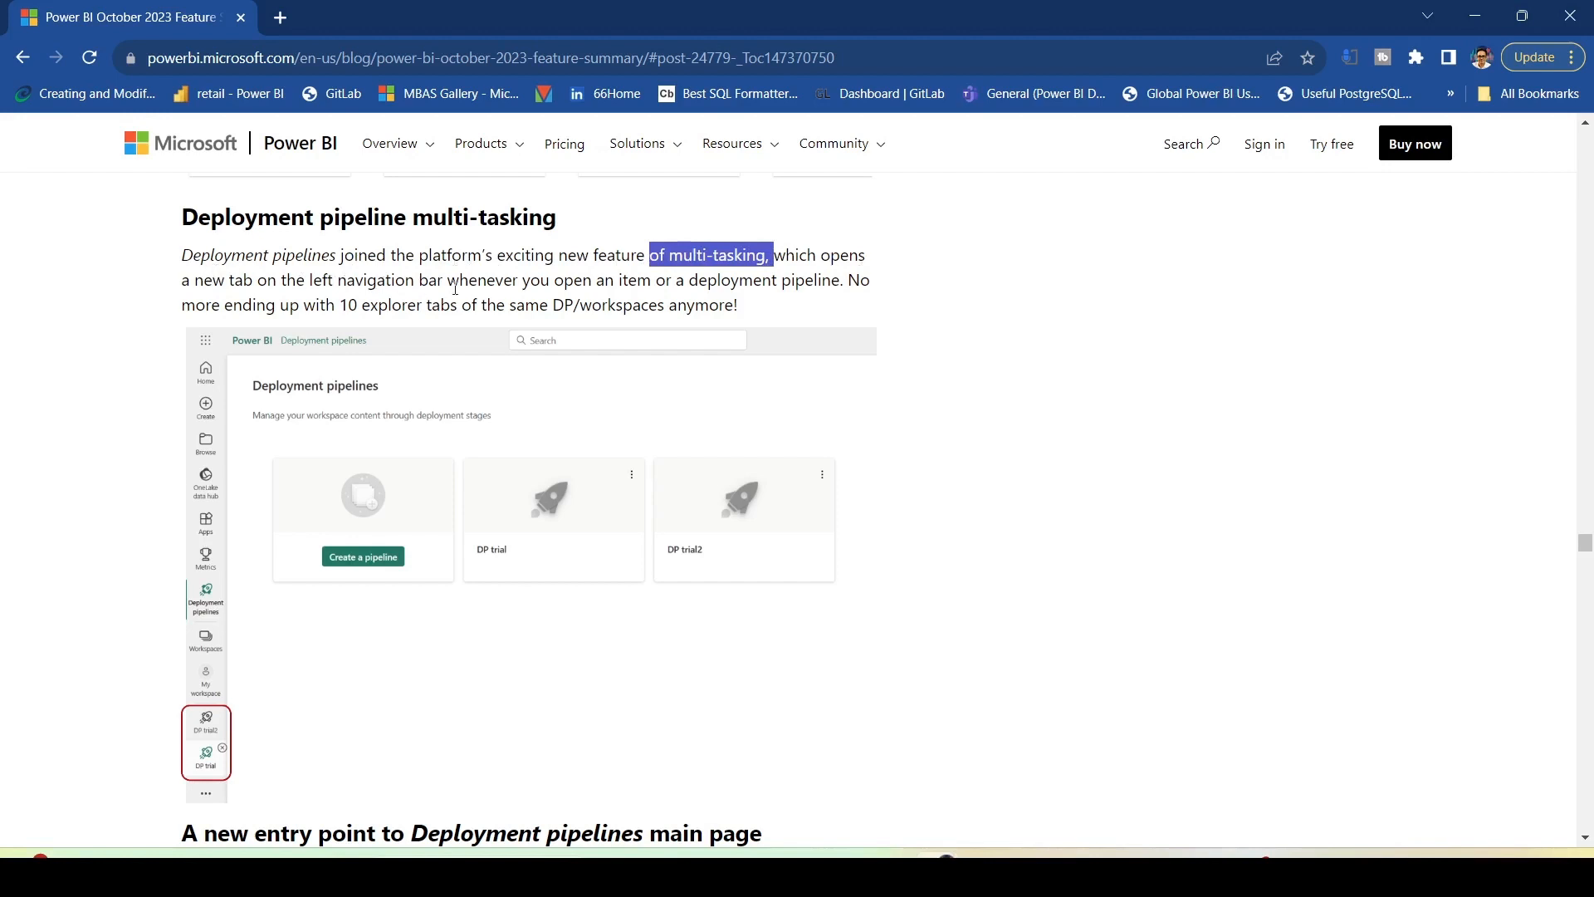
pyautogui.moveTo(593, 289)
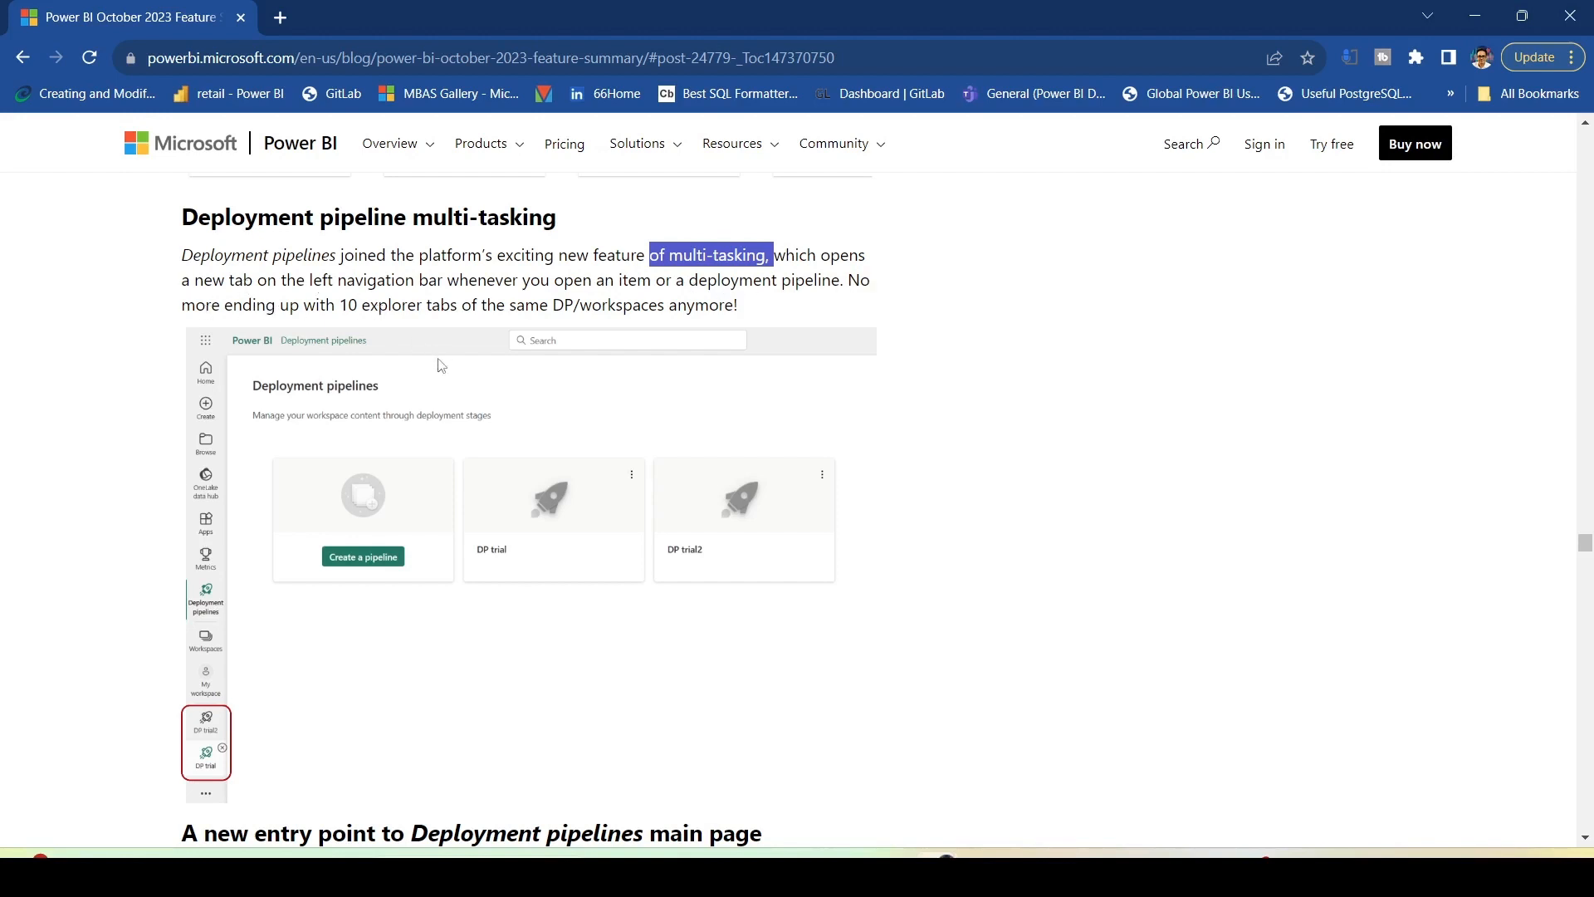
pyautogui.moveTo(212, 694)
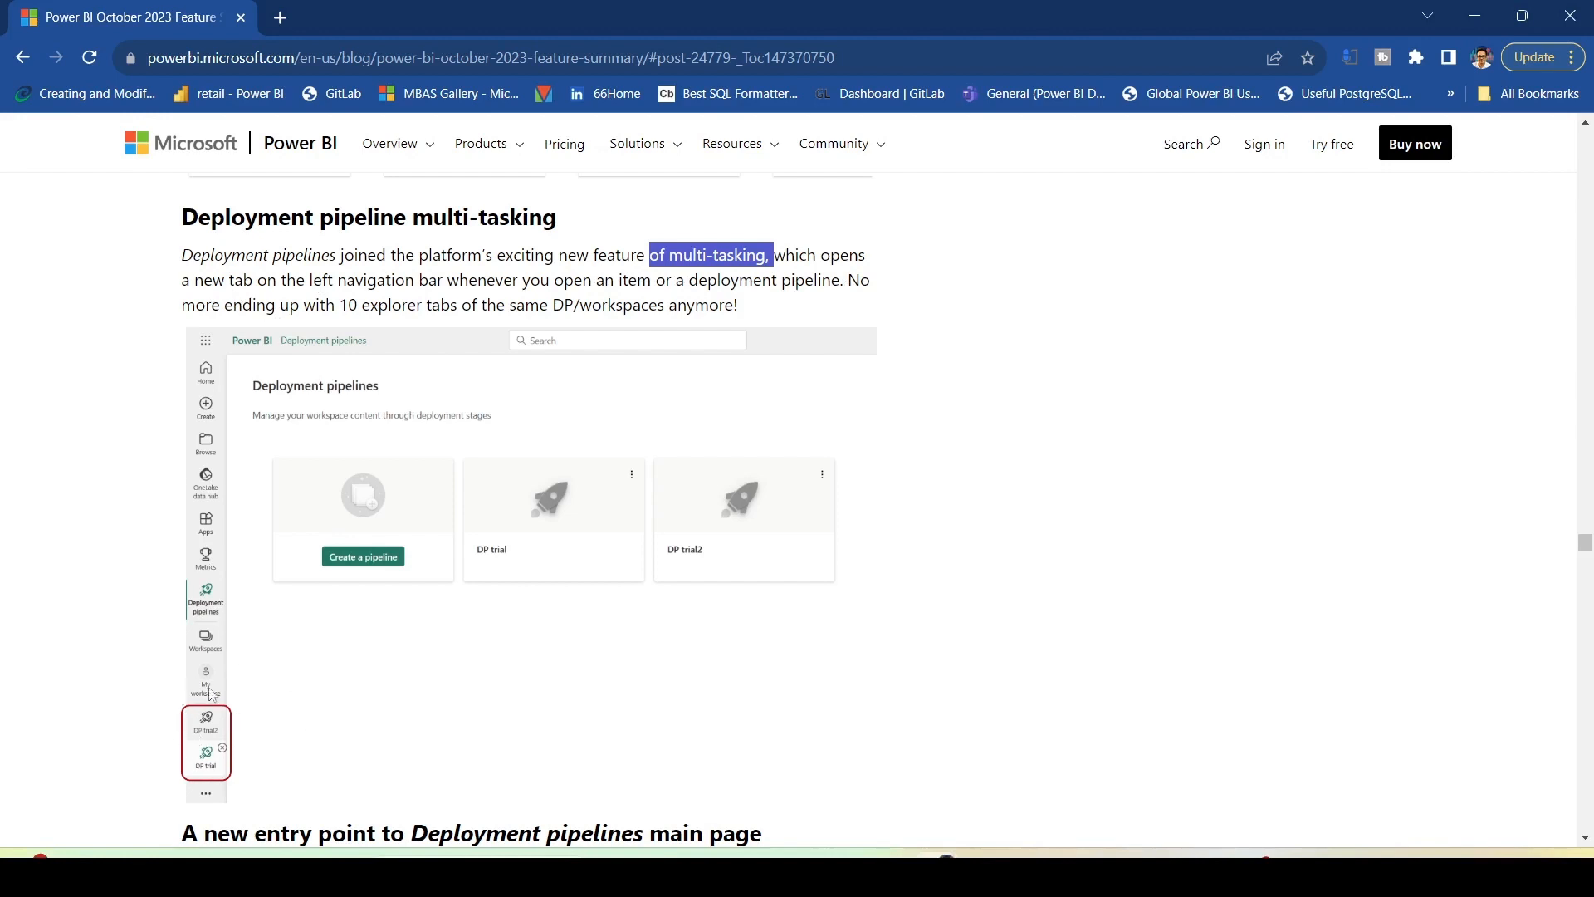
pyautogui.moveTo(241, 677)
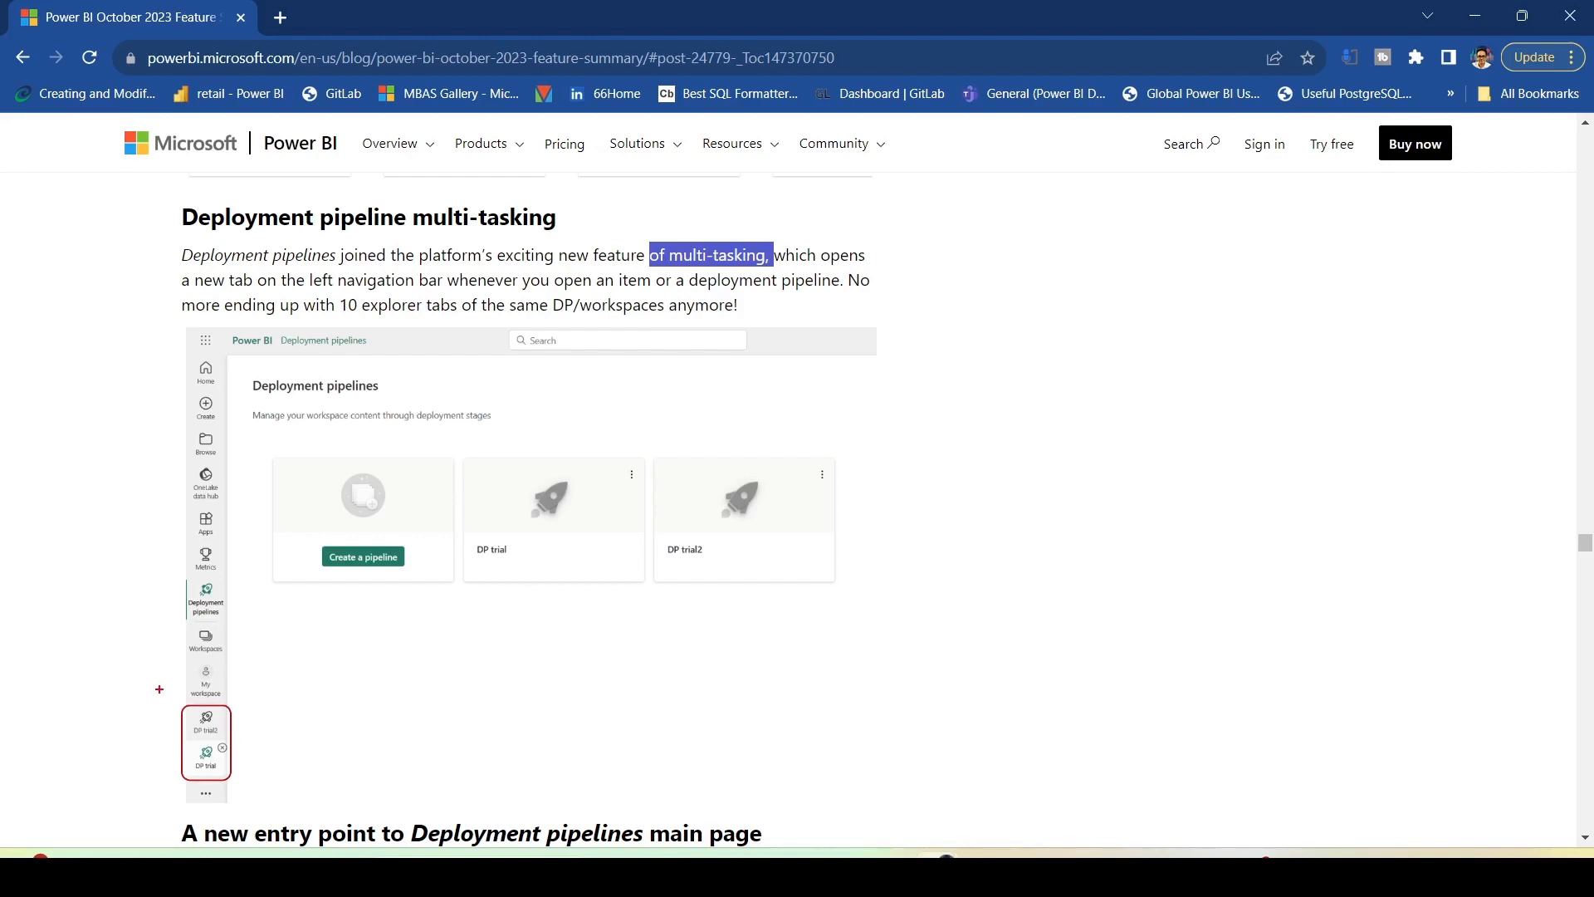
pyautogui.scroll(-3)
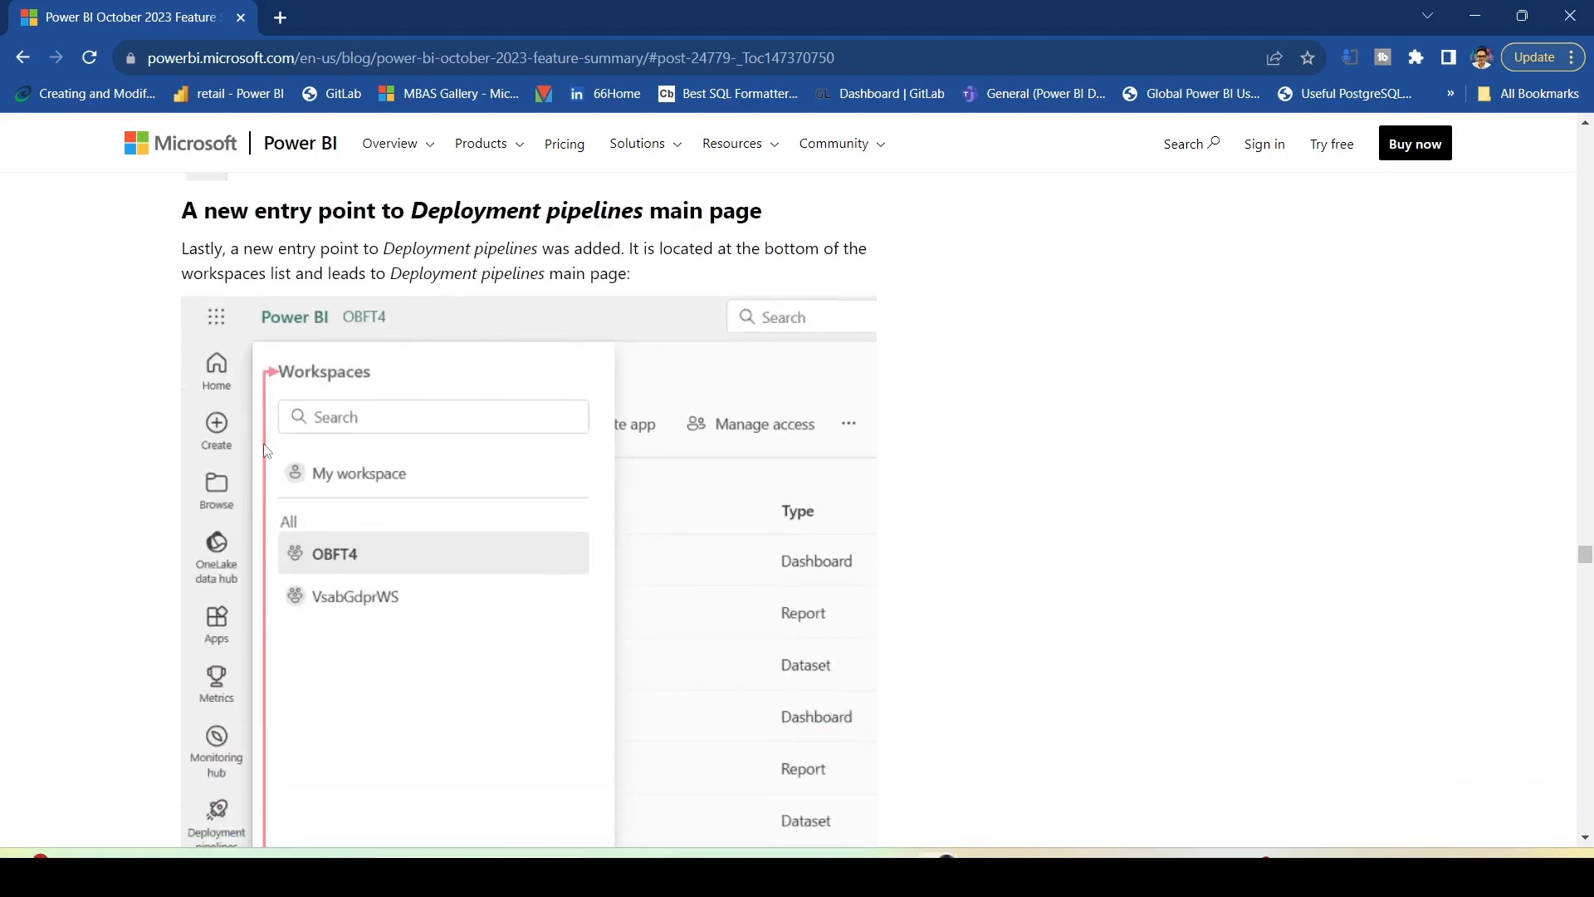
pyautogui.scroll(-3)
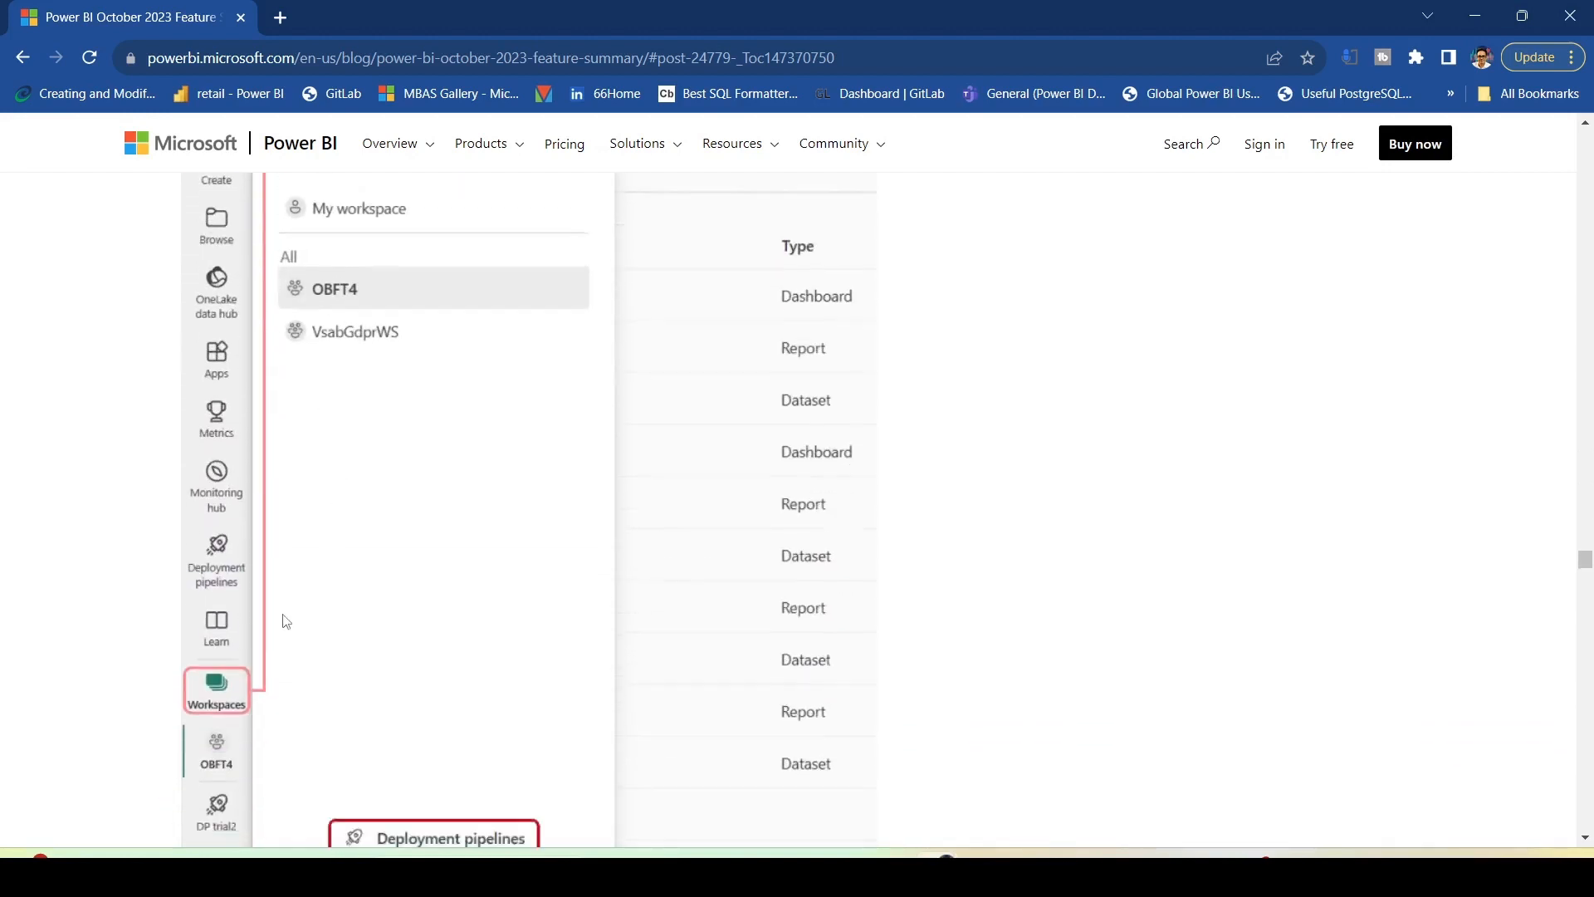
pyautogui.scroll(-3)
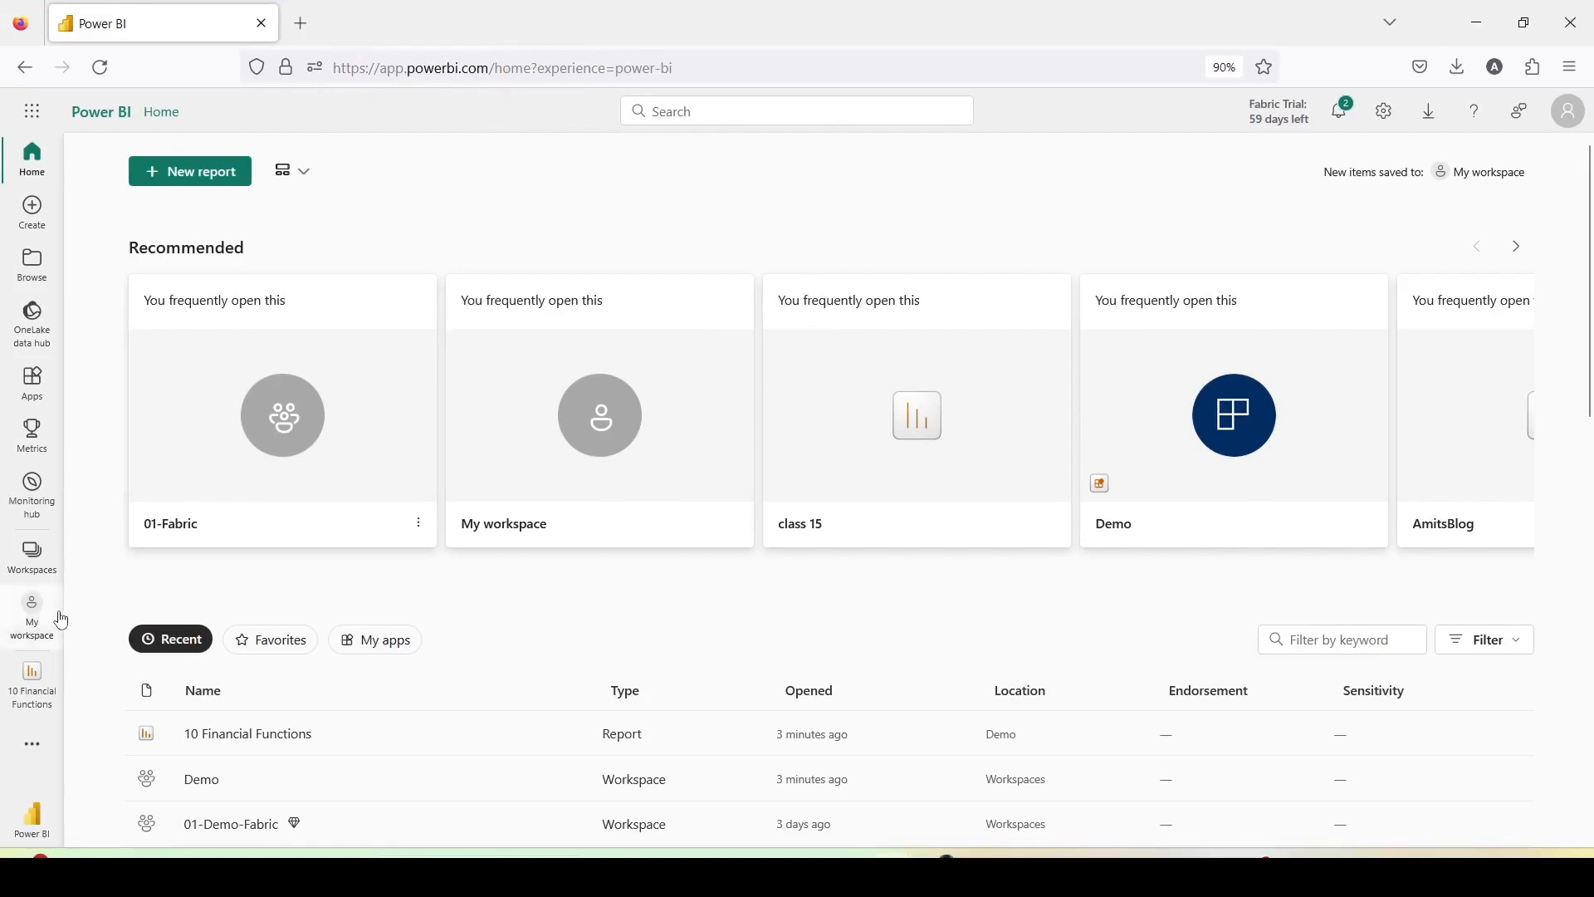
pyautogui.moveTo(36, 636)
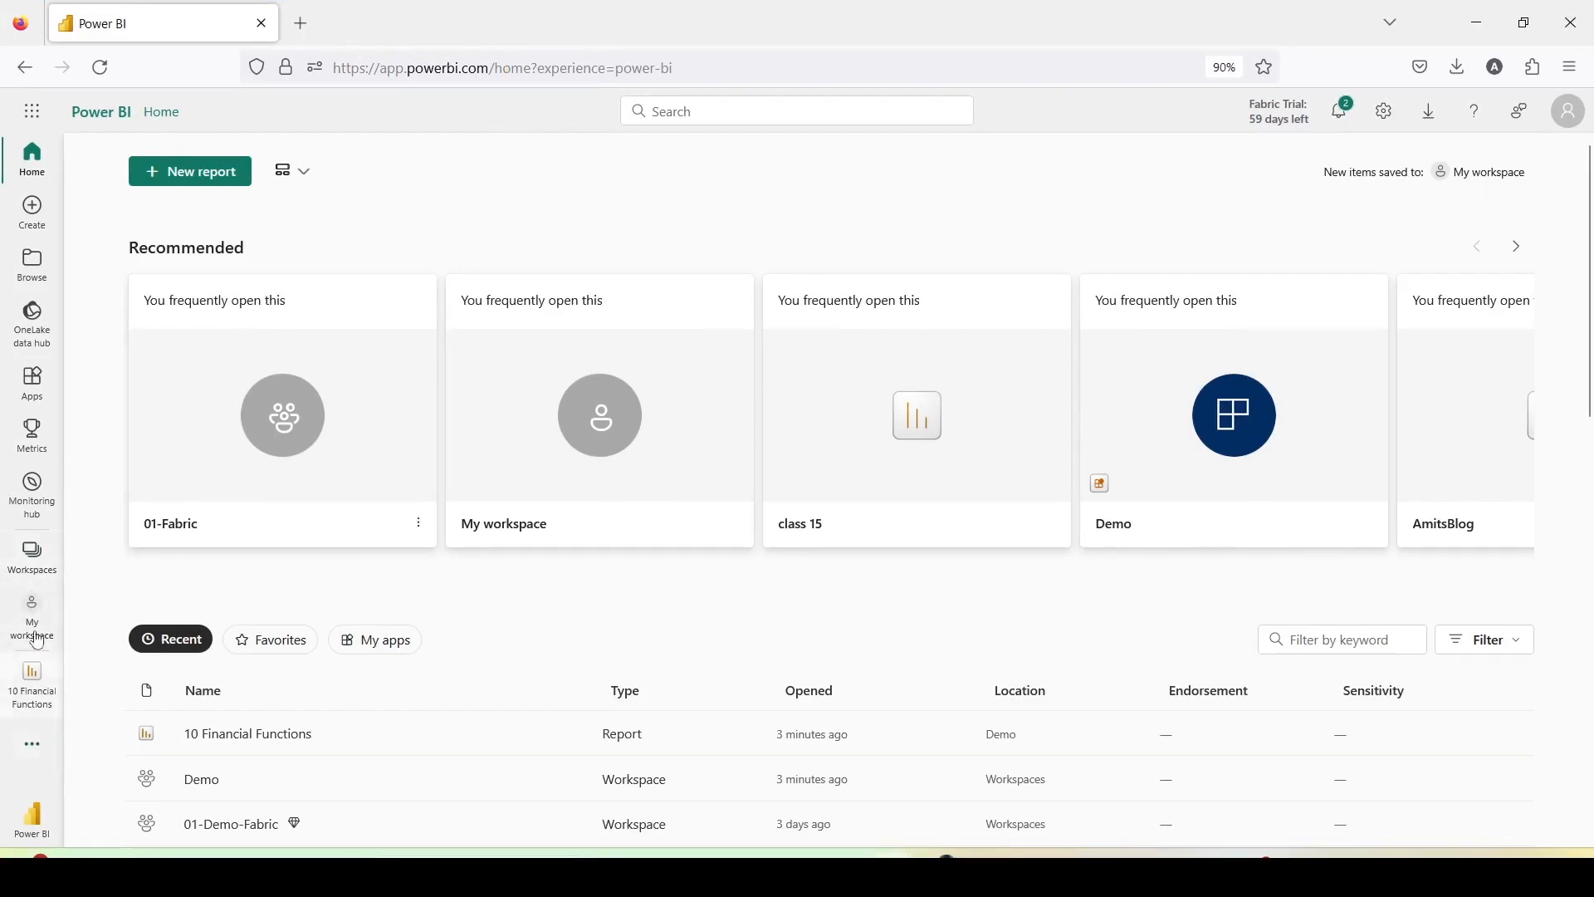
# Reach Deployment pipelines from the Workspaces flyout, landing on Demo Pipeline.
pyautogui.click(31, 554)
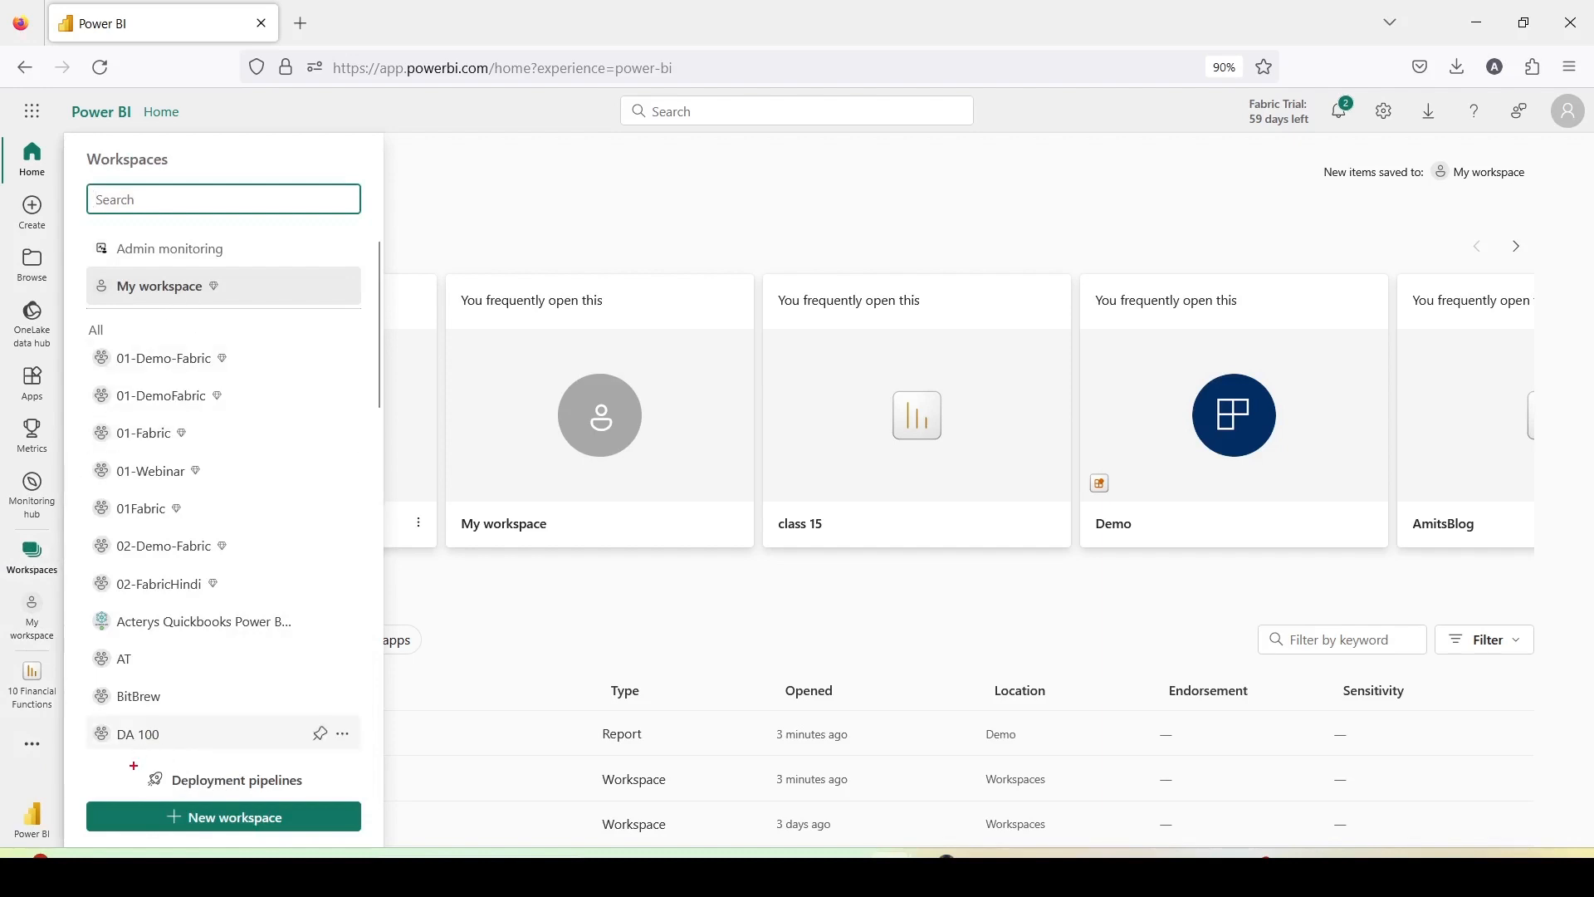
pyautogui.moveTo(285, 783)
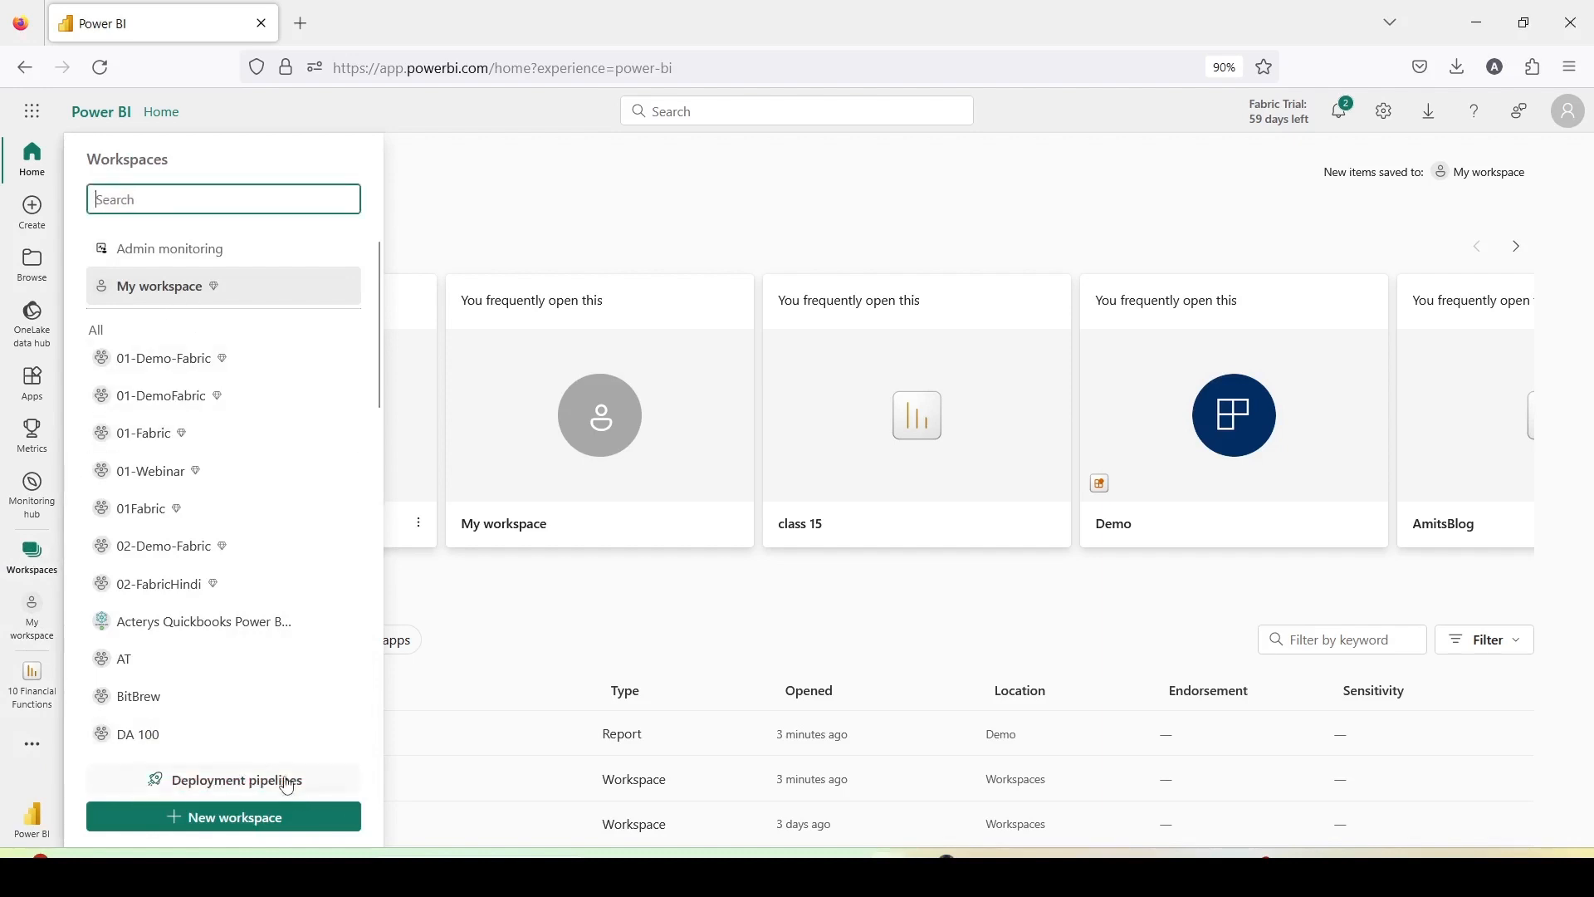
pyautogui.click(236, 780)
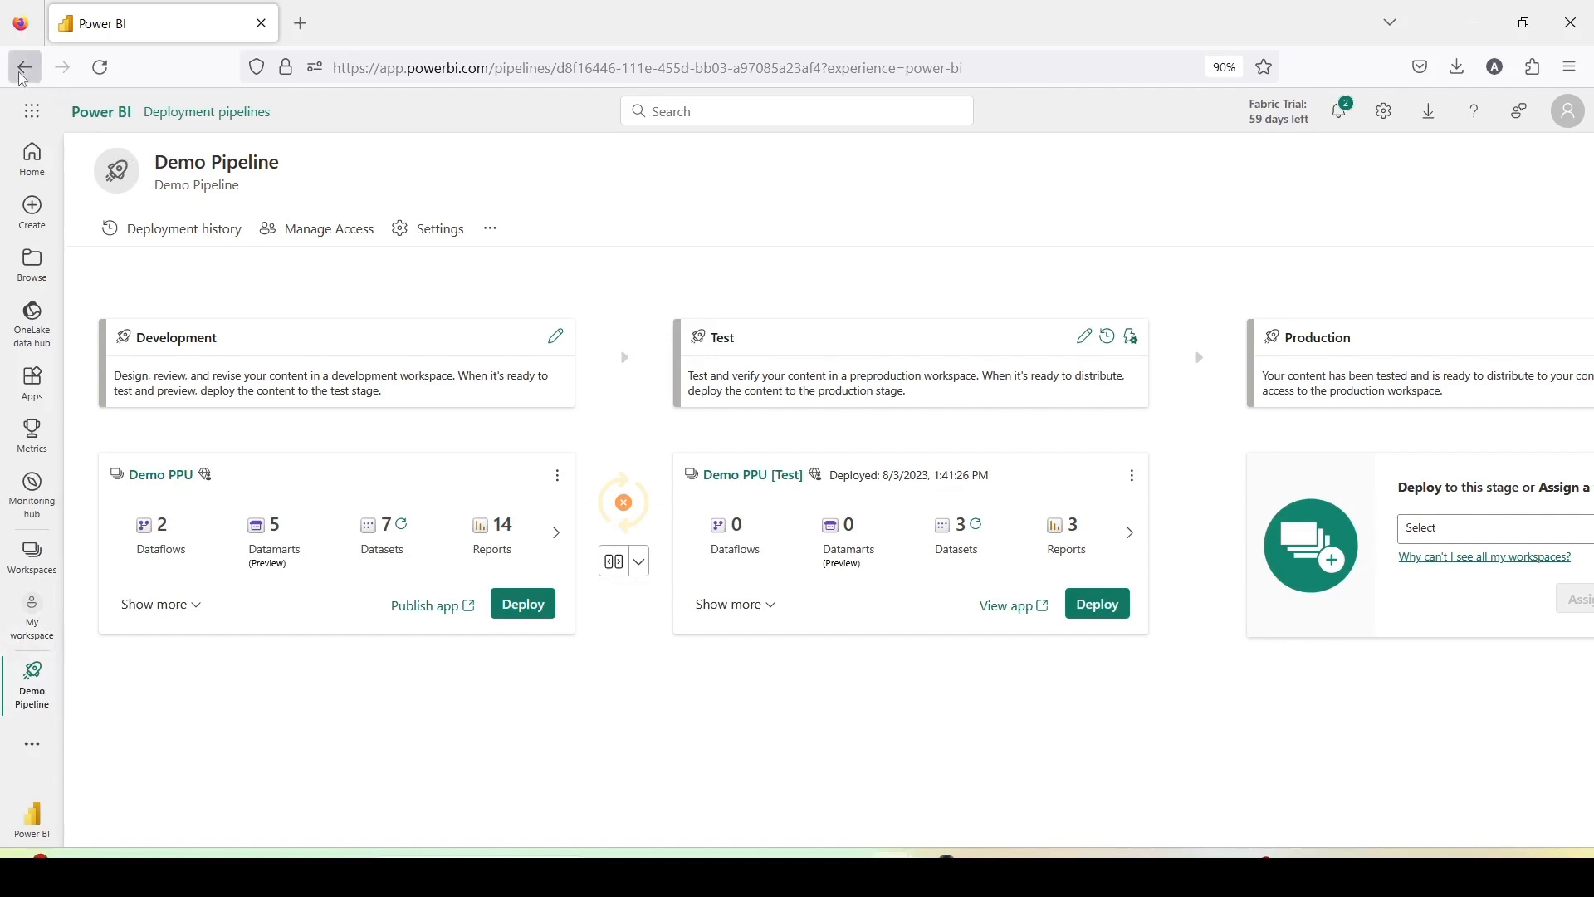
# Revisit the pipelines list and Demo Pipeline, then switch to My workspace's item list.
pyautogui.click(31, 67)
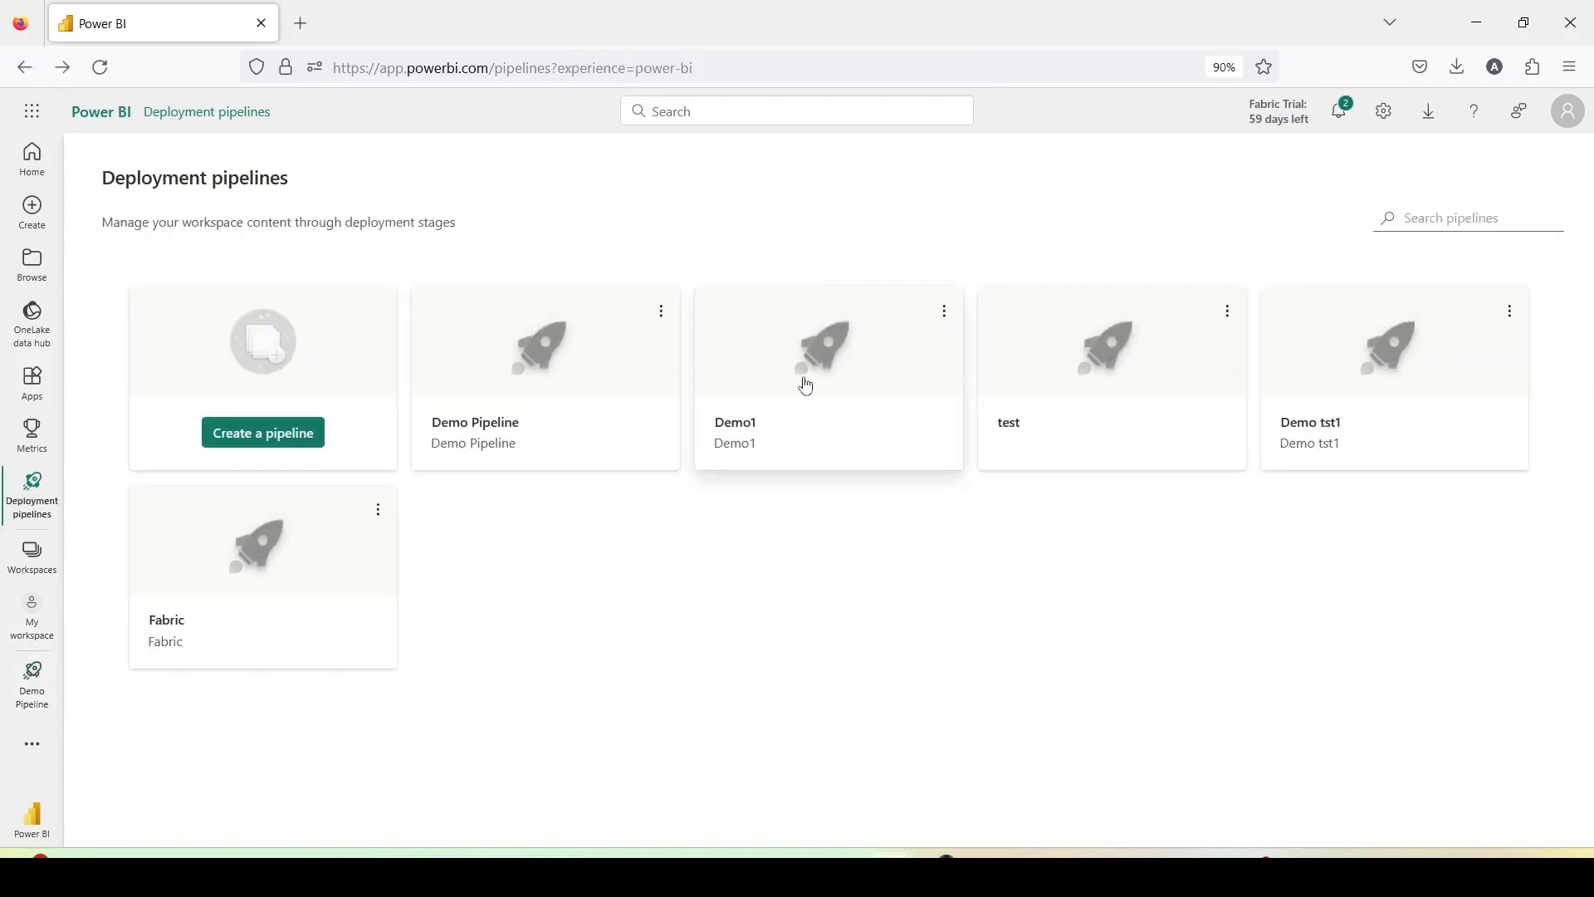
pyautogui.click(807, 385)
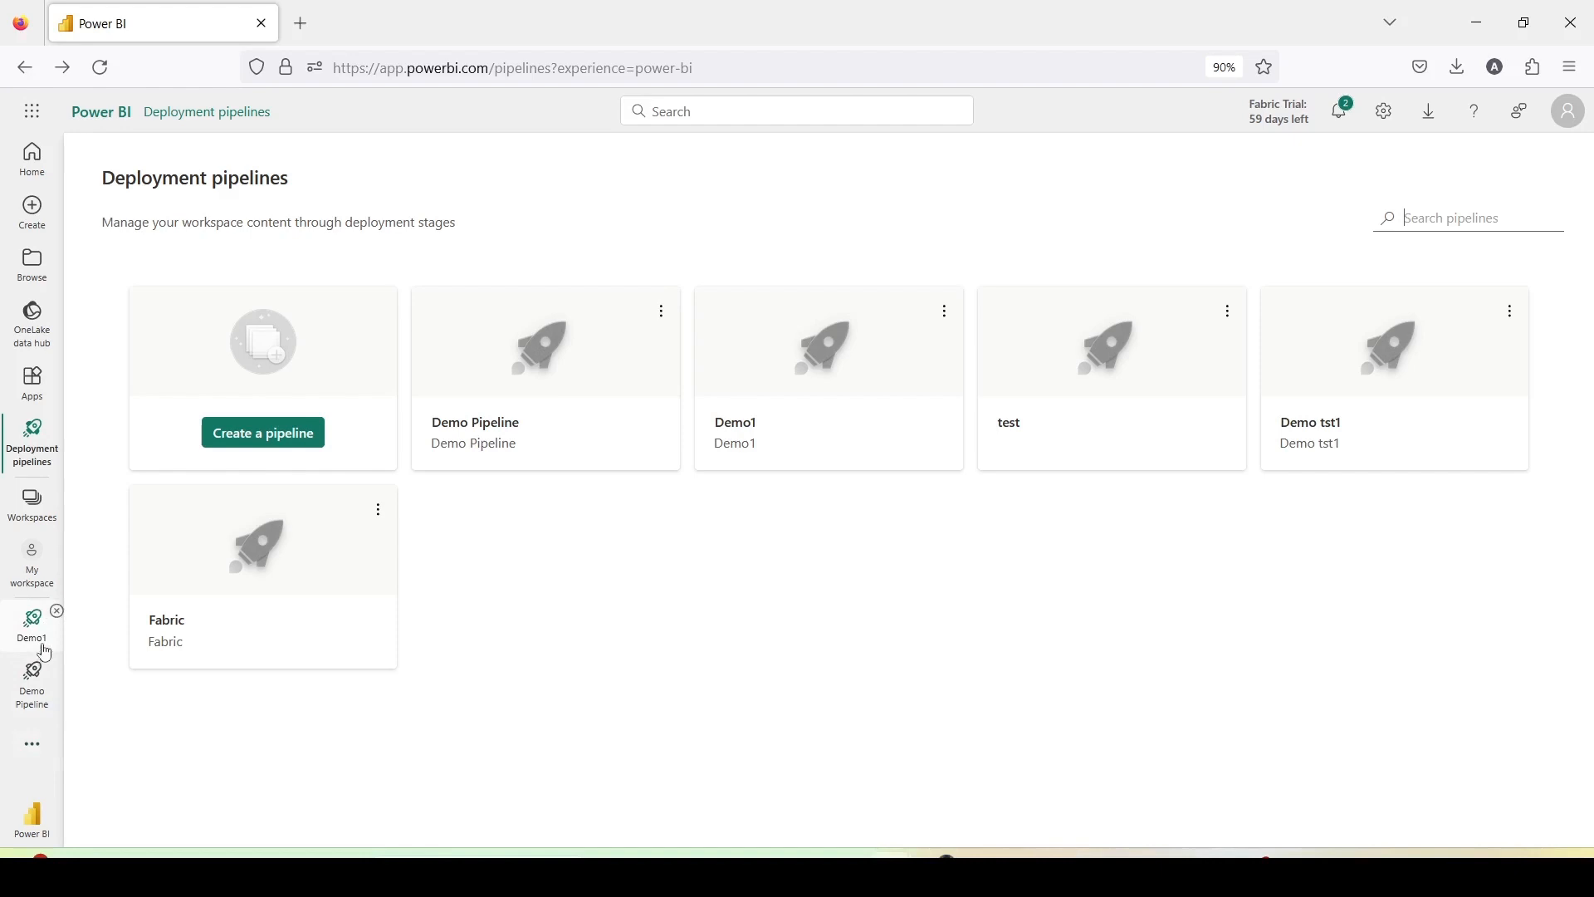
pyautogui.moveTo(35, 638)
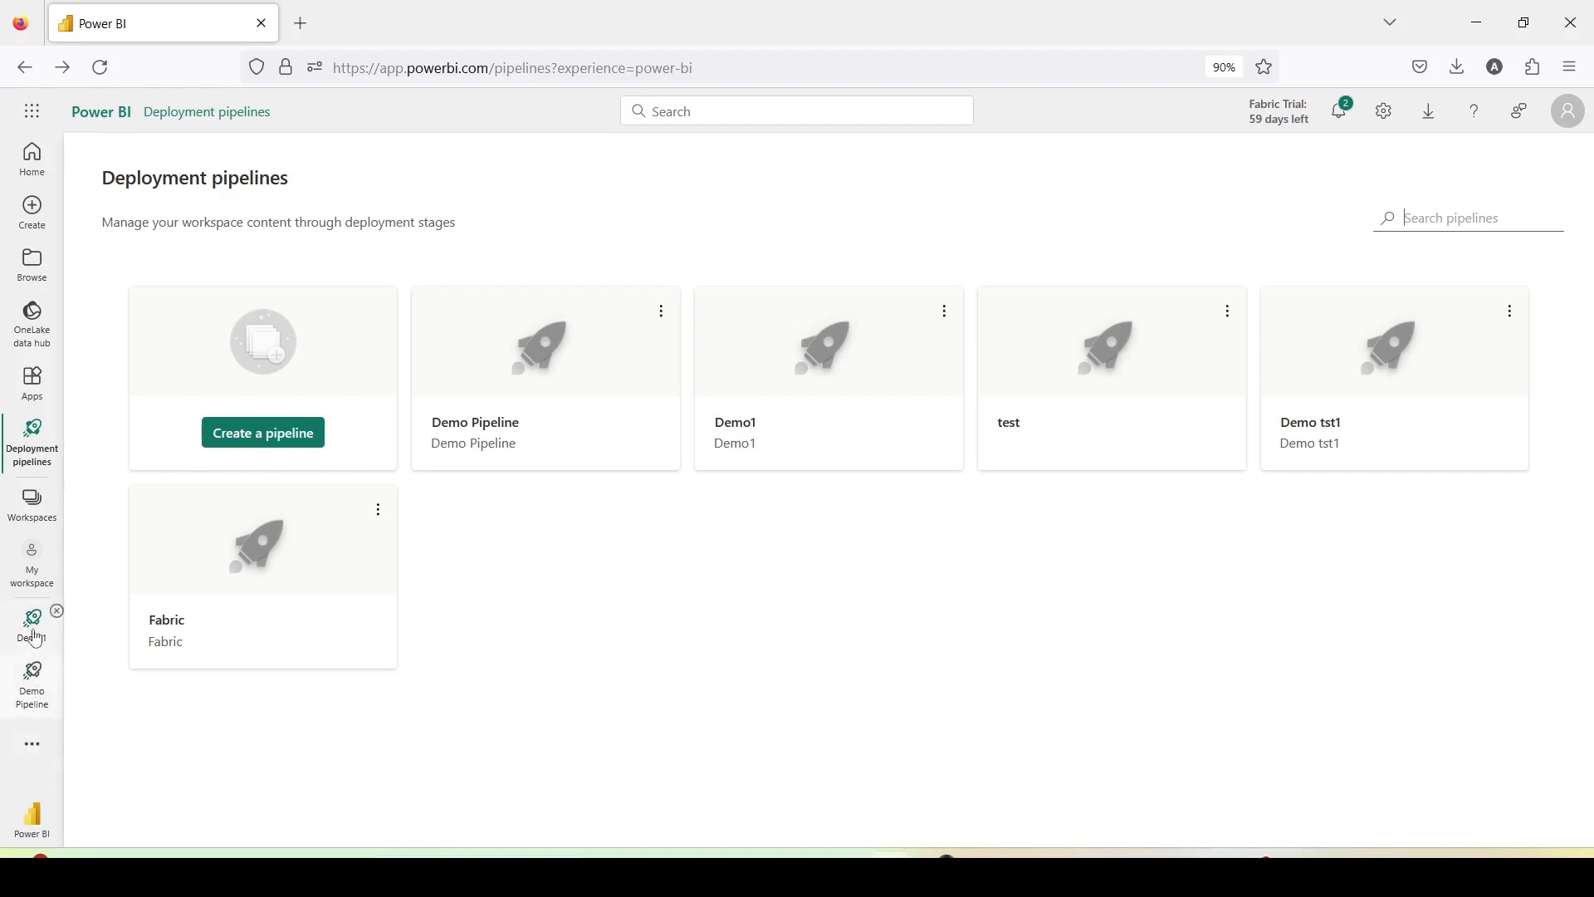
pyautogui.click(474, 421)
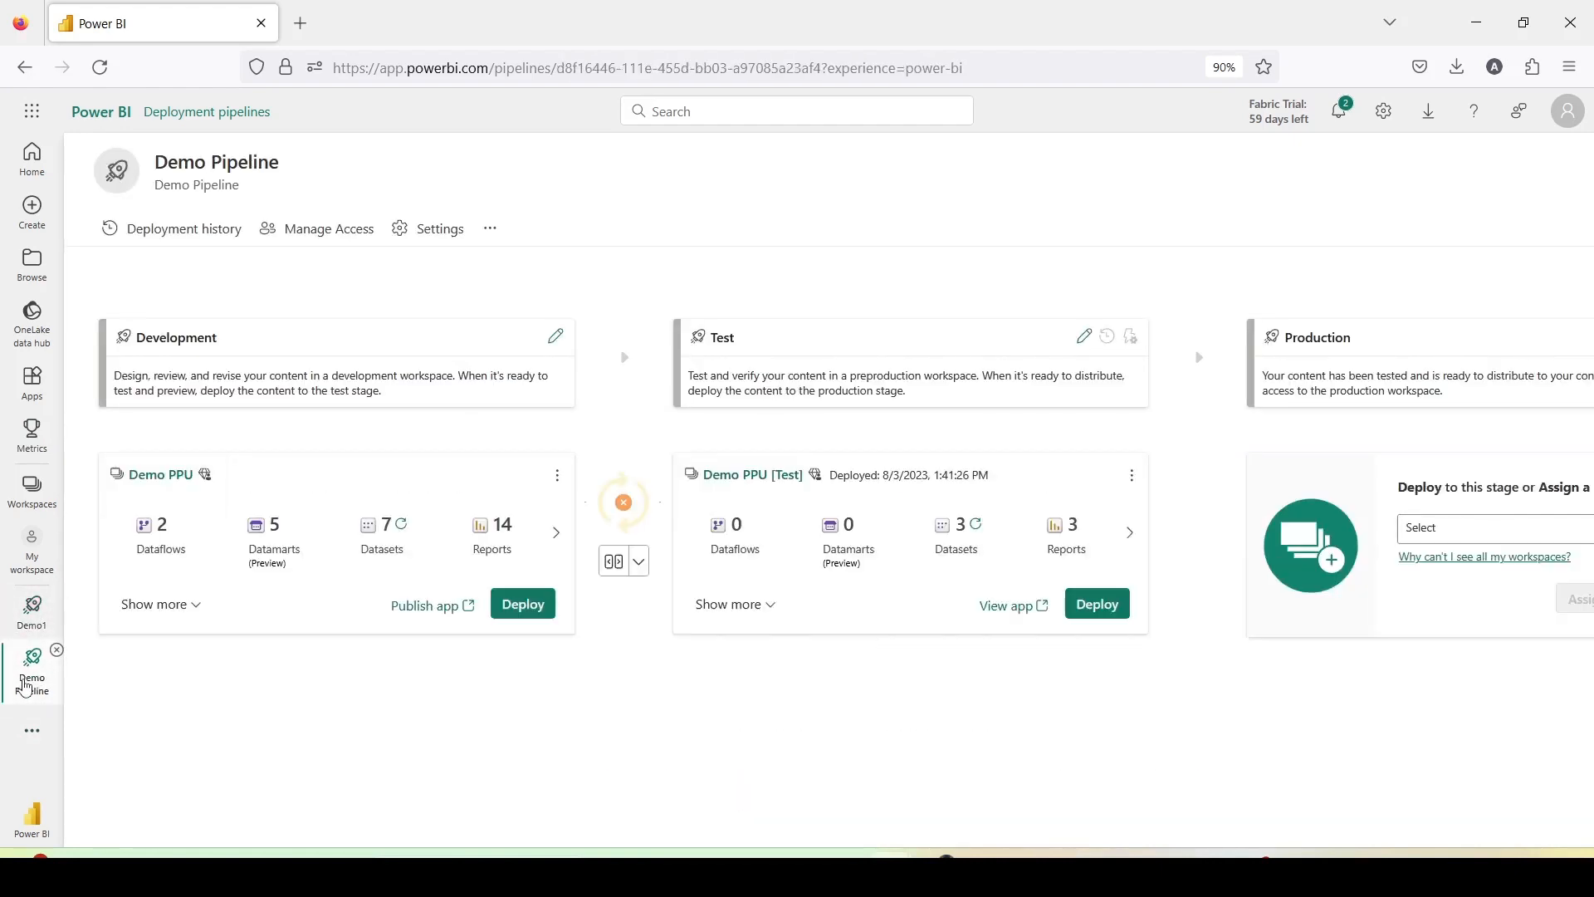
pyautogui.click(31, 626)
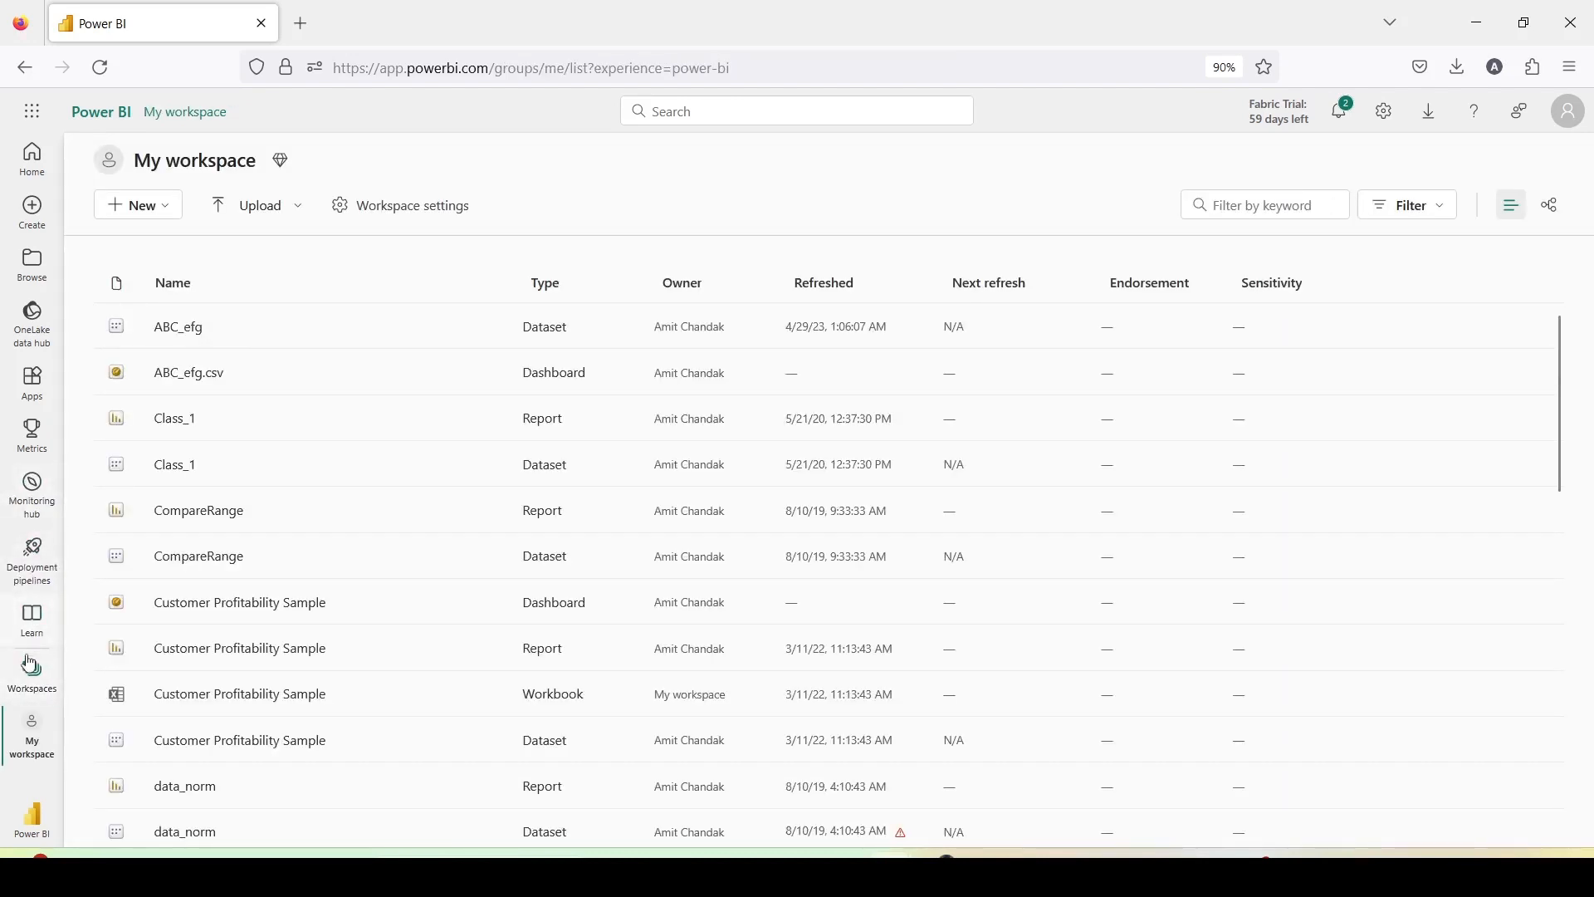
# Start a new deployment pipeline named 'Oct 2023 Test' and continue to stage setup.
pyautogui.click(31, 561)
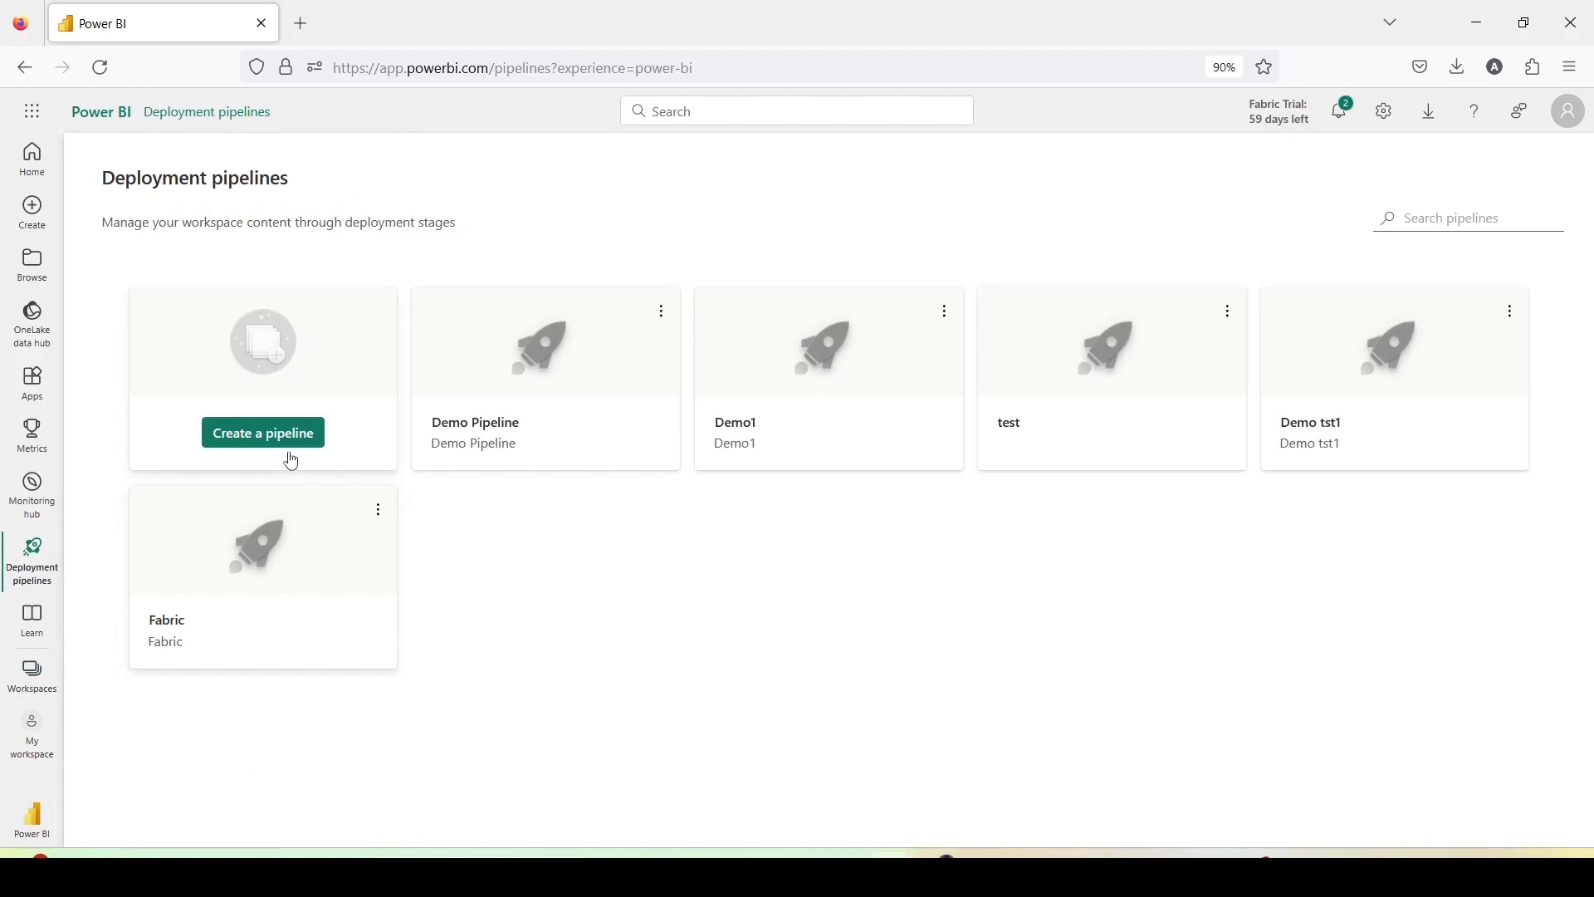
pyautogui.moveTo(285, 438)
pyautogui.write('Oct 2')
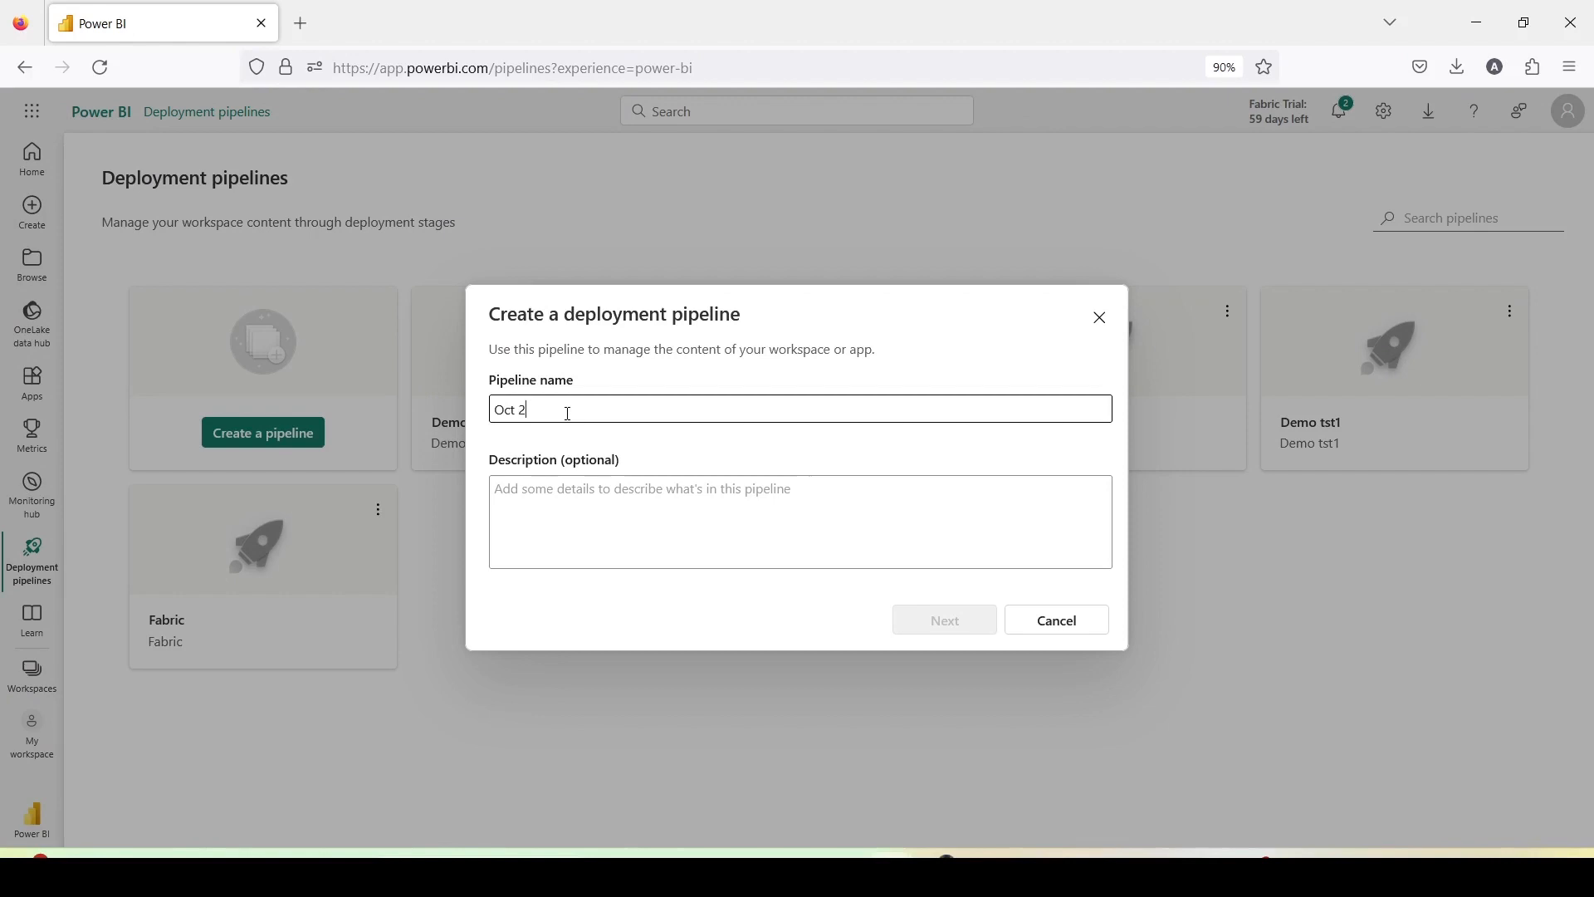
pyautogui.write('023 t')
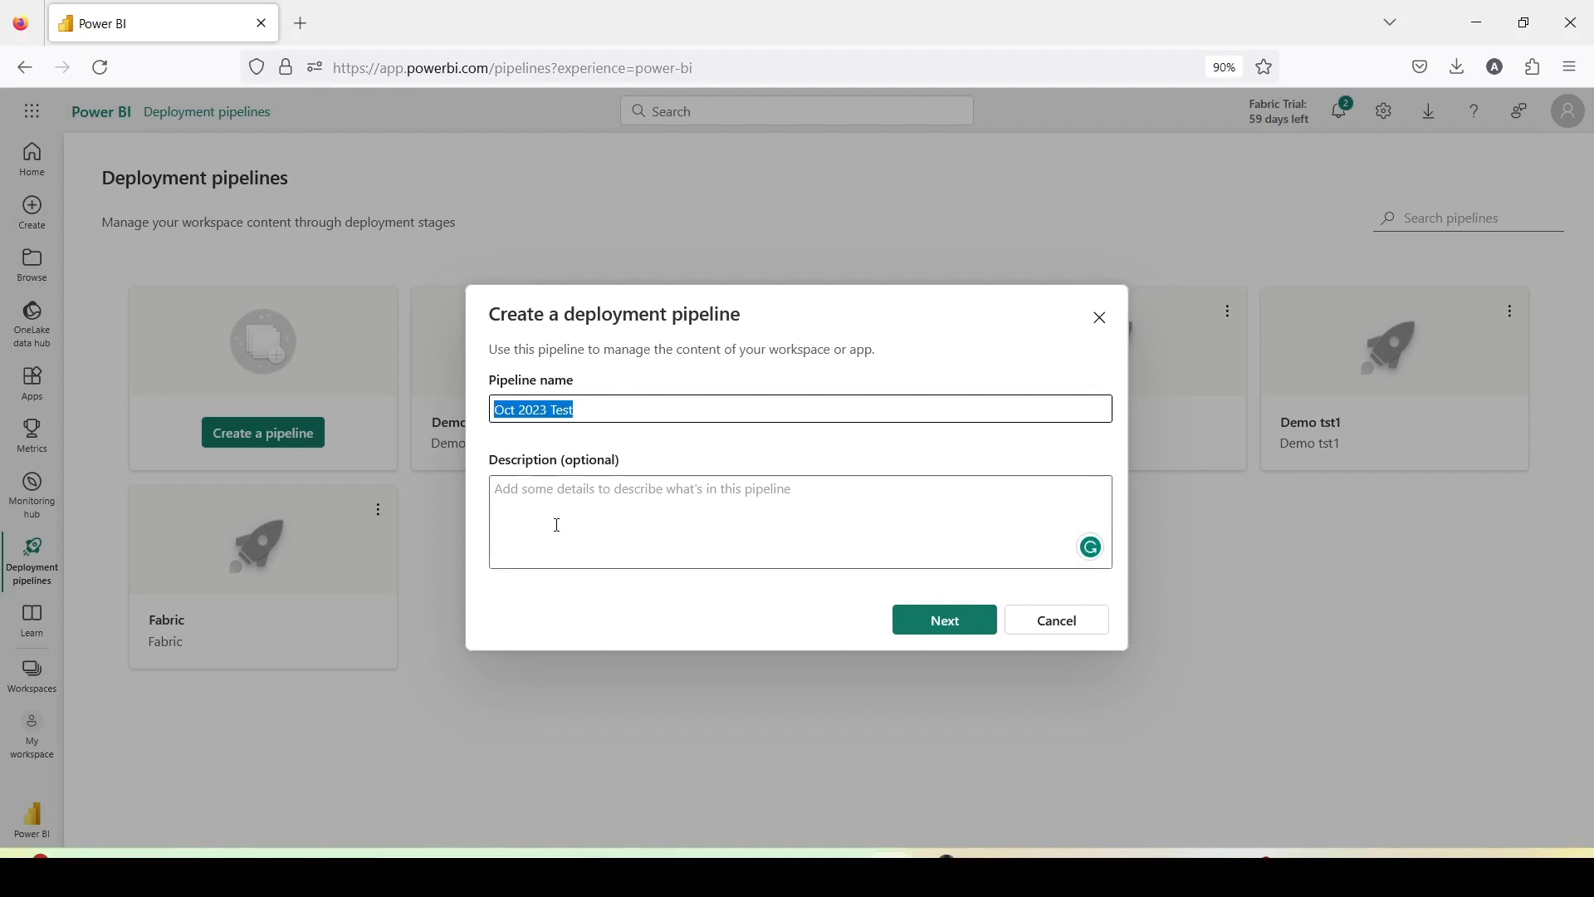
pyautogui.click(945, 619)
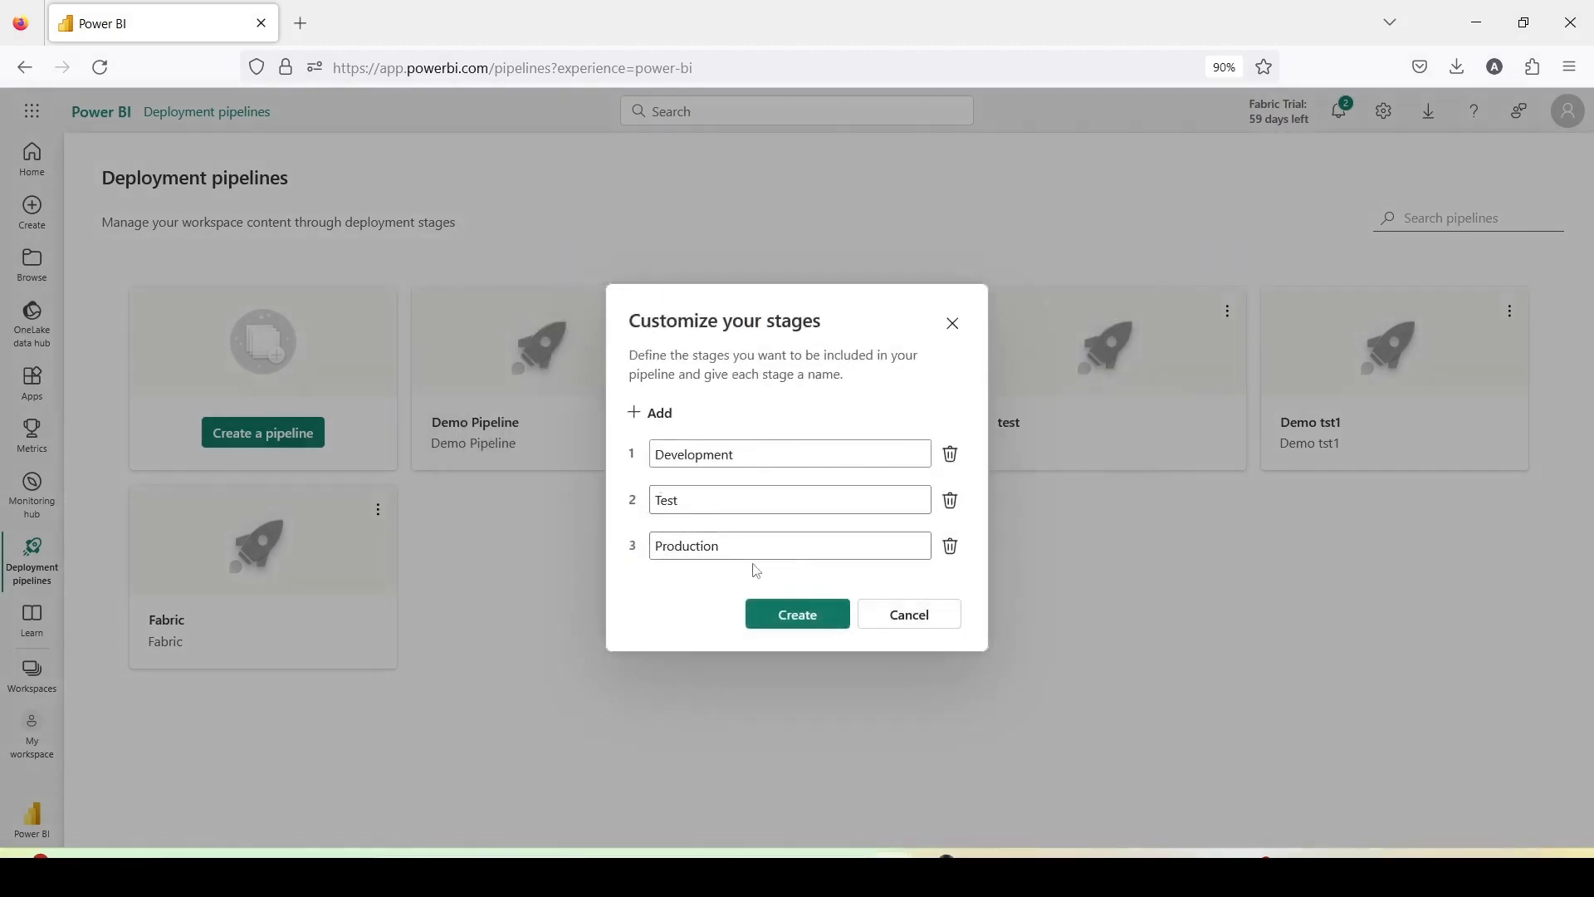
# Add a fourth stage, name the stages Dev, Test, UAT, Prod and create the pipeline.
pyautogui.click(650, 411)
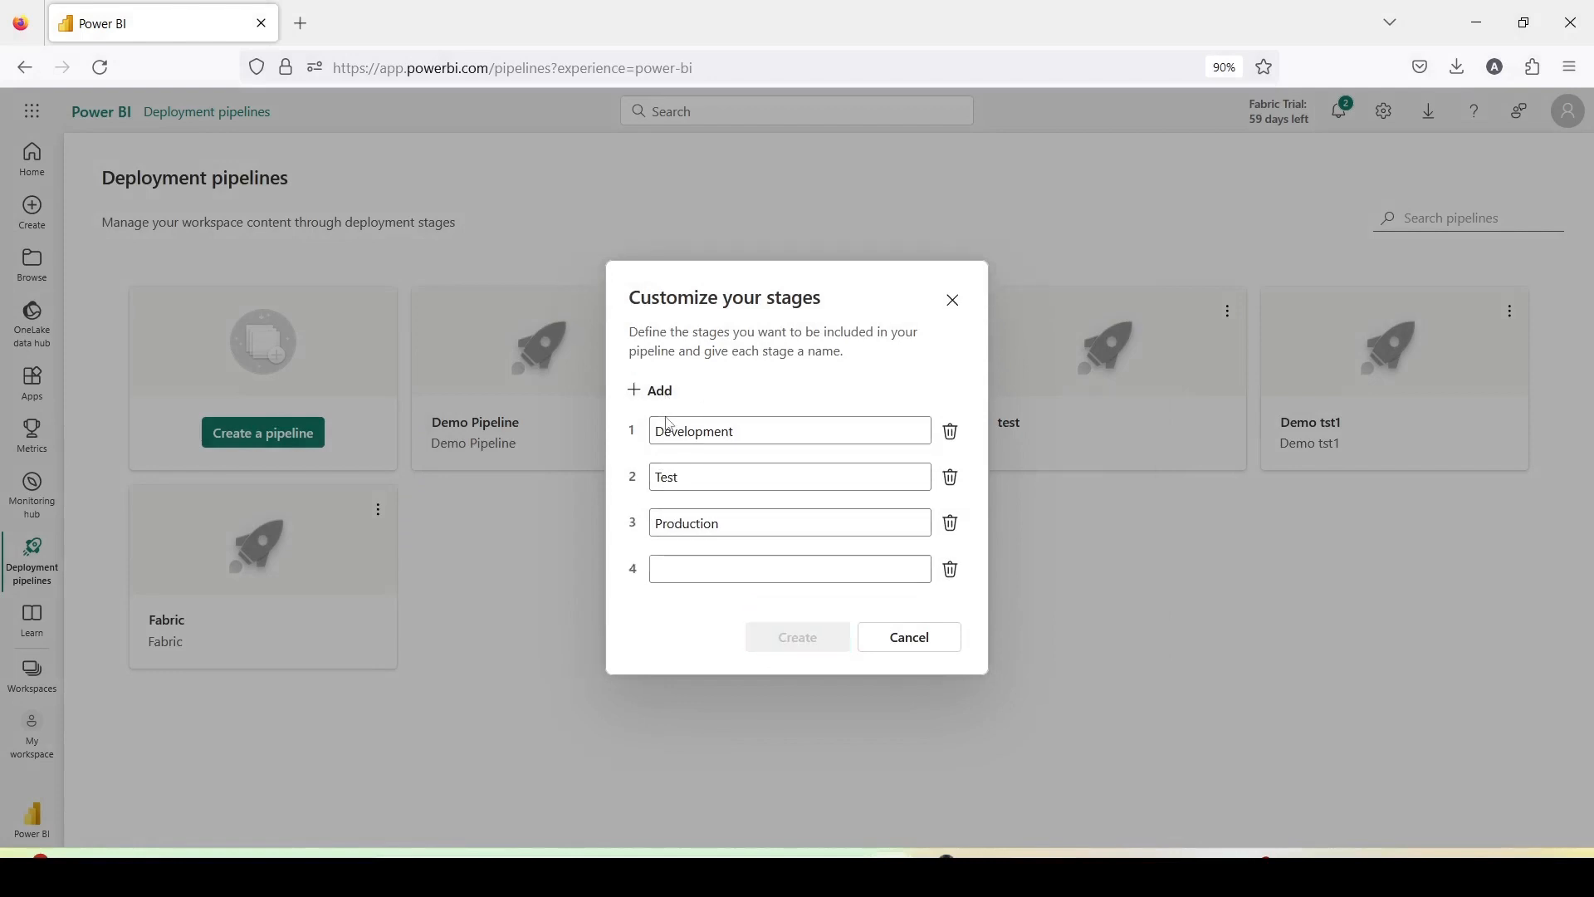
pyautogui.doubleClick(688, 524)
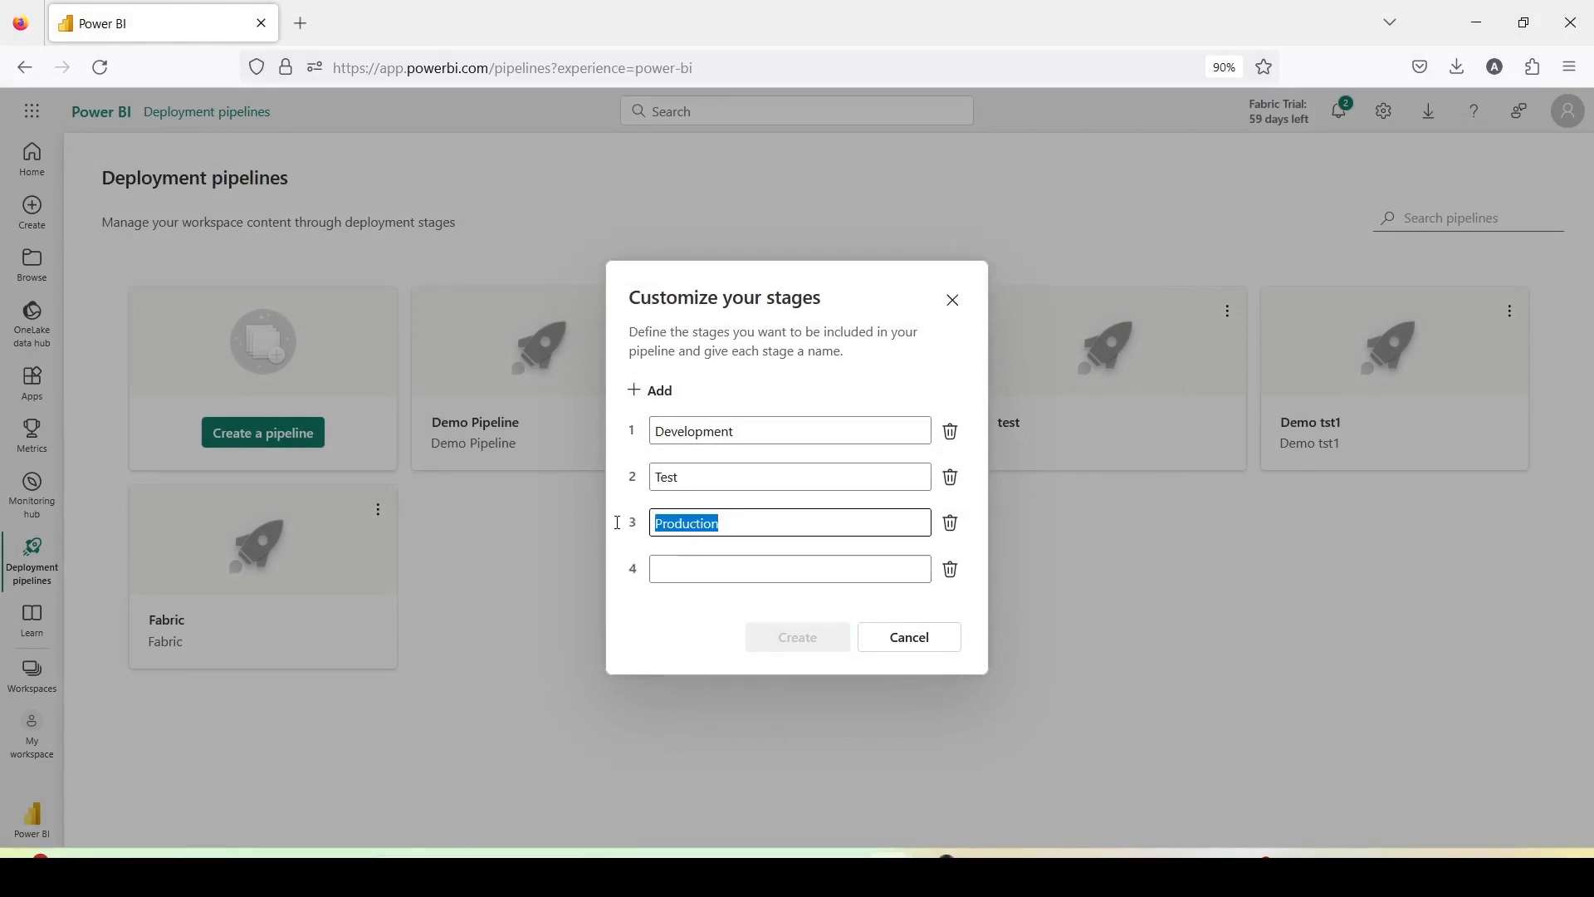
pyautogui.write('UAT')
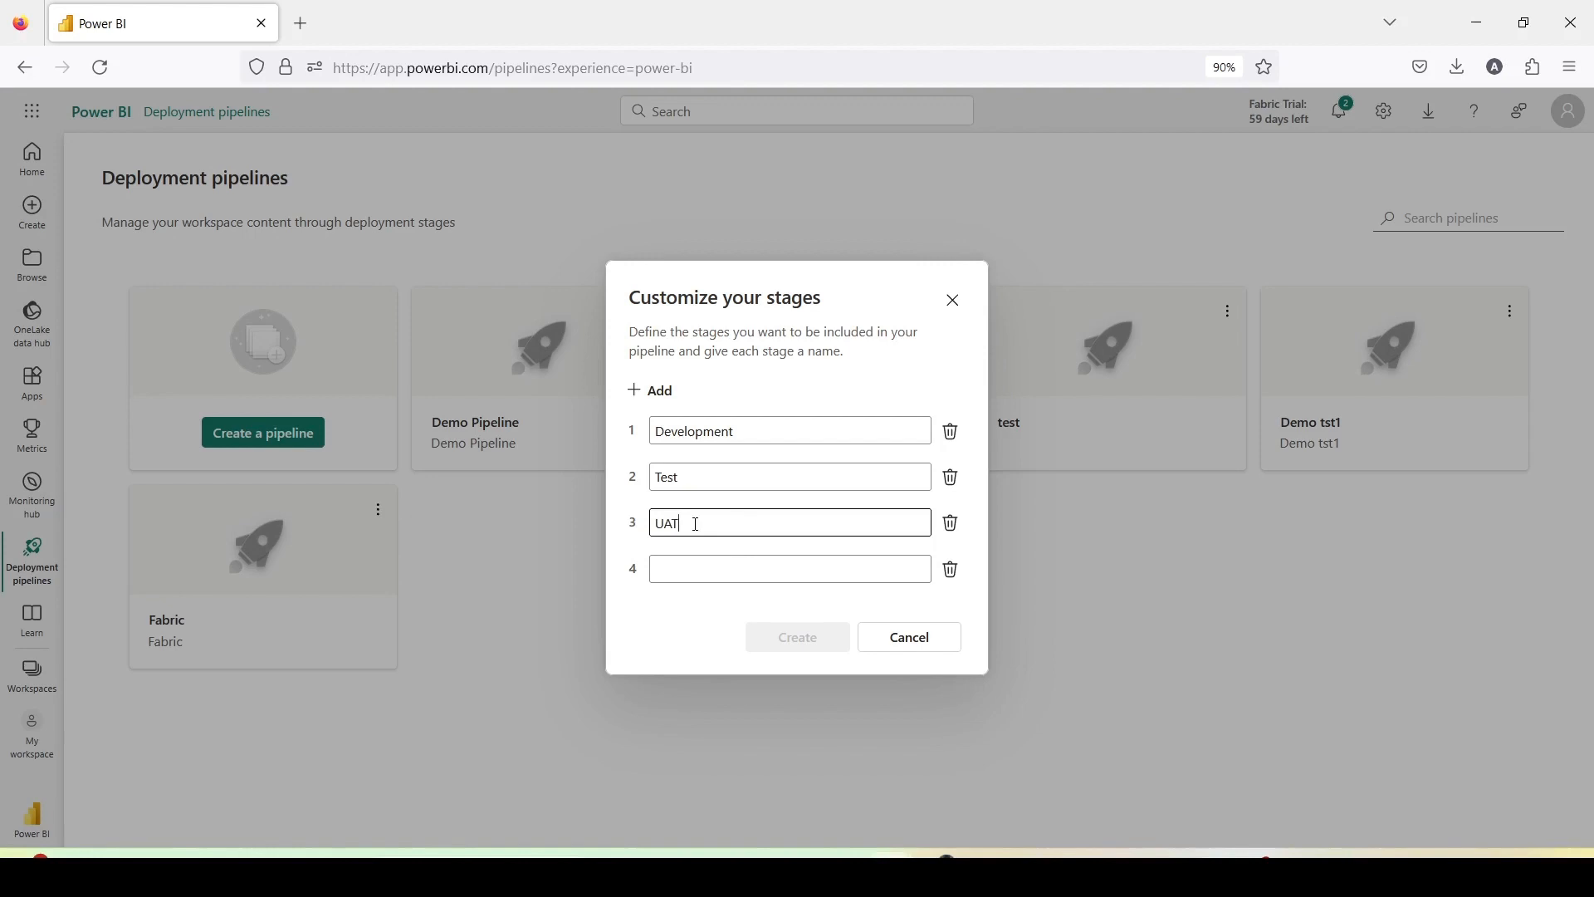
pyautogui.click(791, 568)
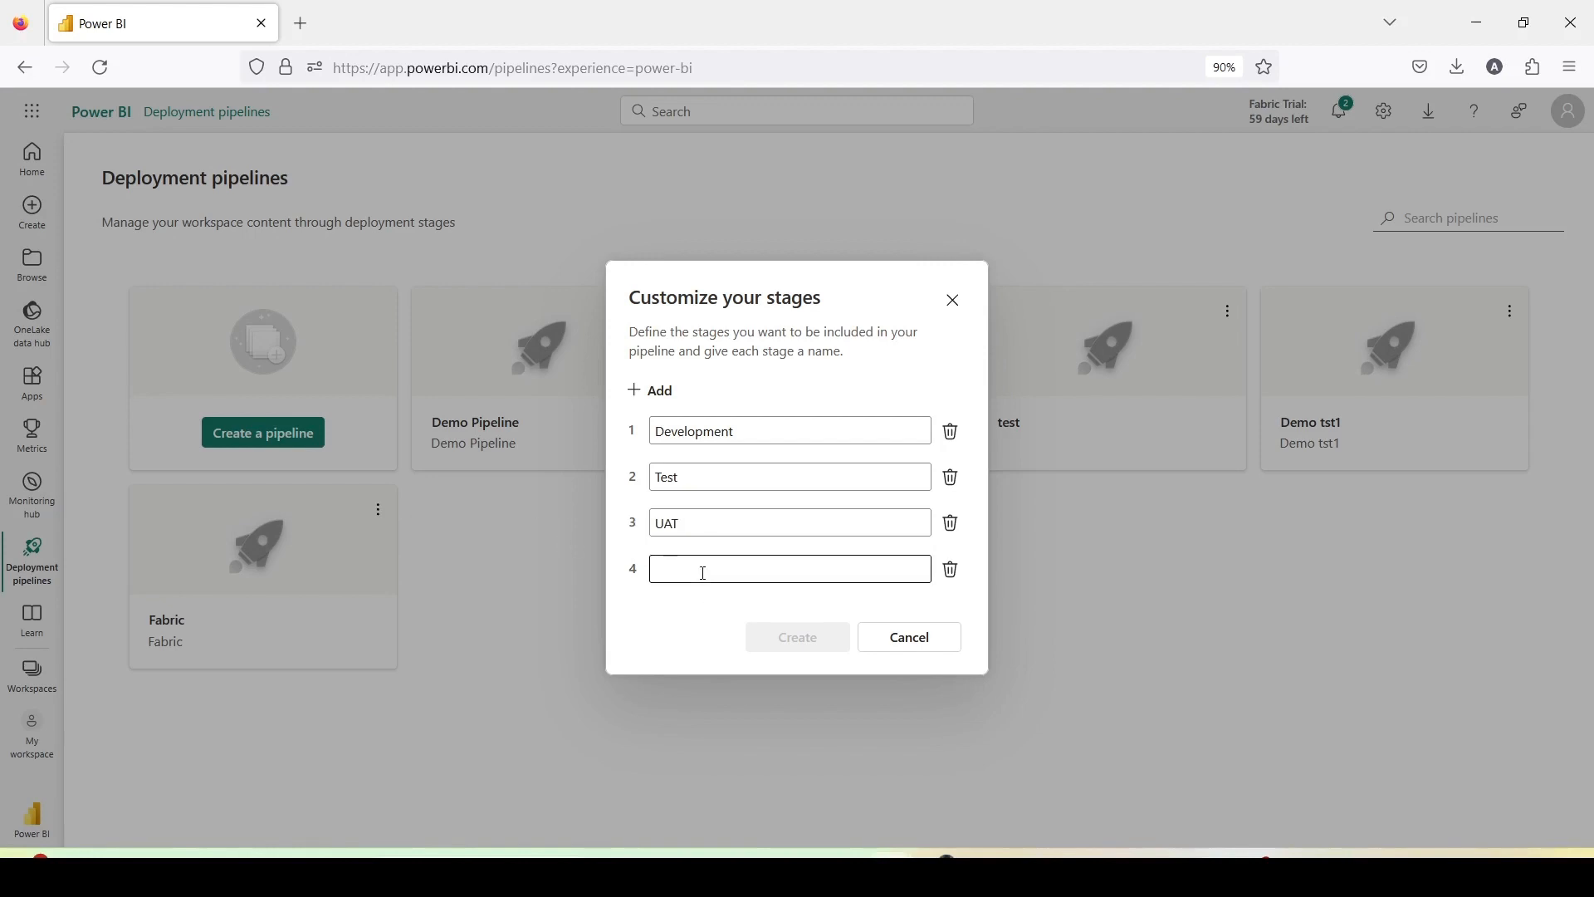
pyautogui.write('Prod')
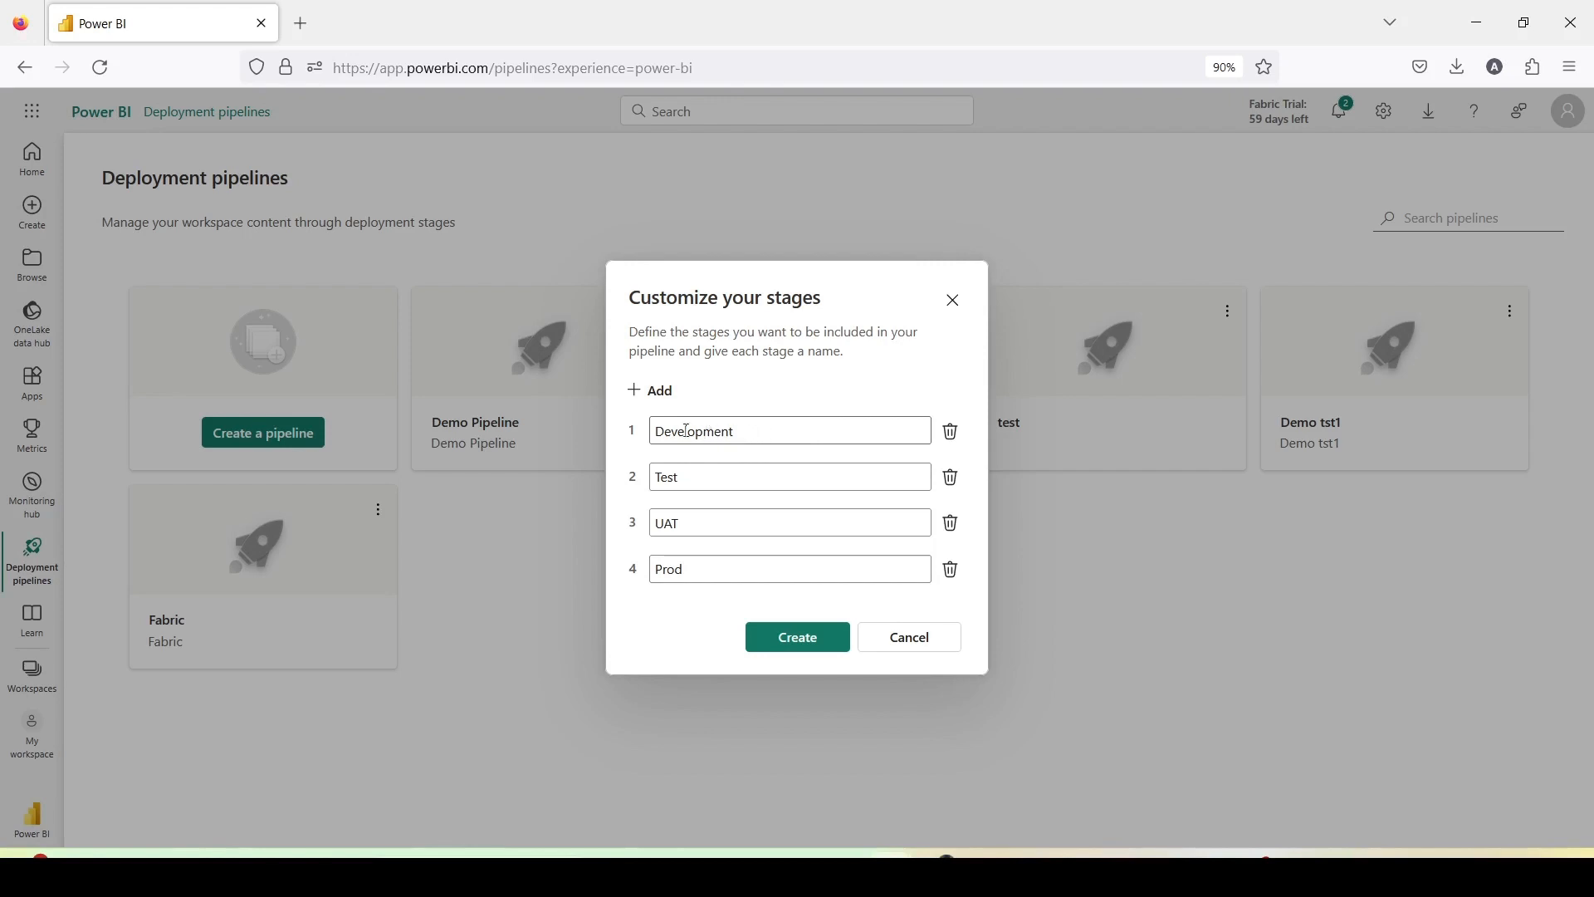
pyautogui.write('Dev')
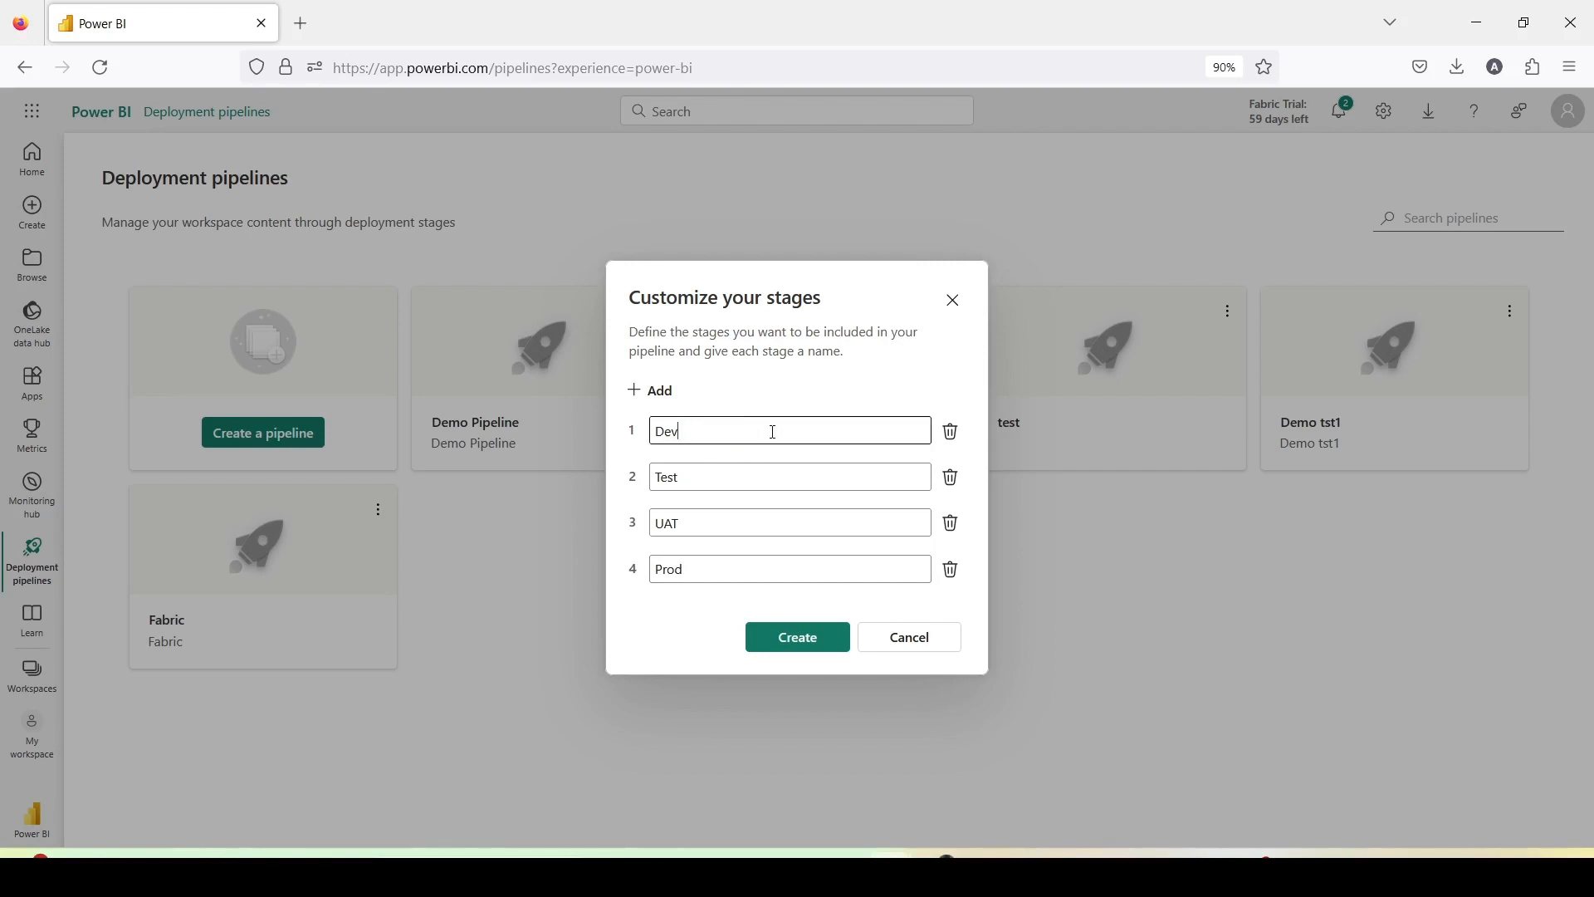
pyautogui.click(797, 638)
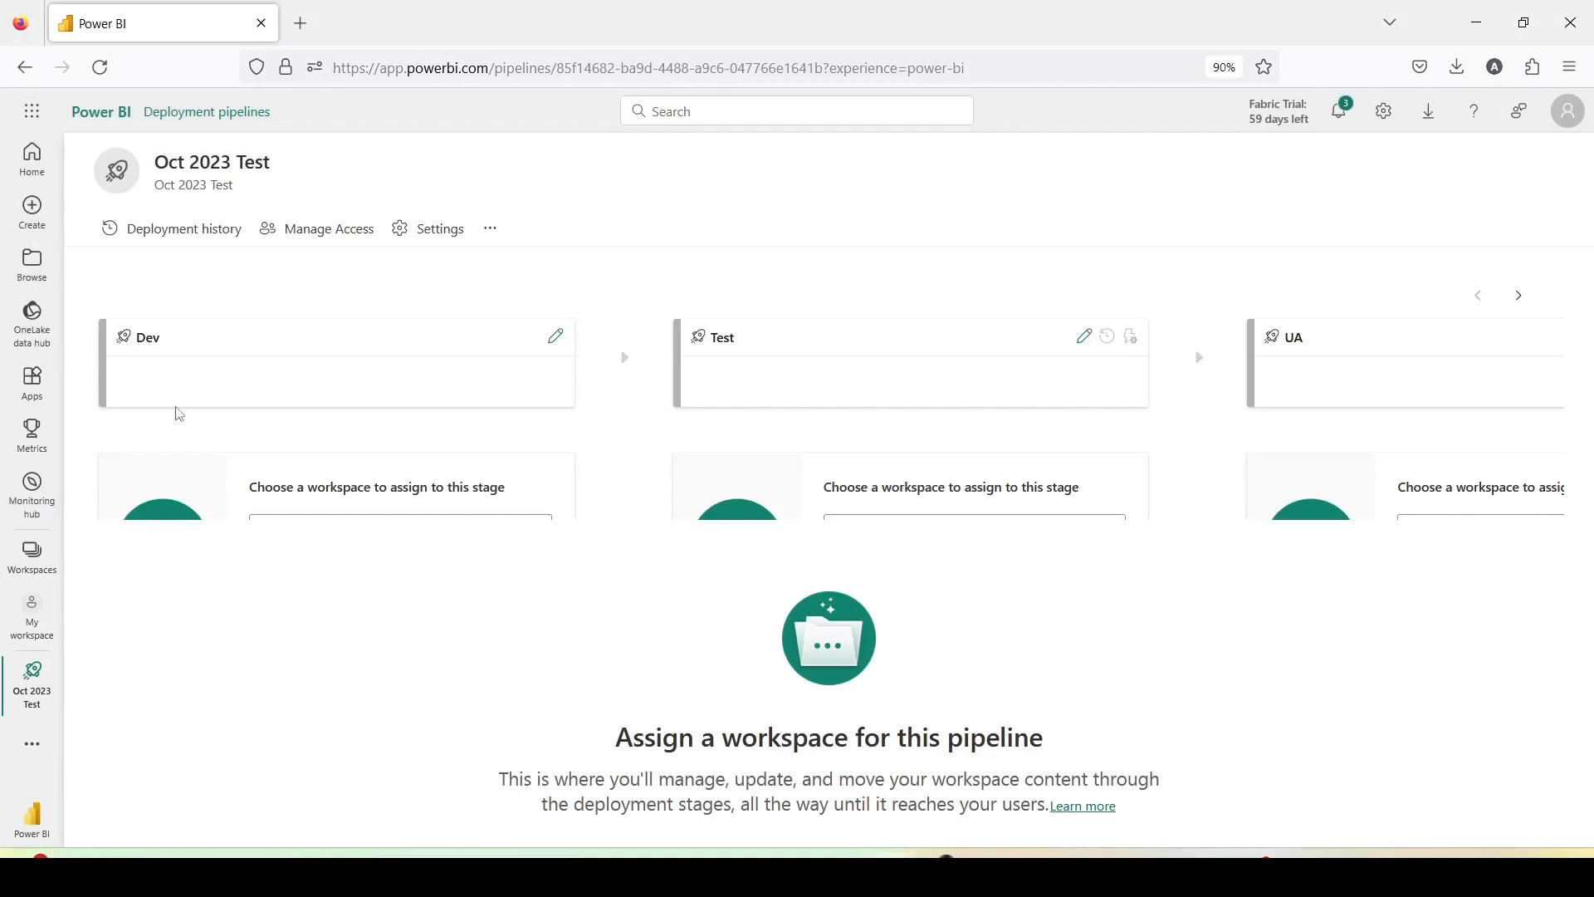
# Page through the four stages, then rename the Dev stage to Dev1 and save.
pyautogui.click(1518, 295)
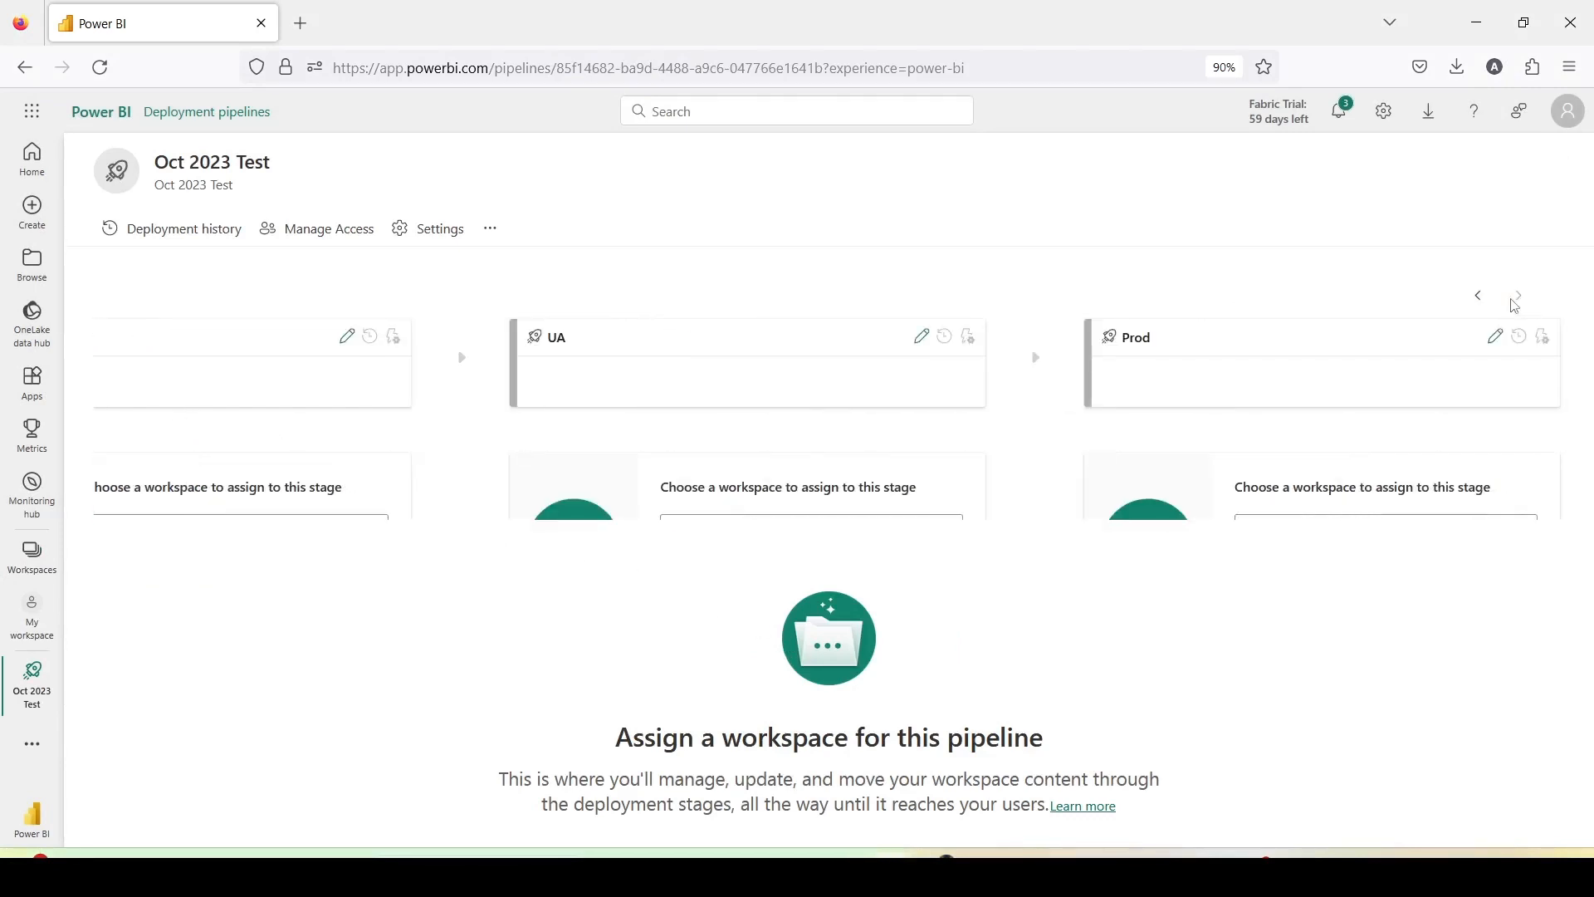
pyautogui.click(1518, 295)
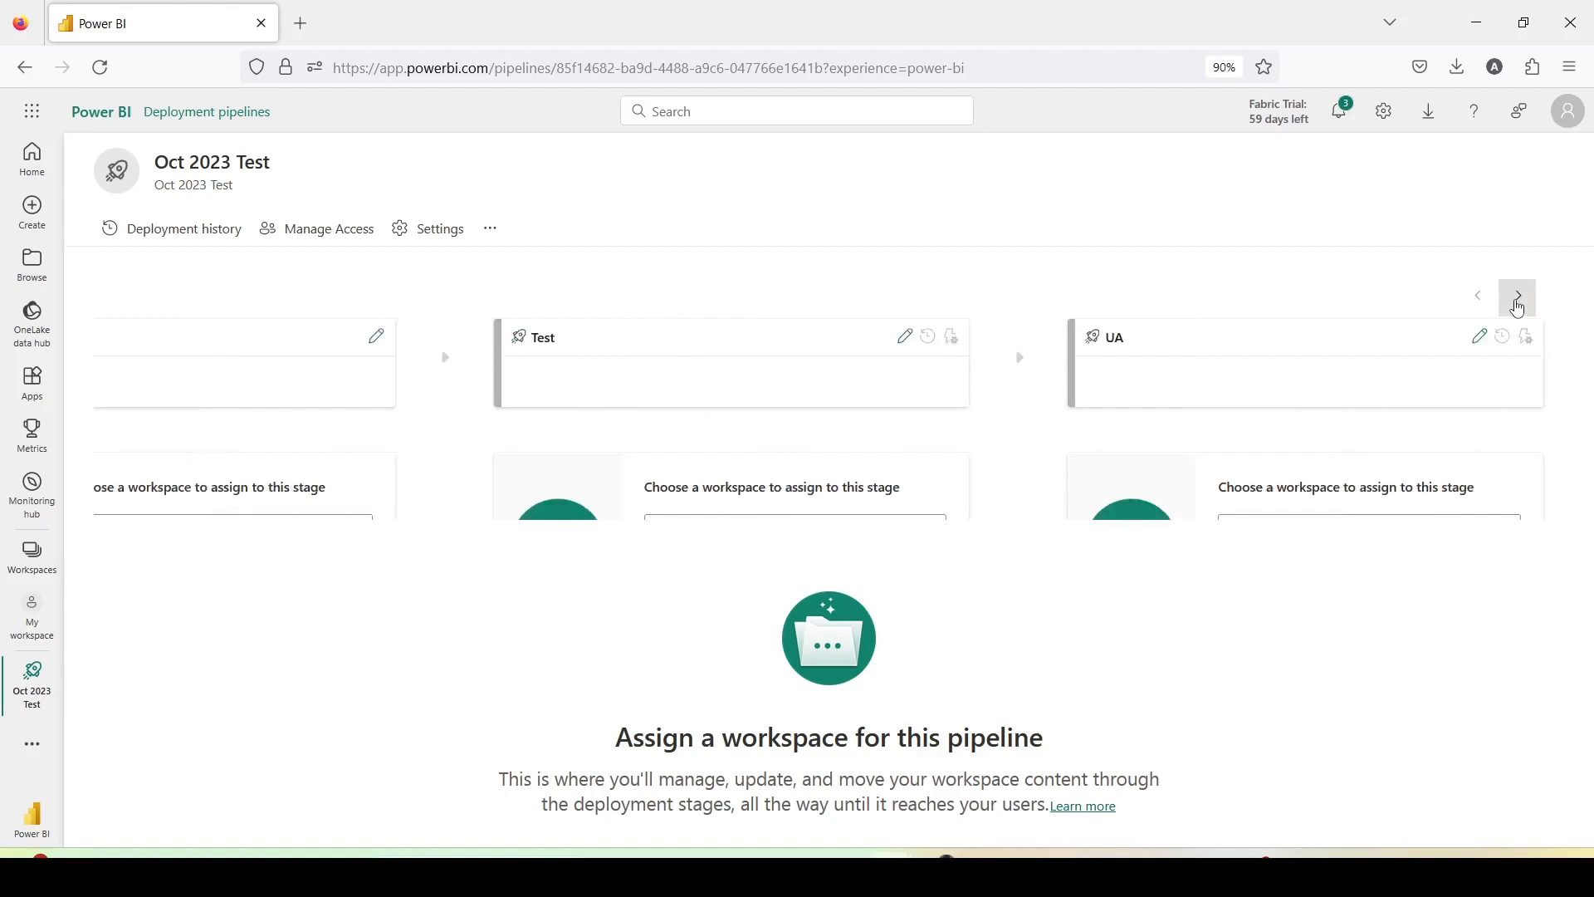
pyautogui.click(1518, 295)
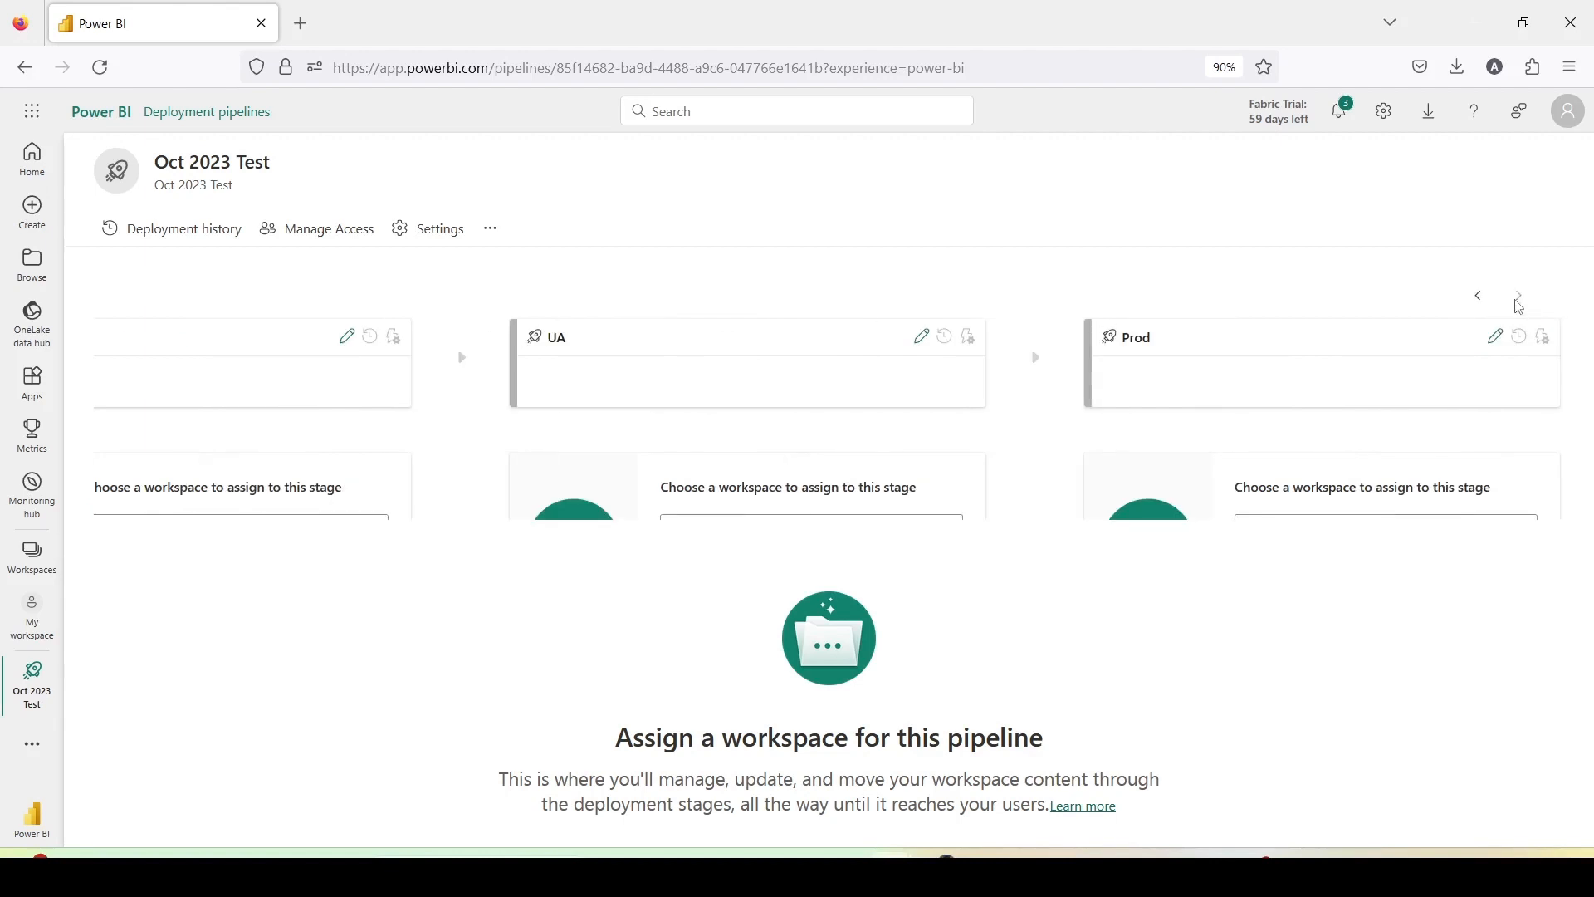
pyautogui.click(1478, 295)
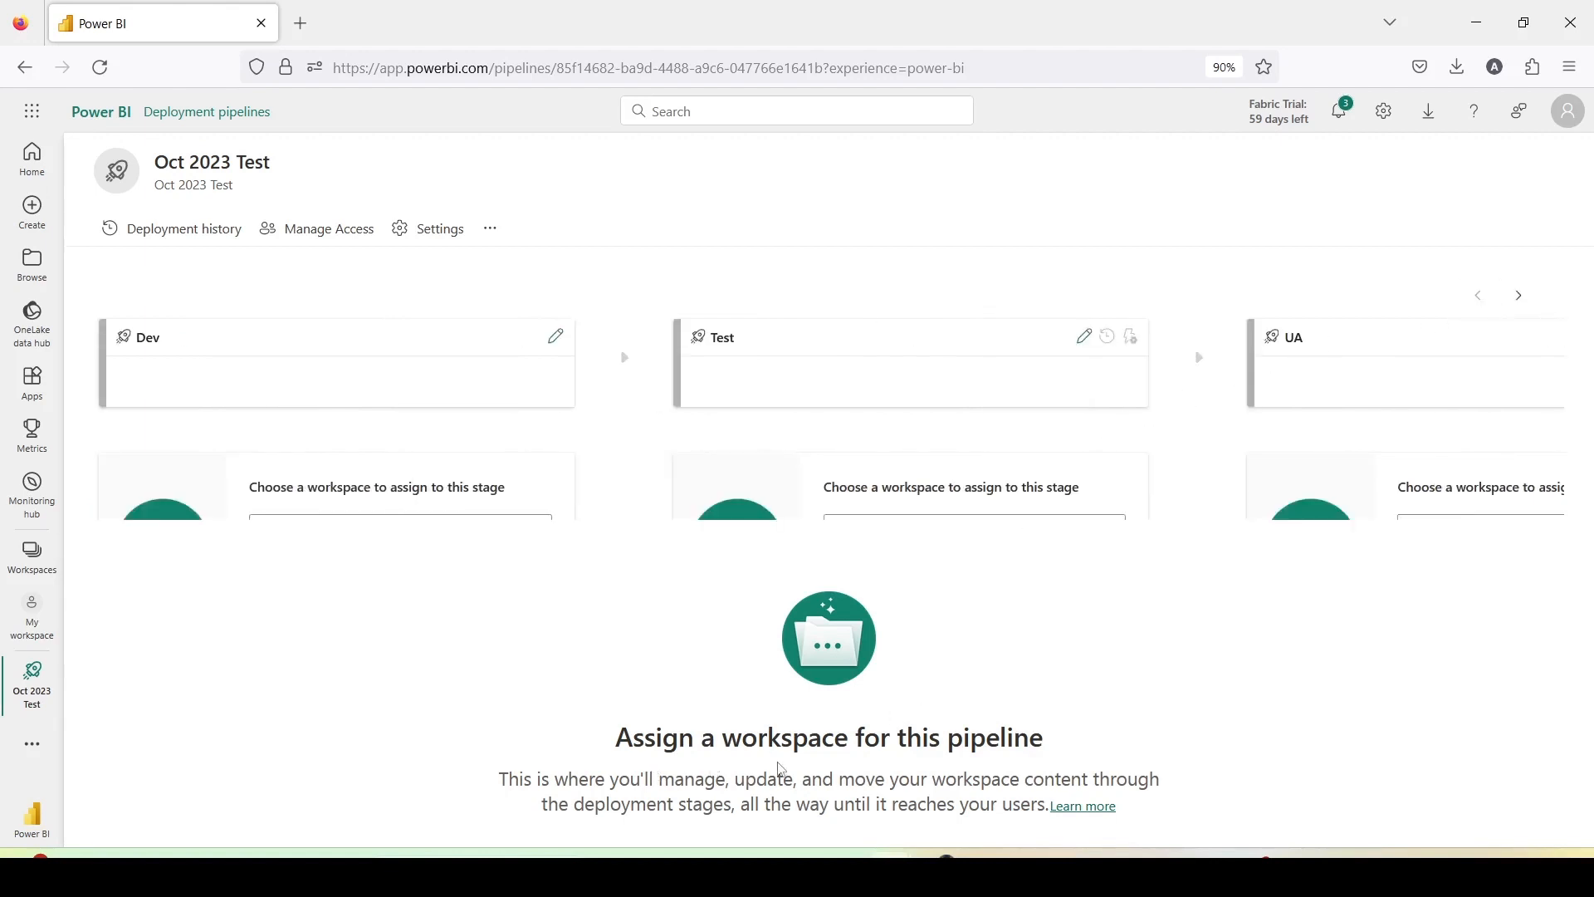
pyautogui.moveTo(388, 501)
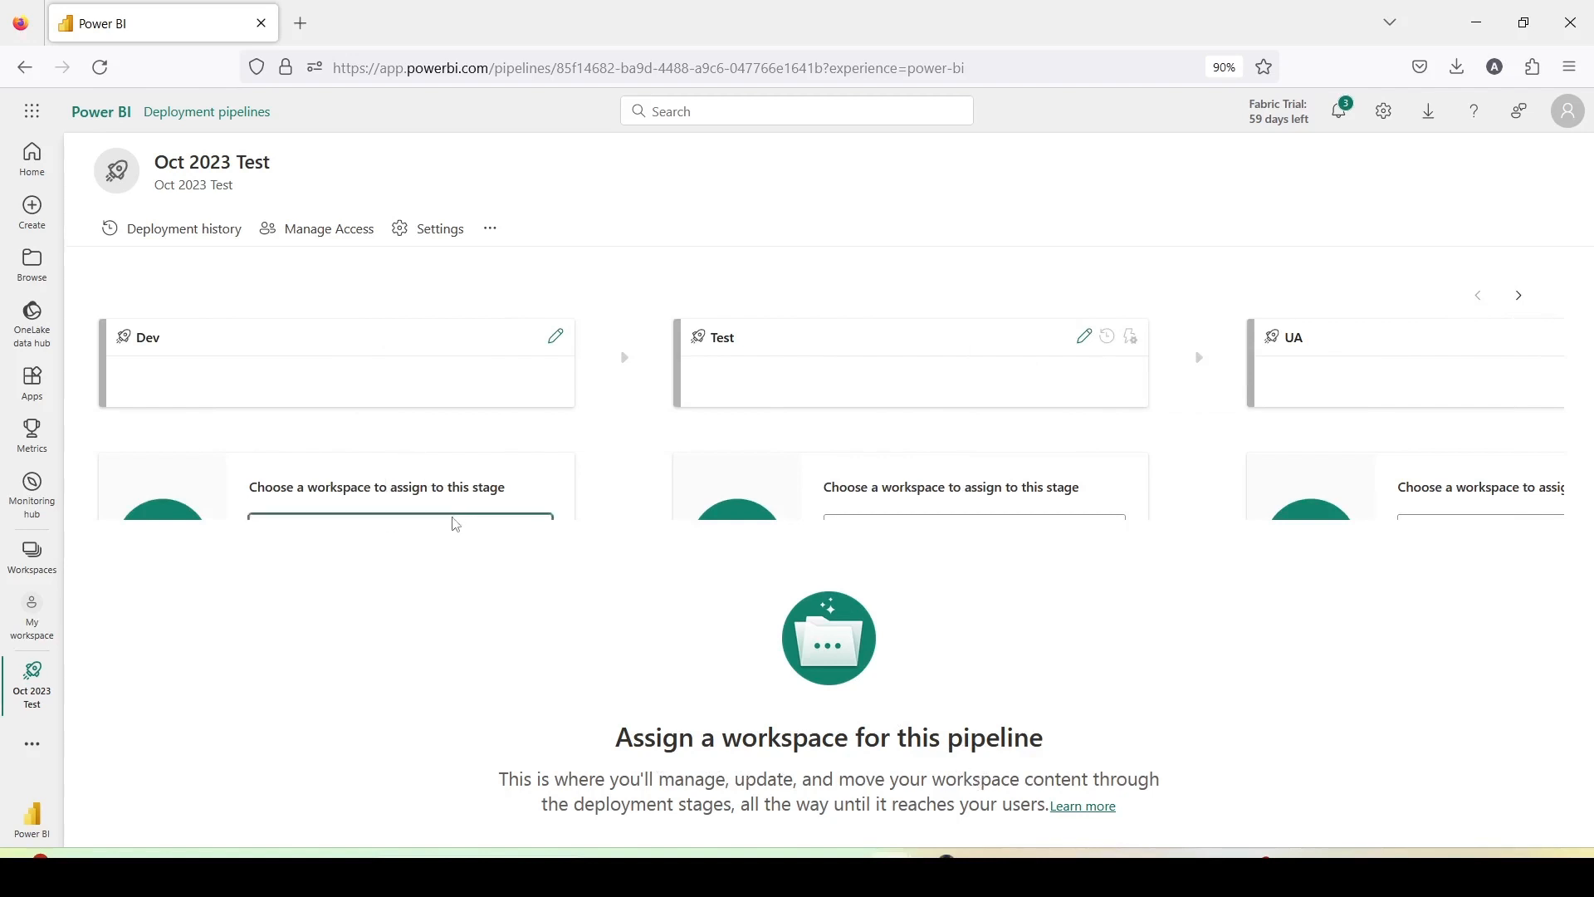
pyautogui.moveTo(558, 336)
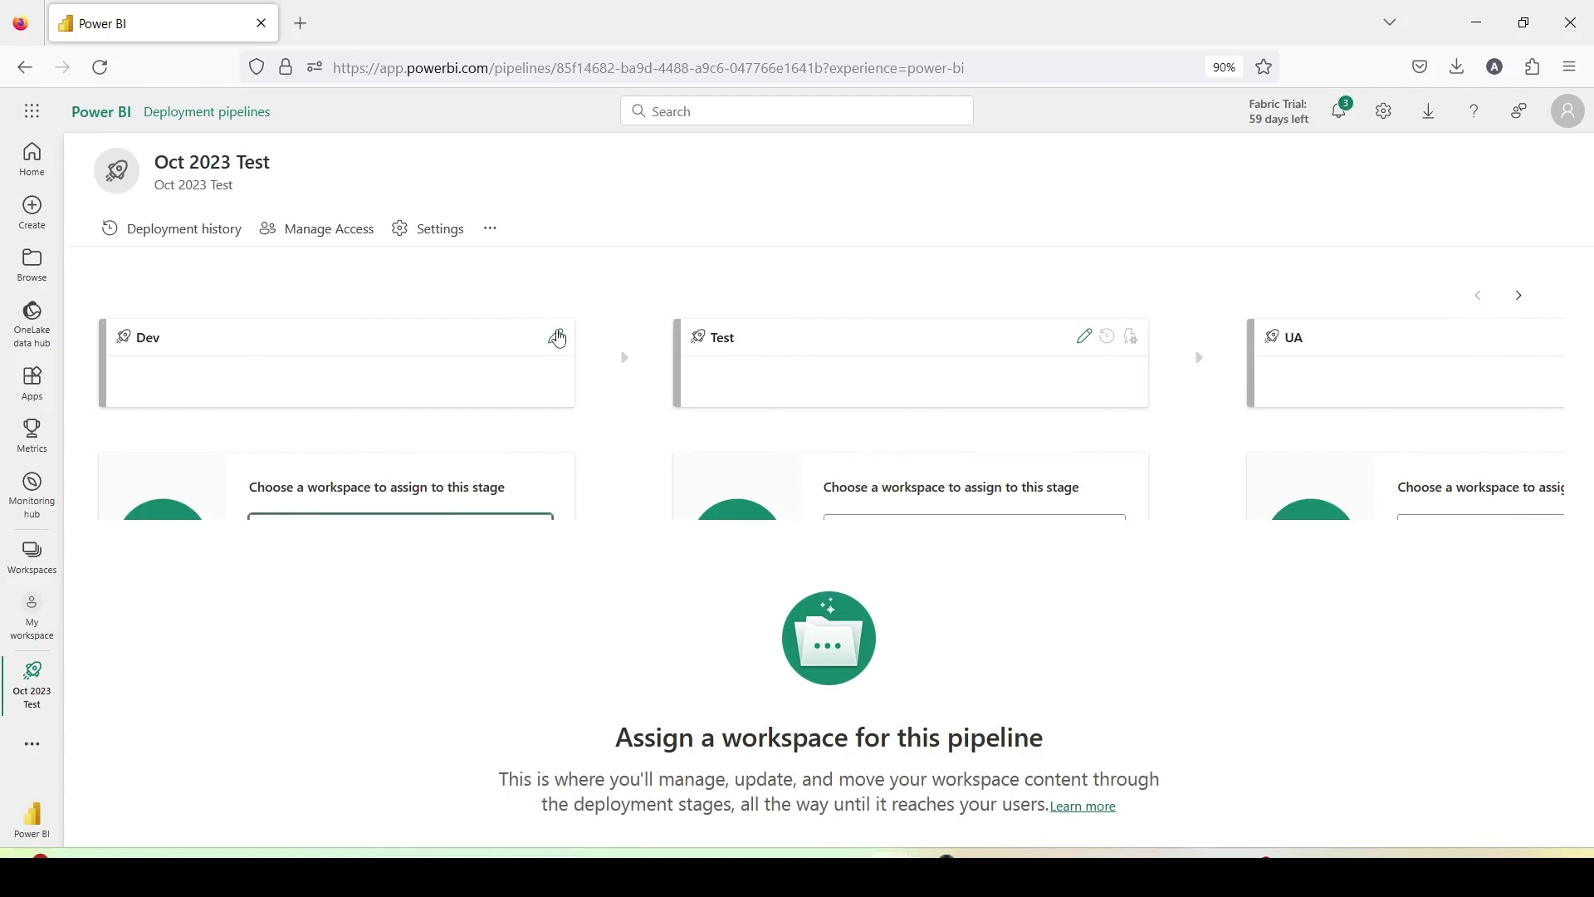
pyautogui.click(558, 336)
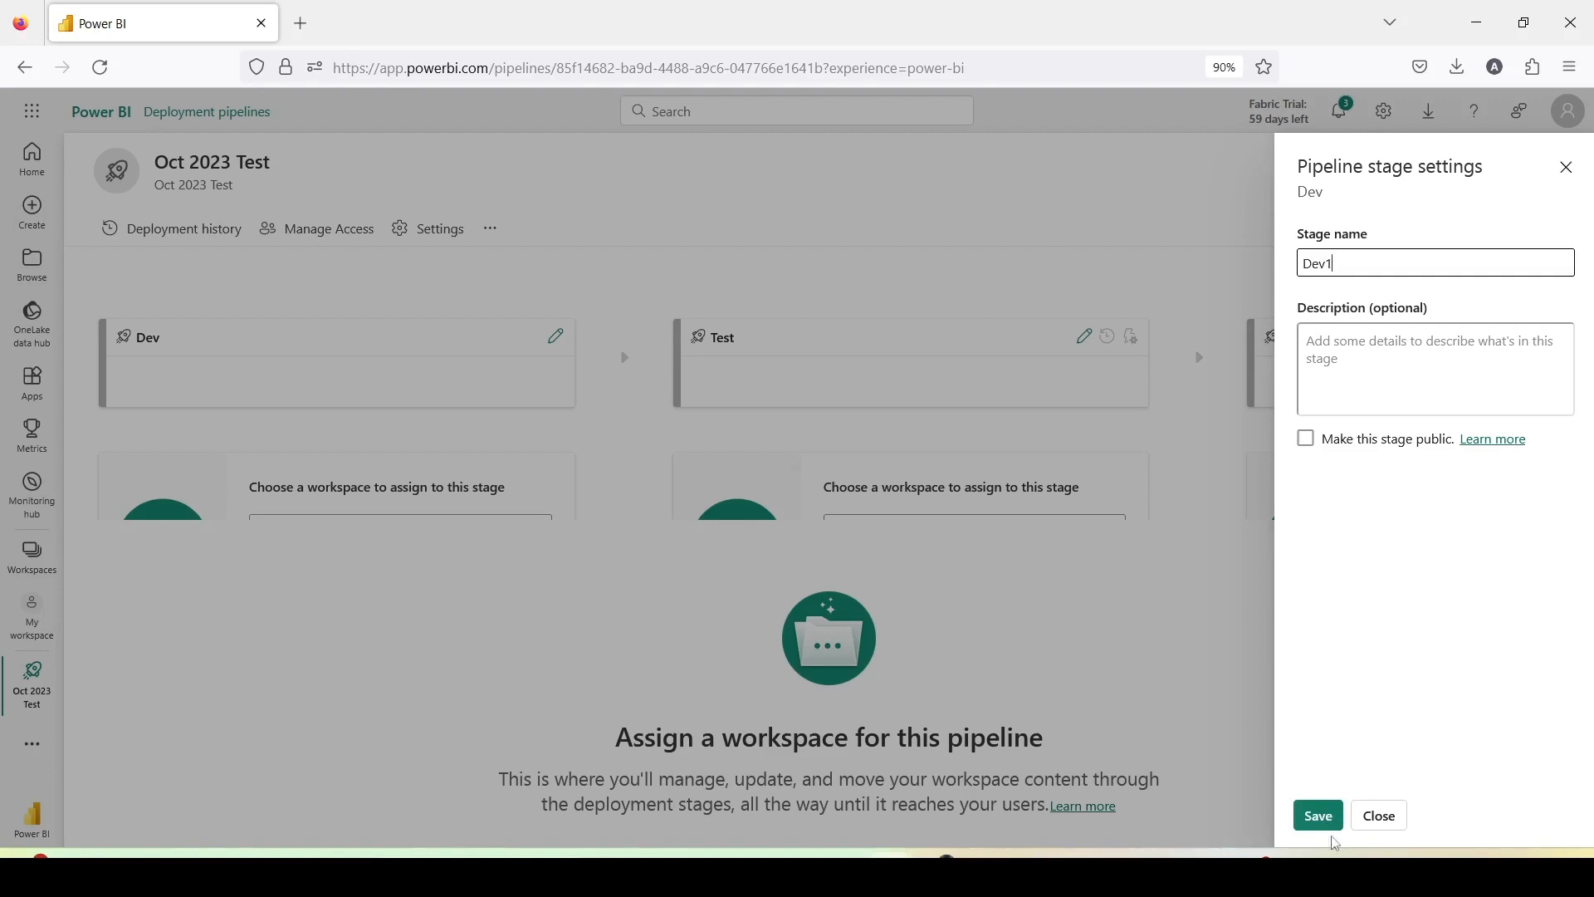
pyautogui.click(1318, 813)
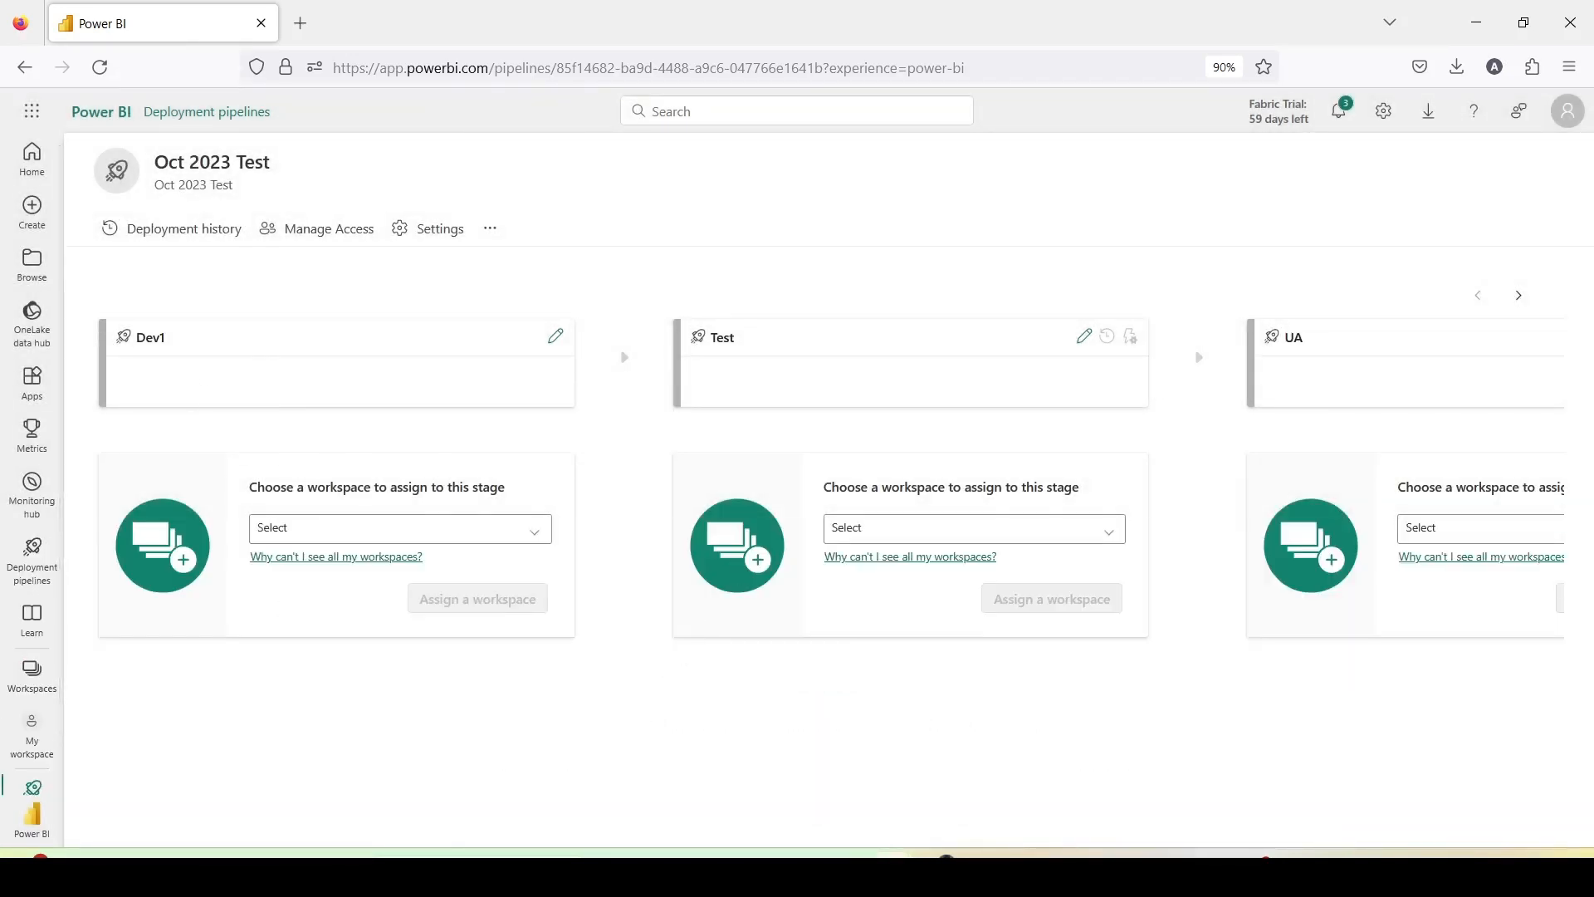
# Assign the 01-DemoFabric workspace to Dev1, accepting the unsupported items warning.
pyautogui.click(1478, 295)
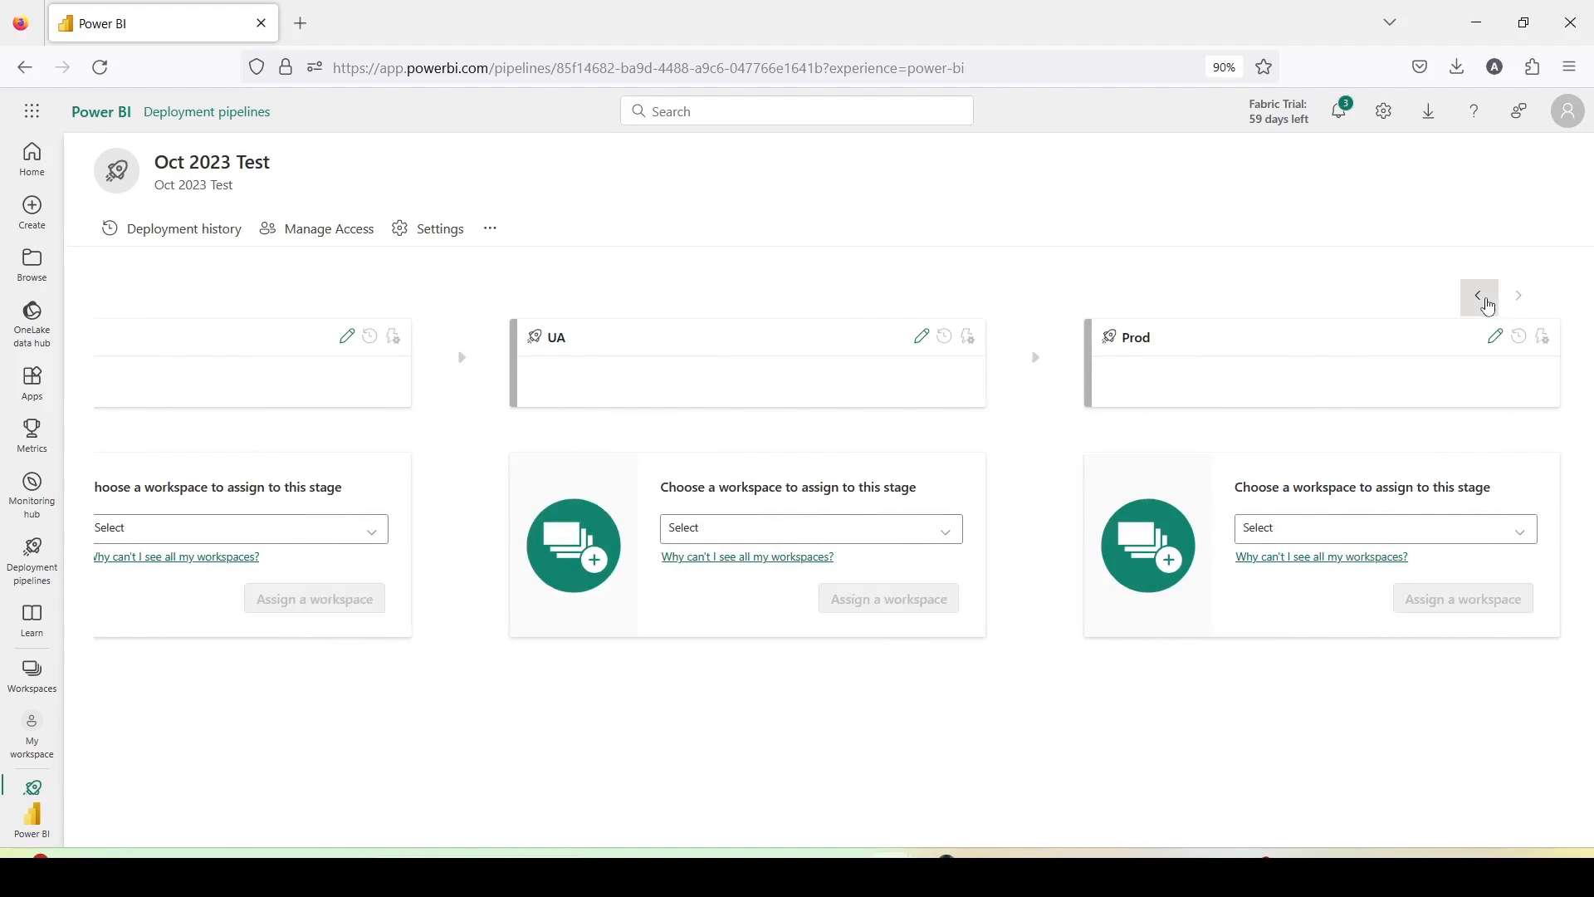
pyautogui.click(1478, 296)
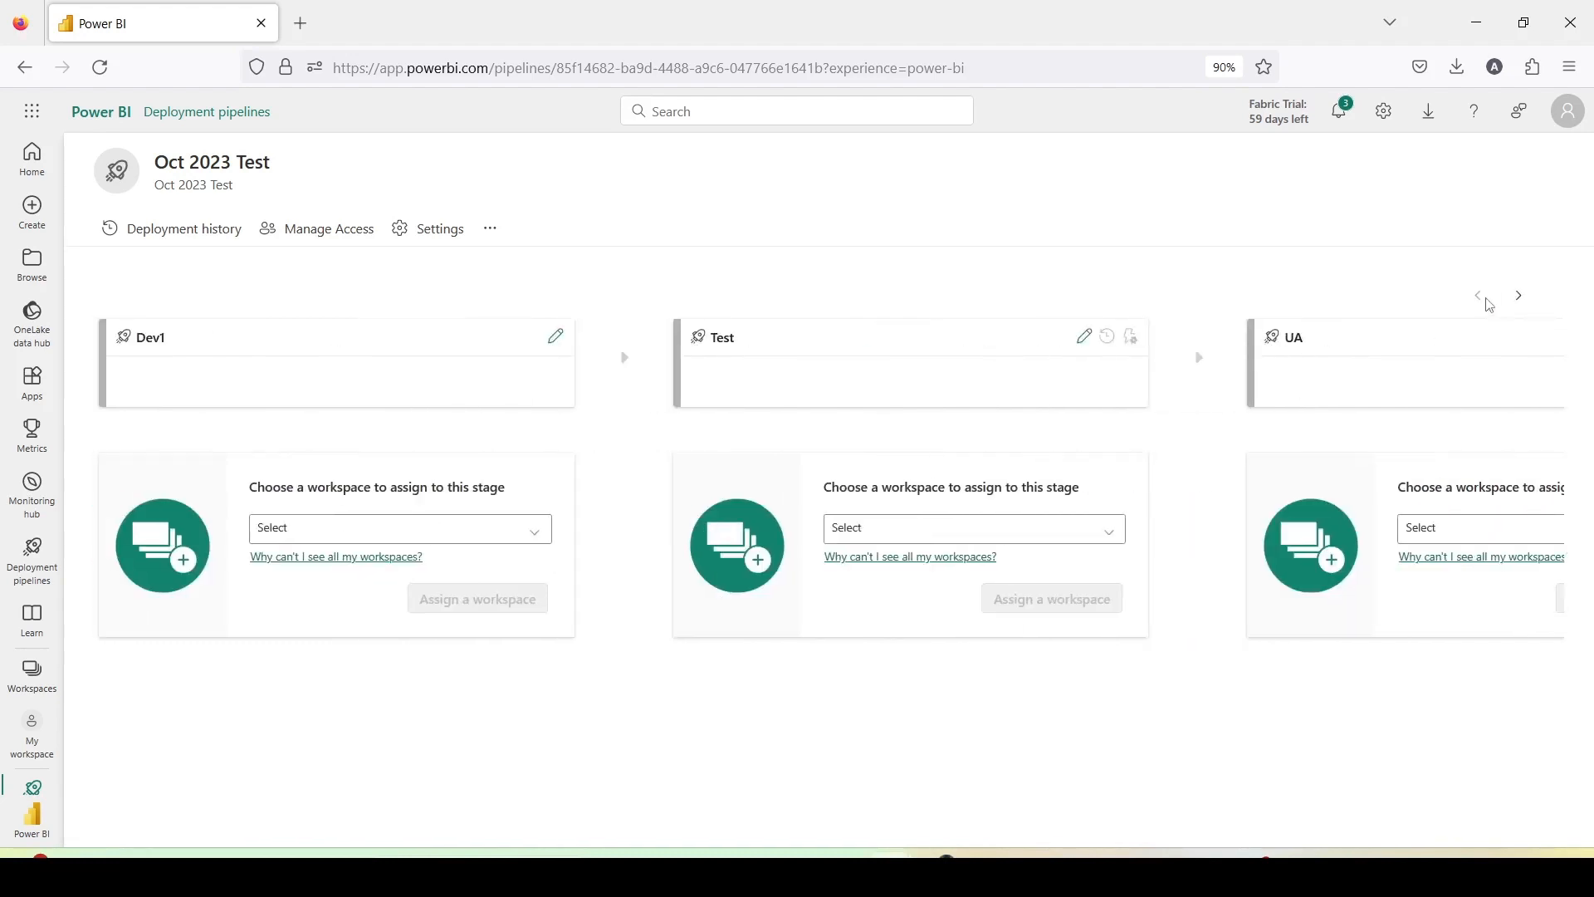
pyautogui.click(400, 529)
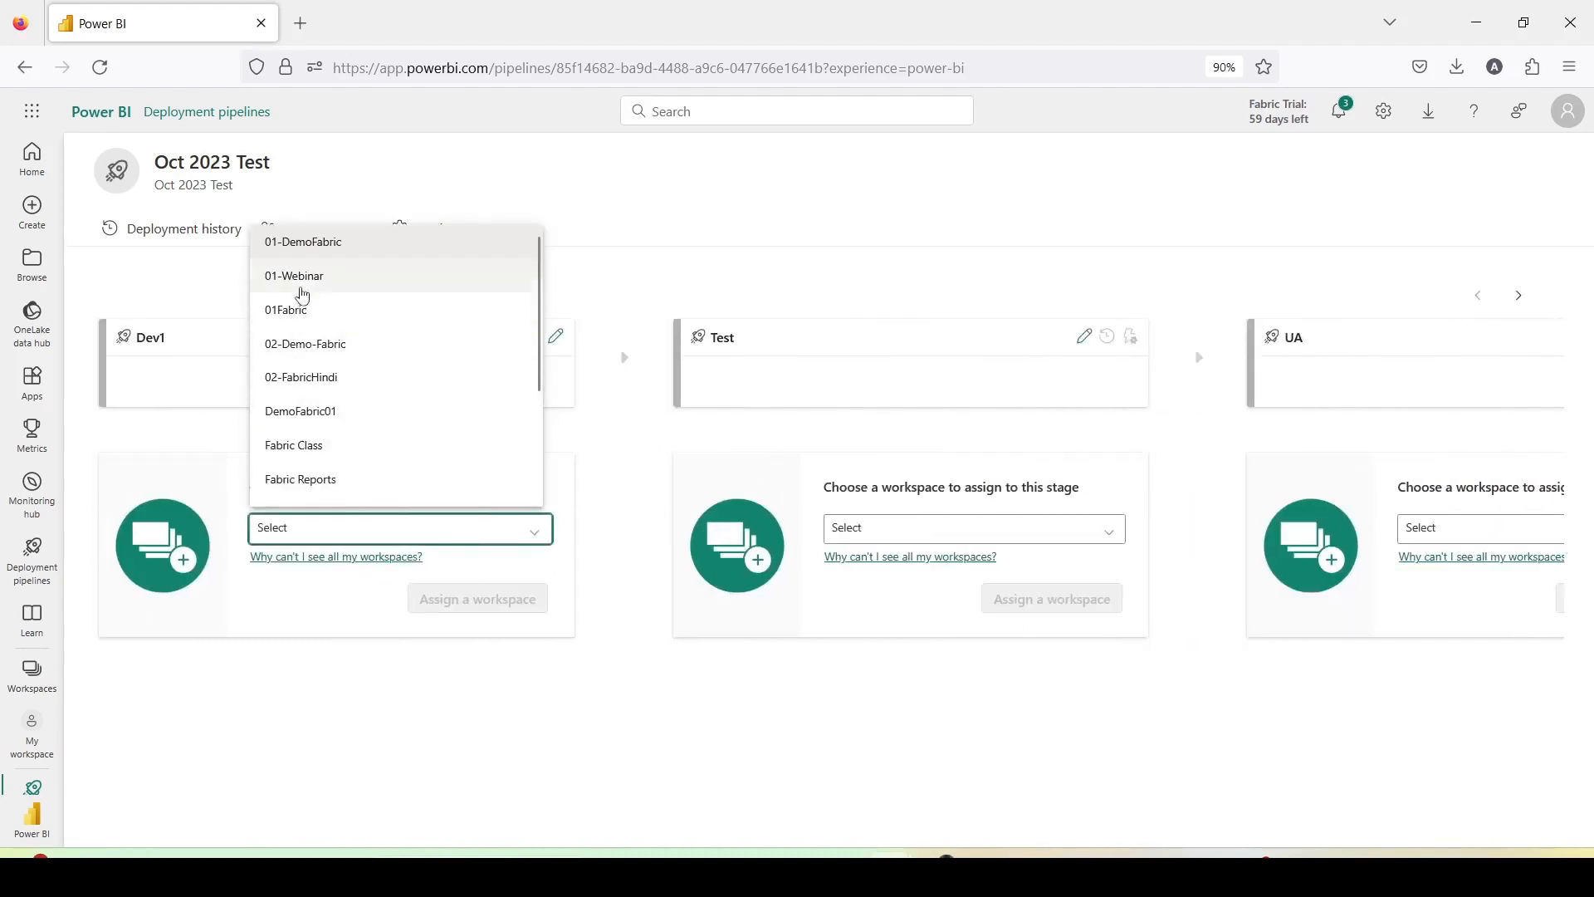
pyautogui.click(302, 242)
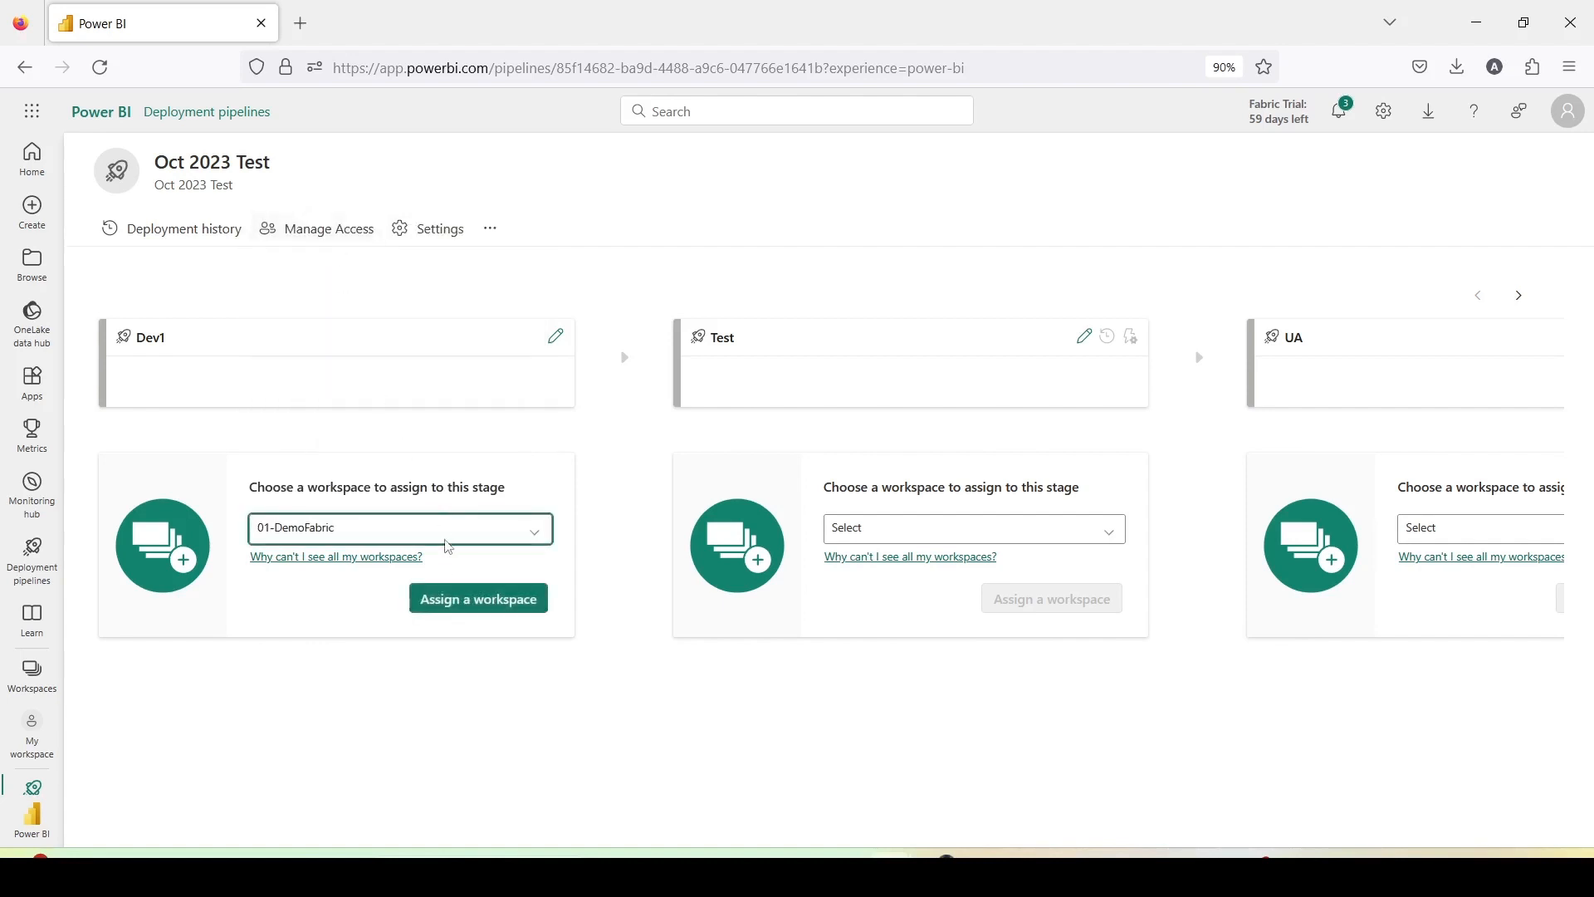
pyautogui.click(479, 597)
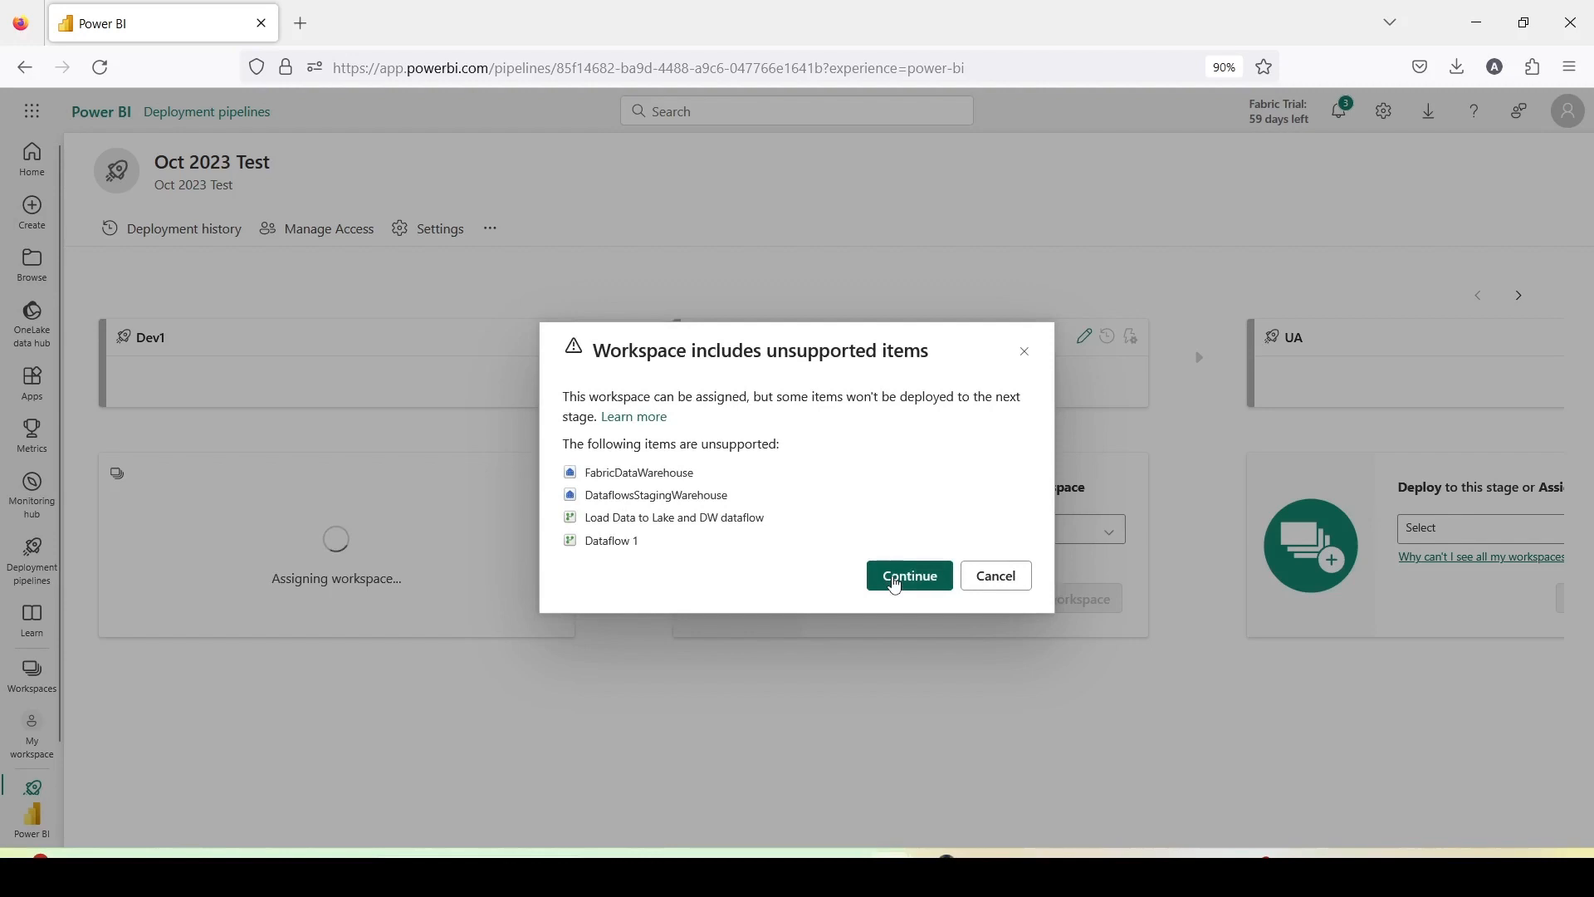
pyautogui.click(910, 575)
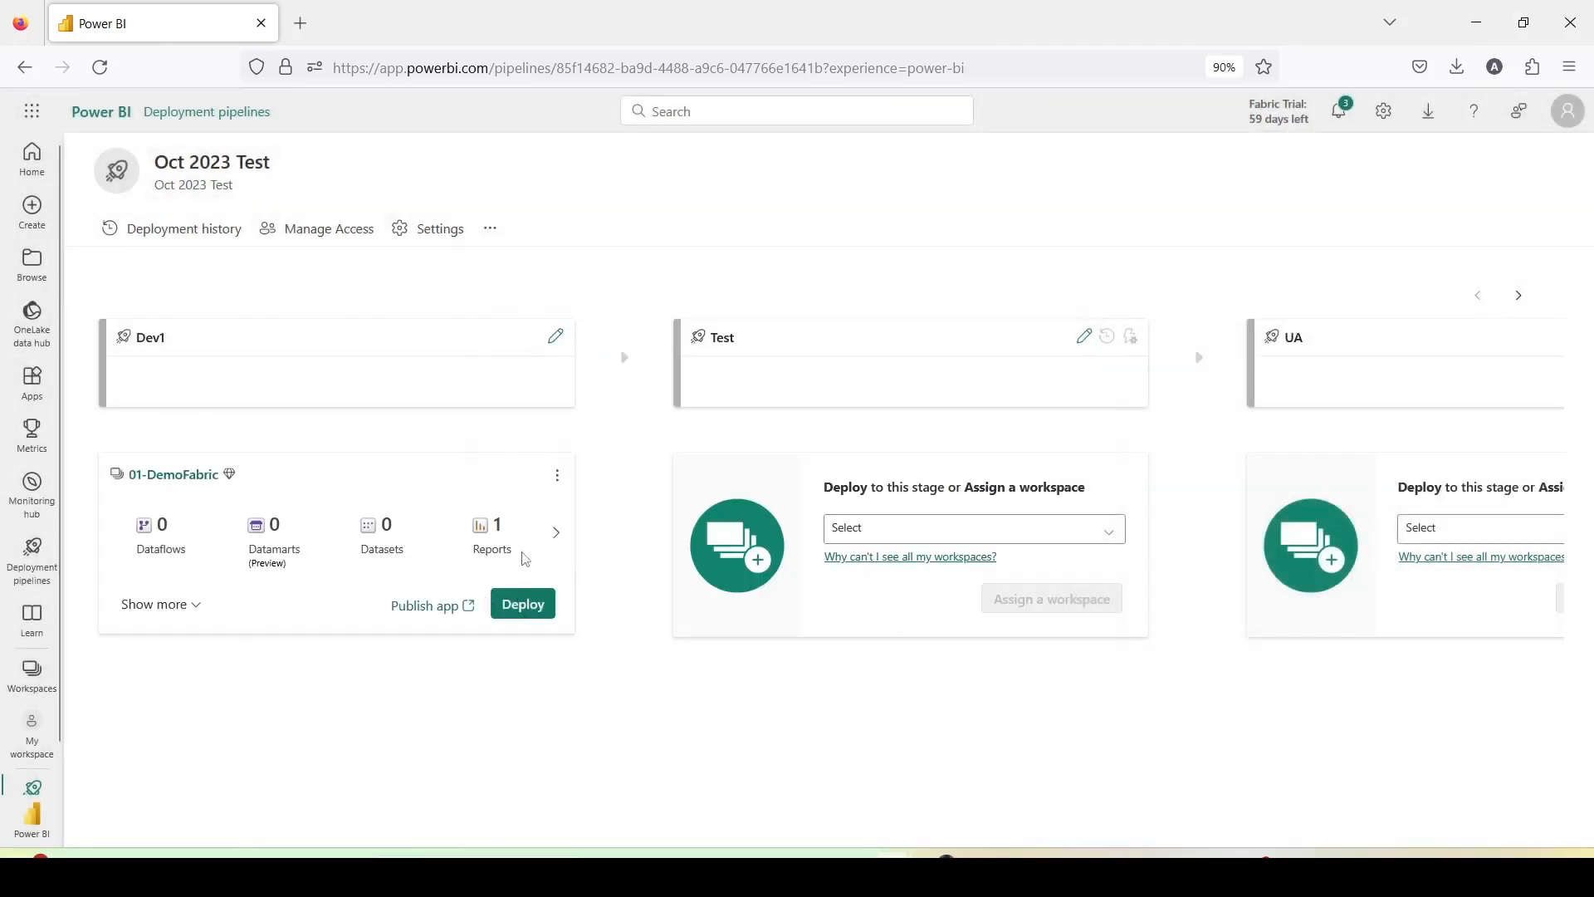
pyautogui.moveTo(849, 562)
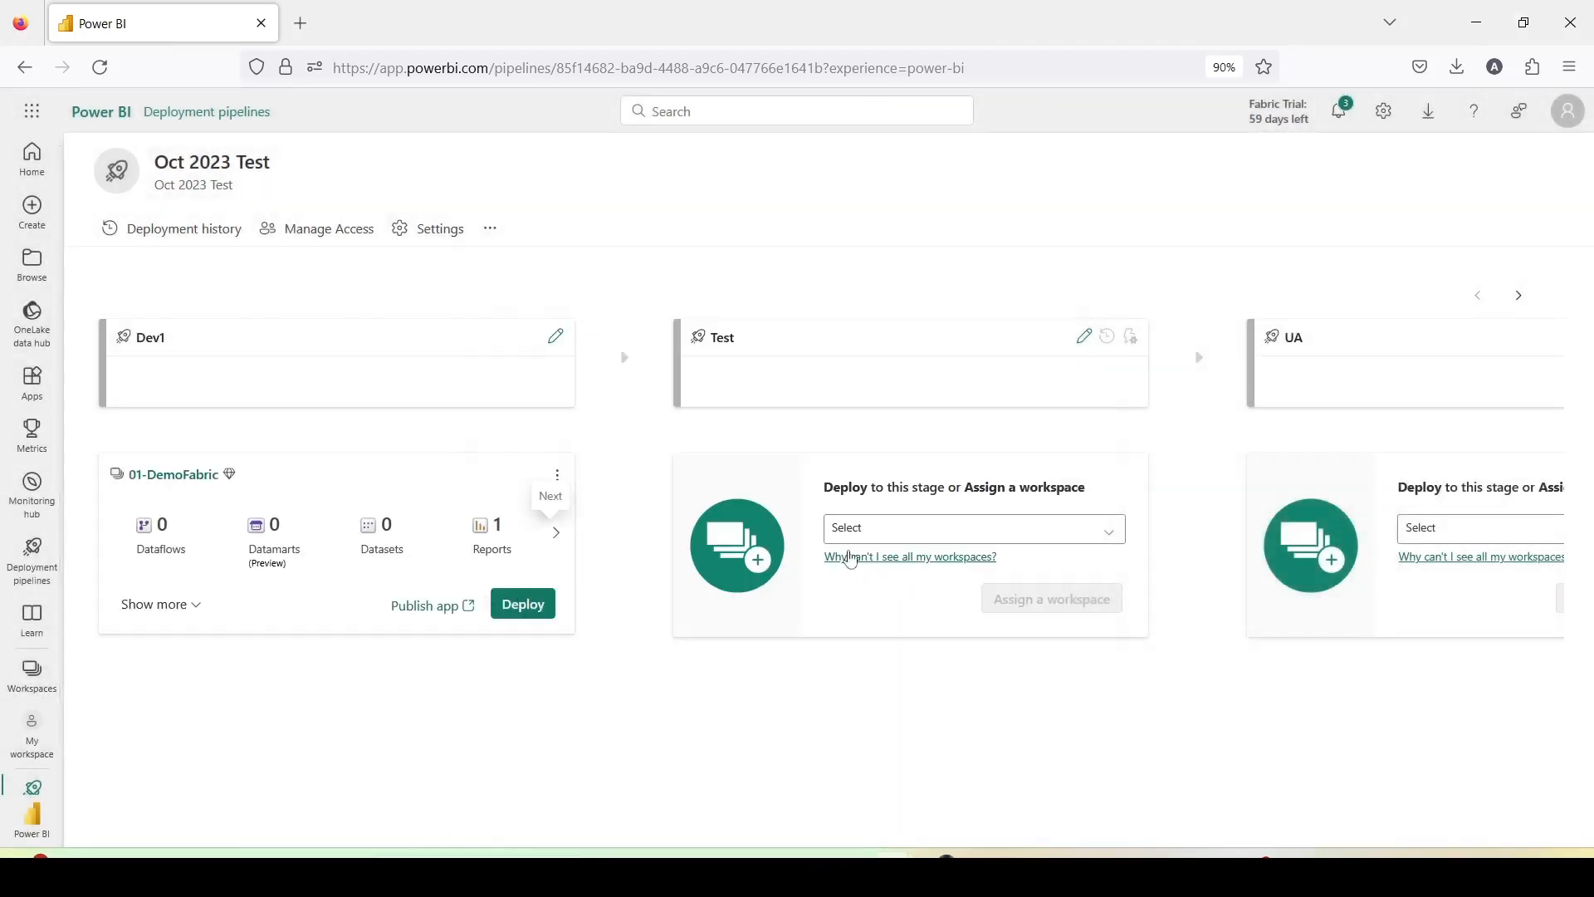
# Browse the workspaces available for the Test stage.
pyautogui.click(974, 528)
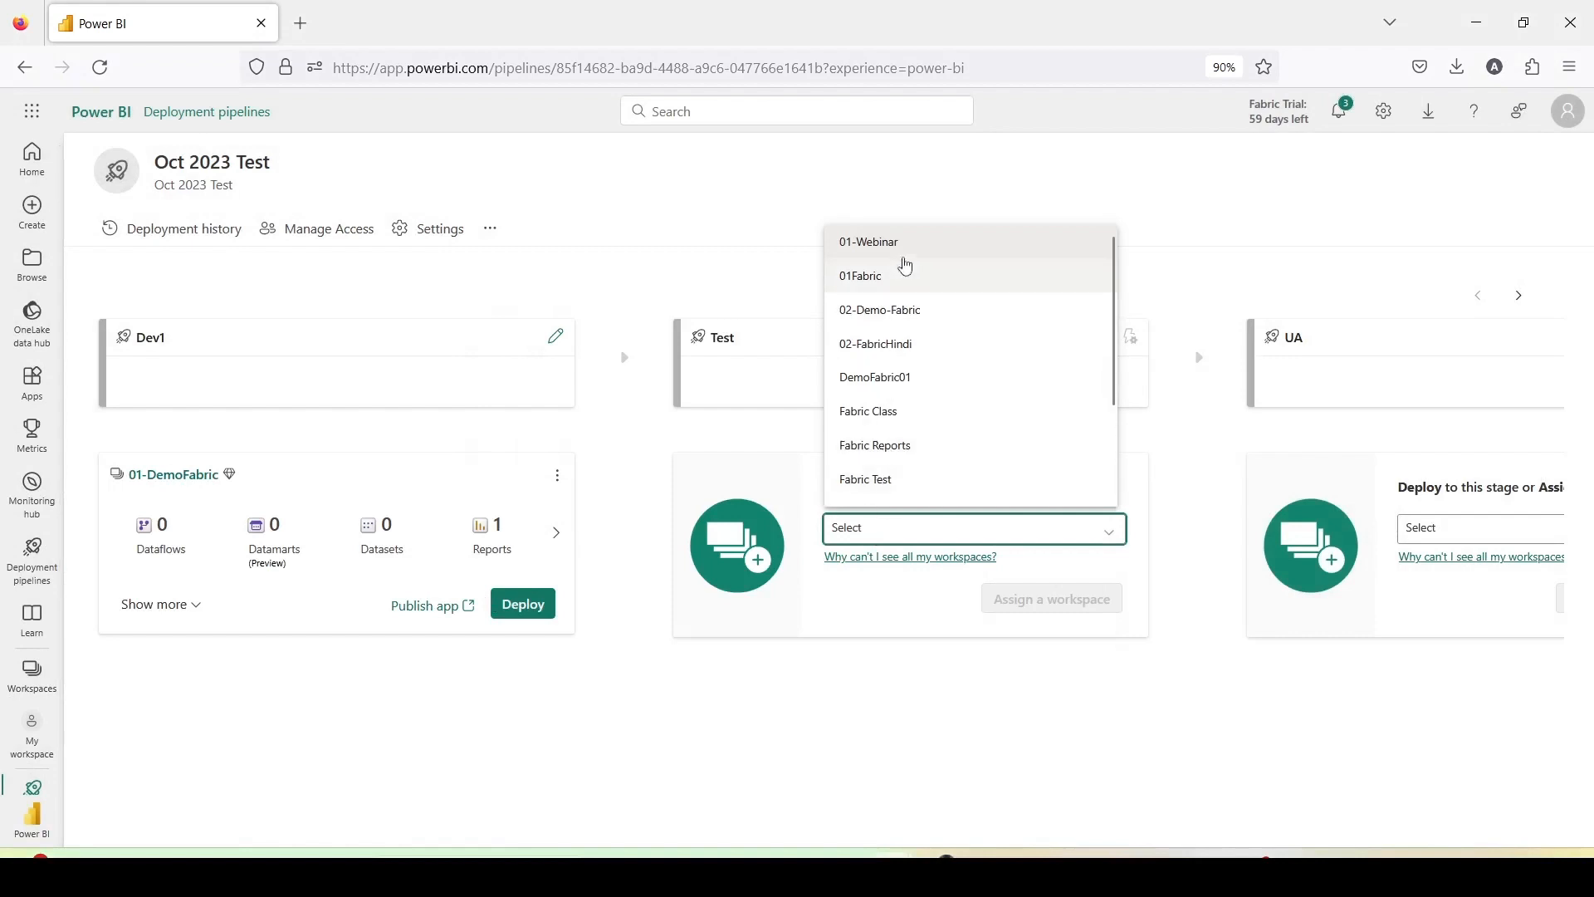
pyautogui.scroll(-3)
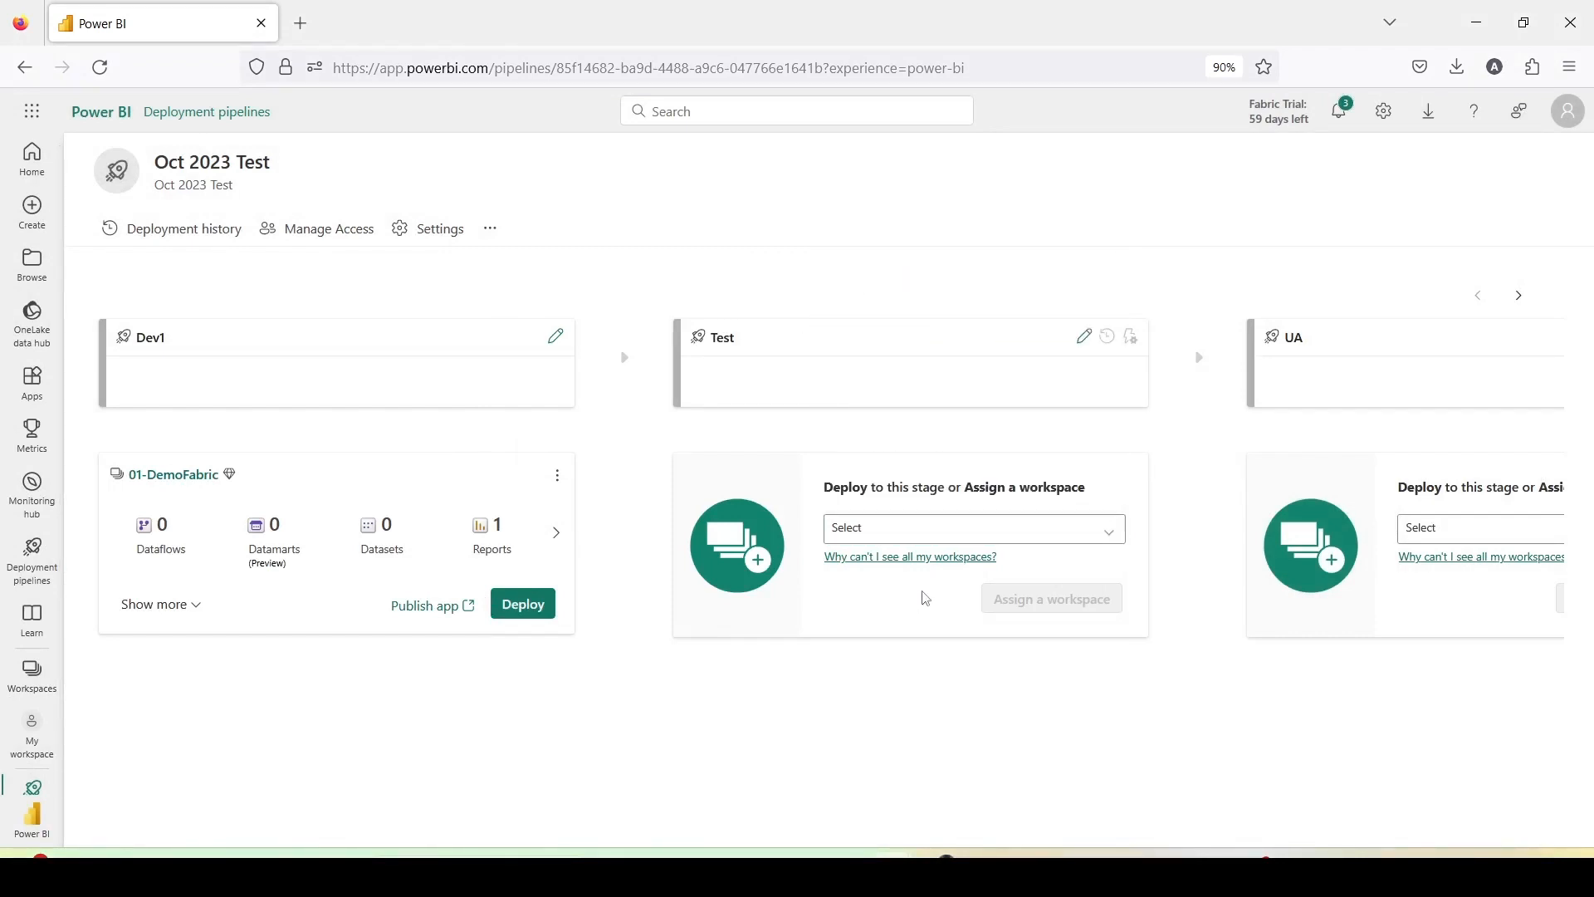
pyautogui.moveTo(1086, 339)
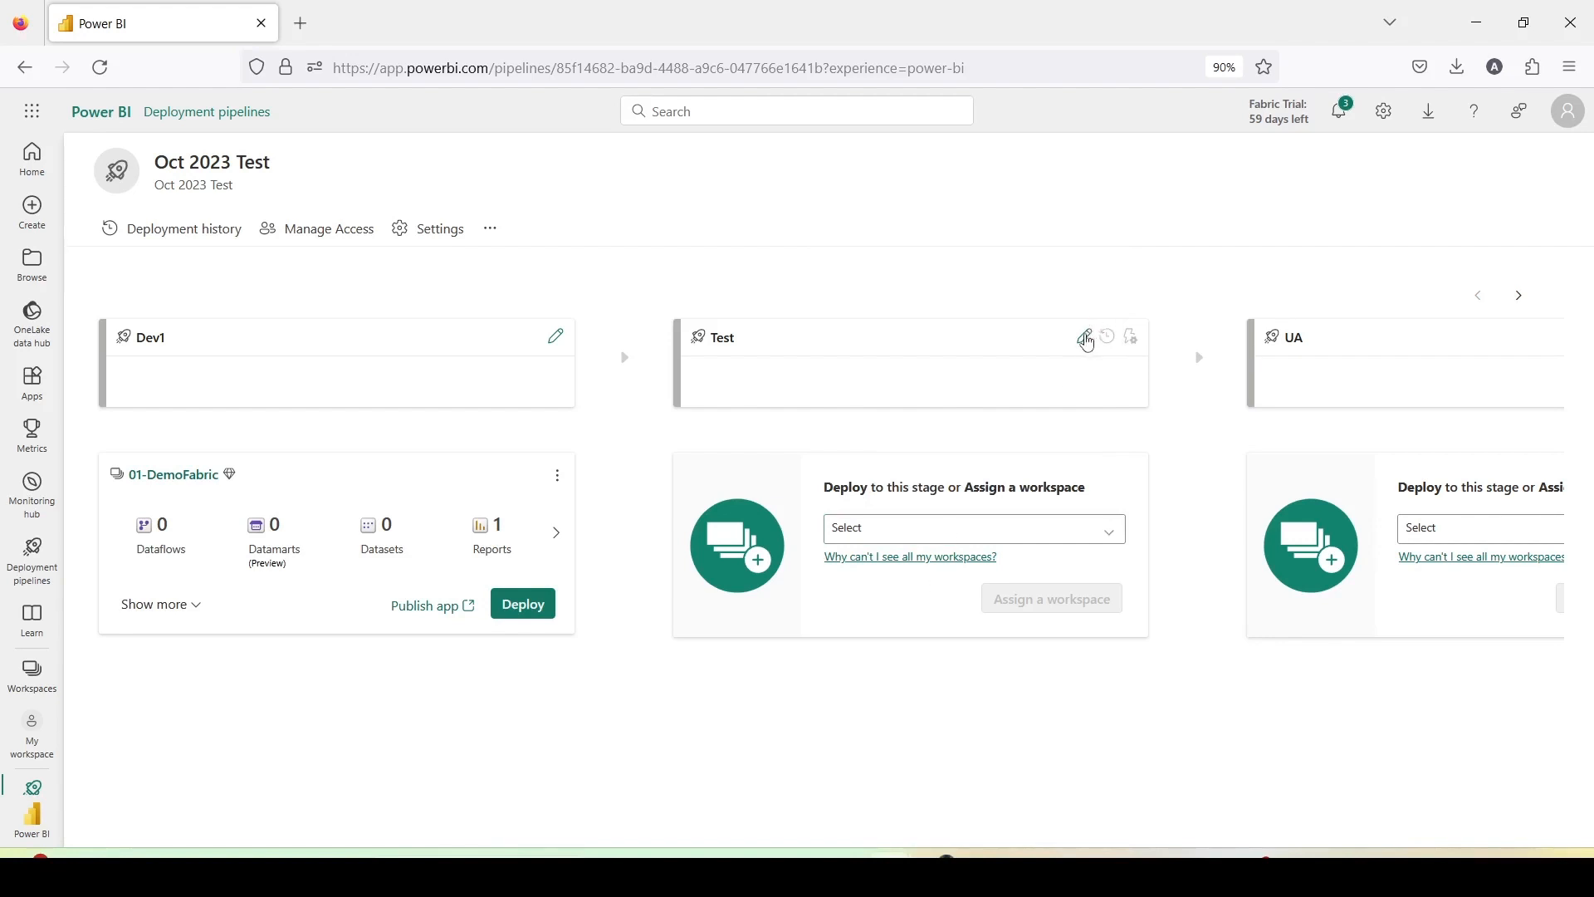
pyautogui.moveTo(1030, 367)
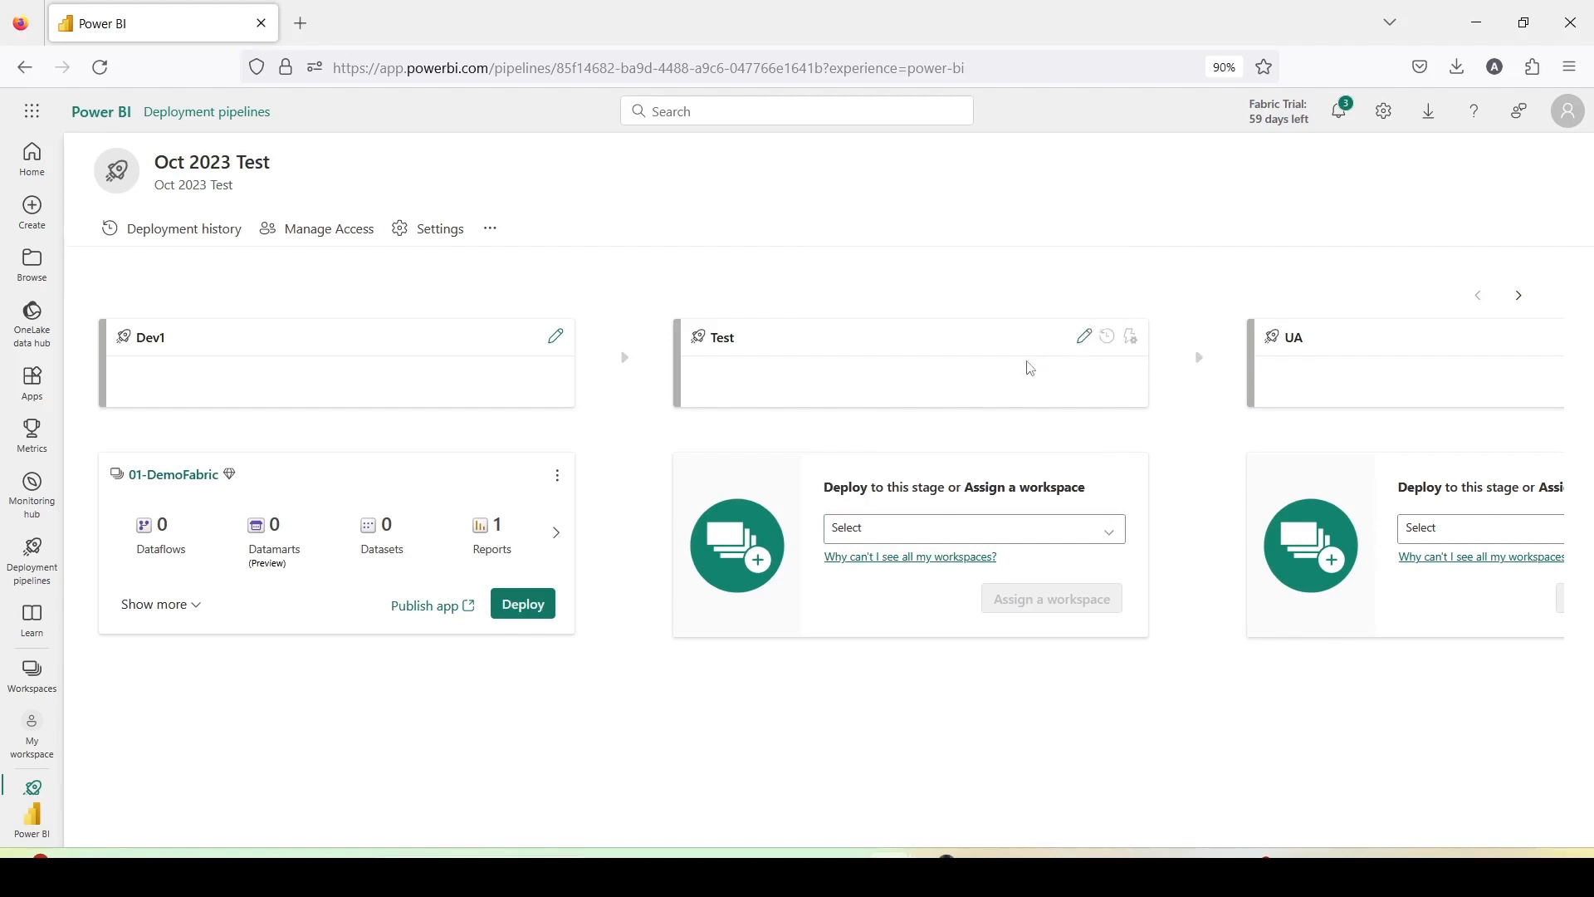
pyautogui.moveTo(987, 349)
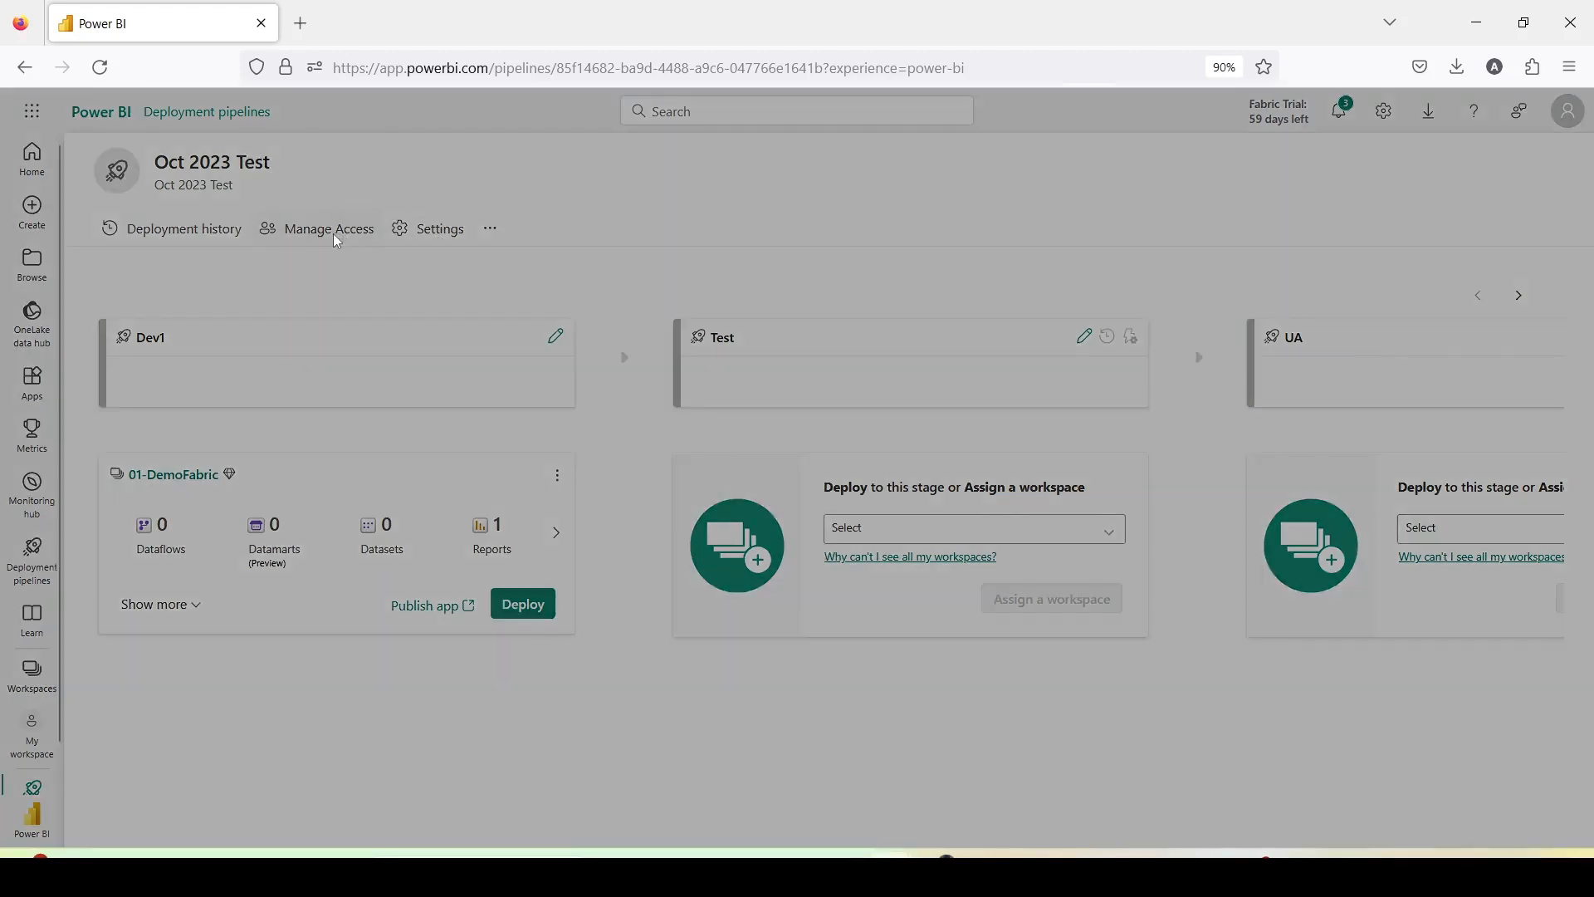
pyautogui.click(329, 227)
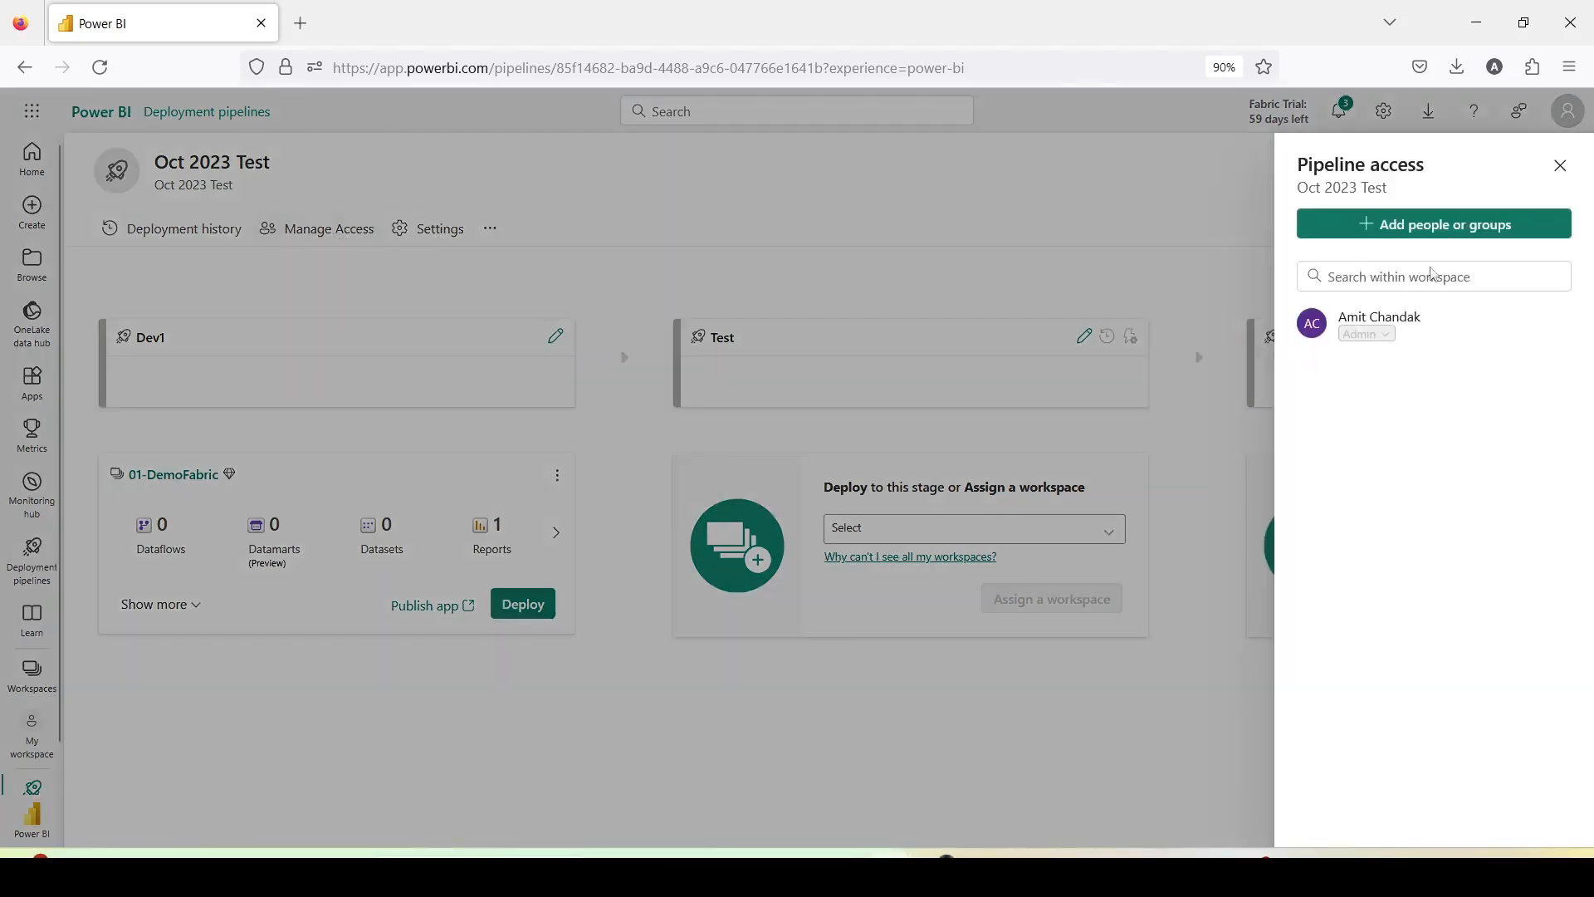
pyautogui.click(1433, 275)
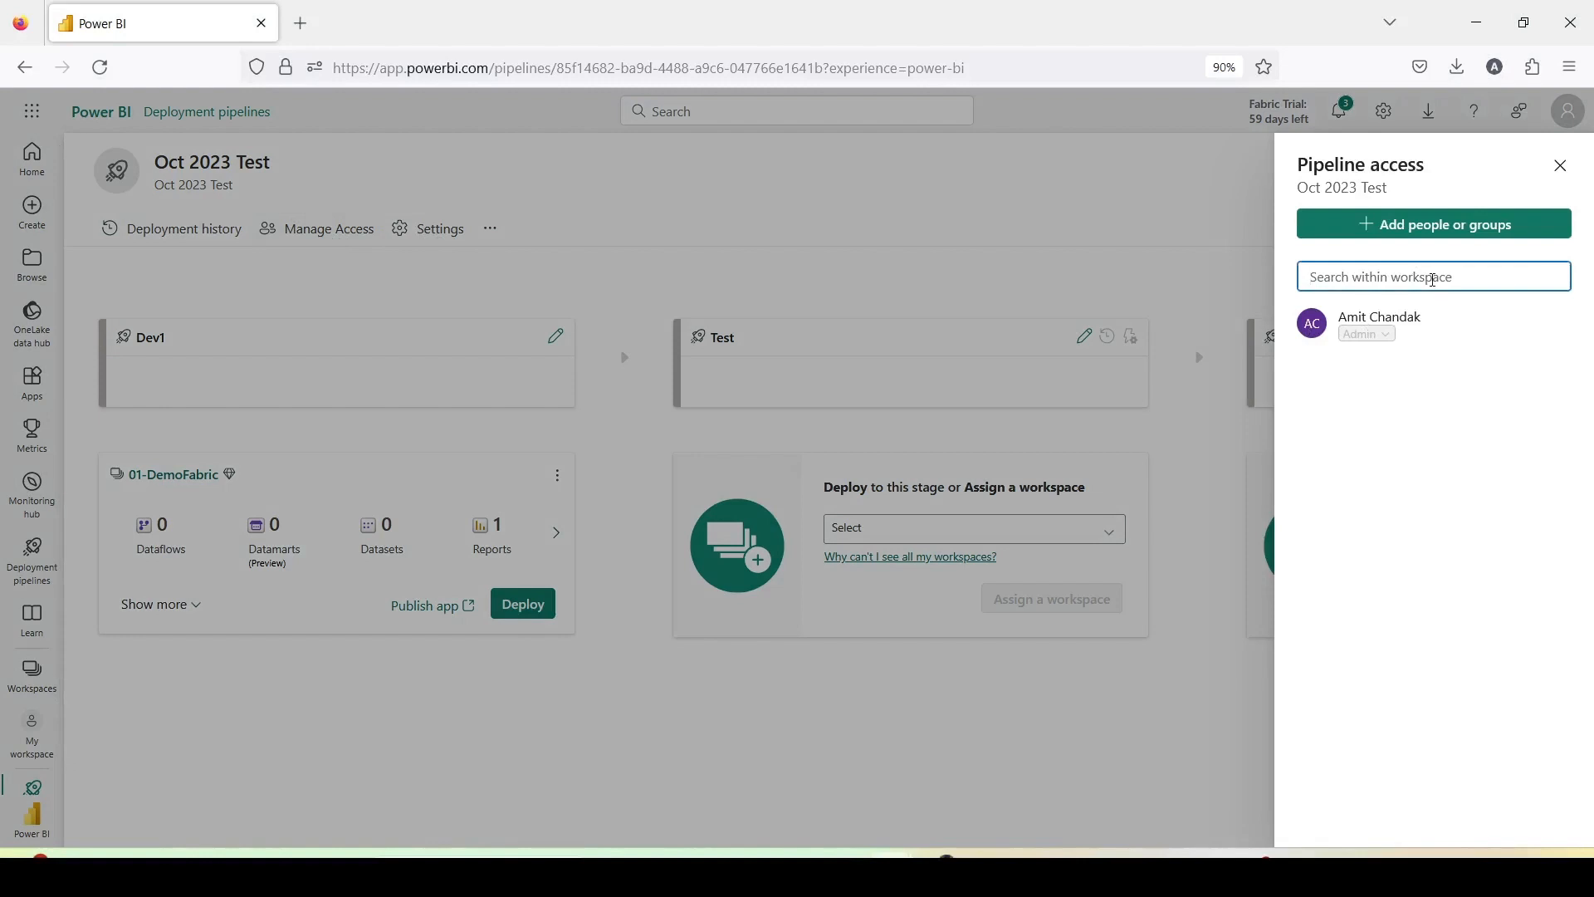
pyautogui.click(1435, 224)
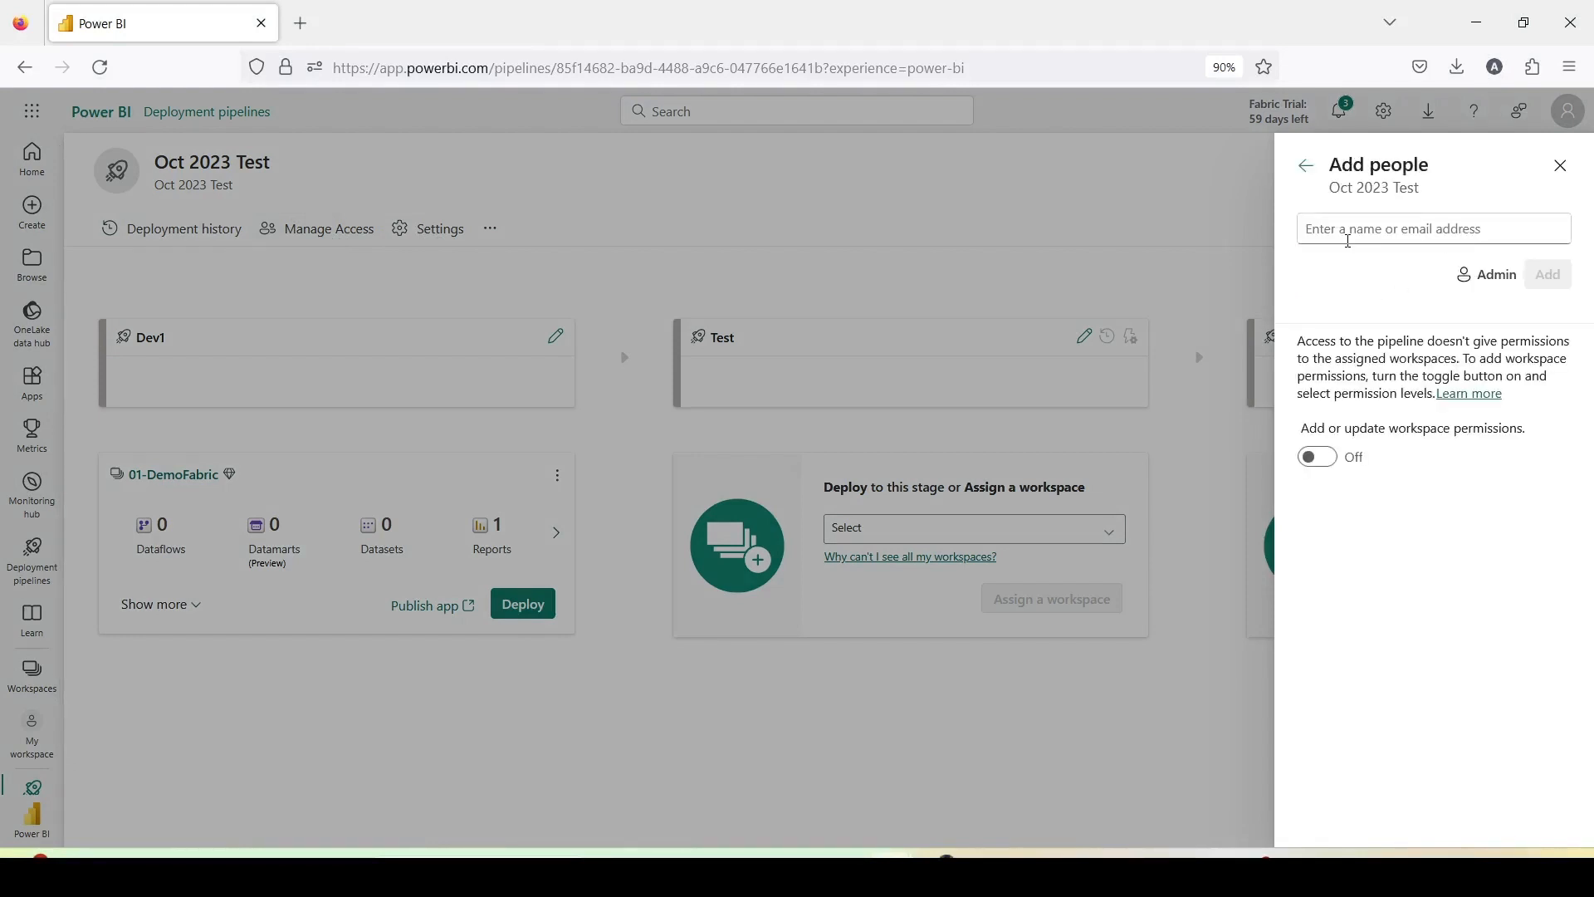
pyautogui.write('mss')
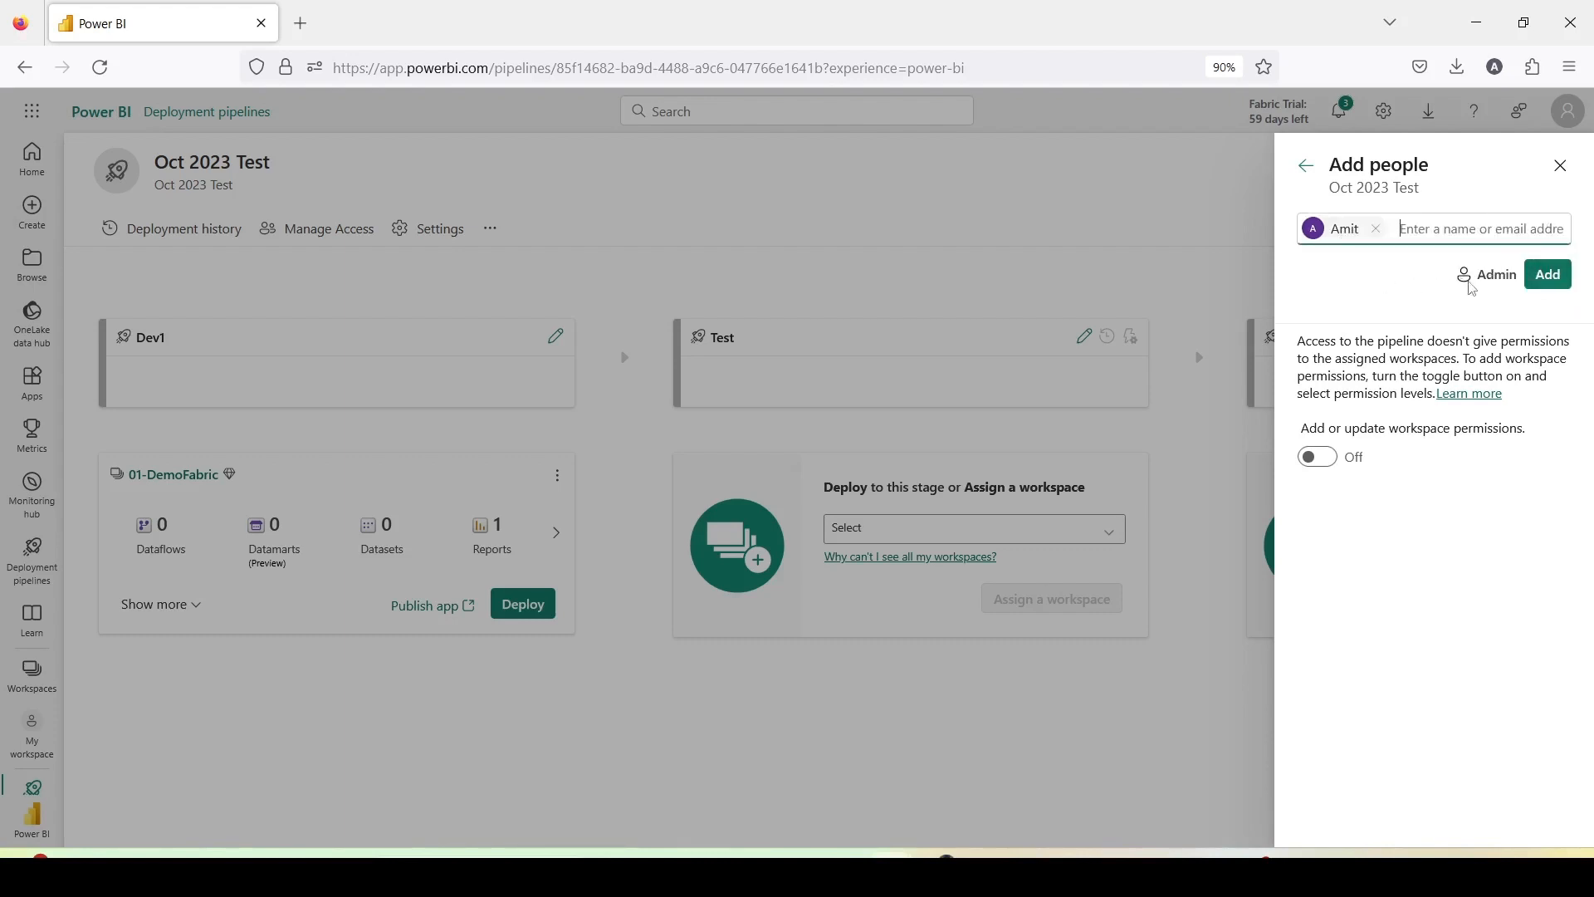
pyautogui.click(1548, 274)
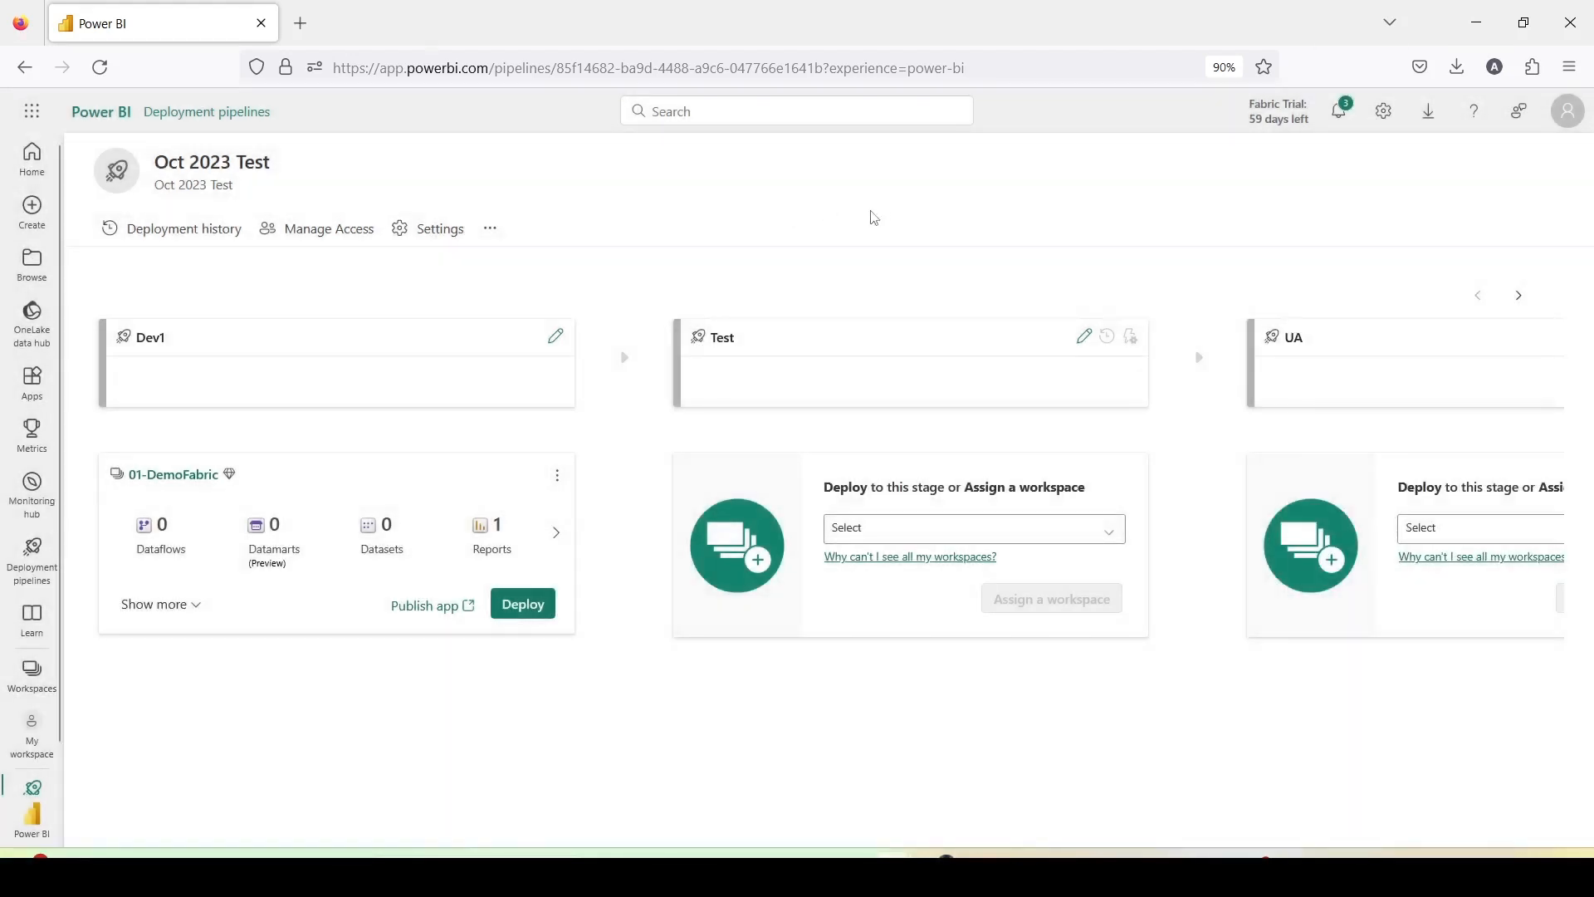
pyautogui.click(438, 228)
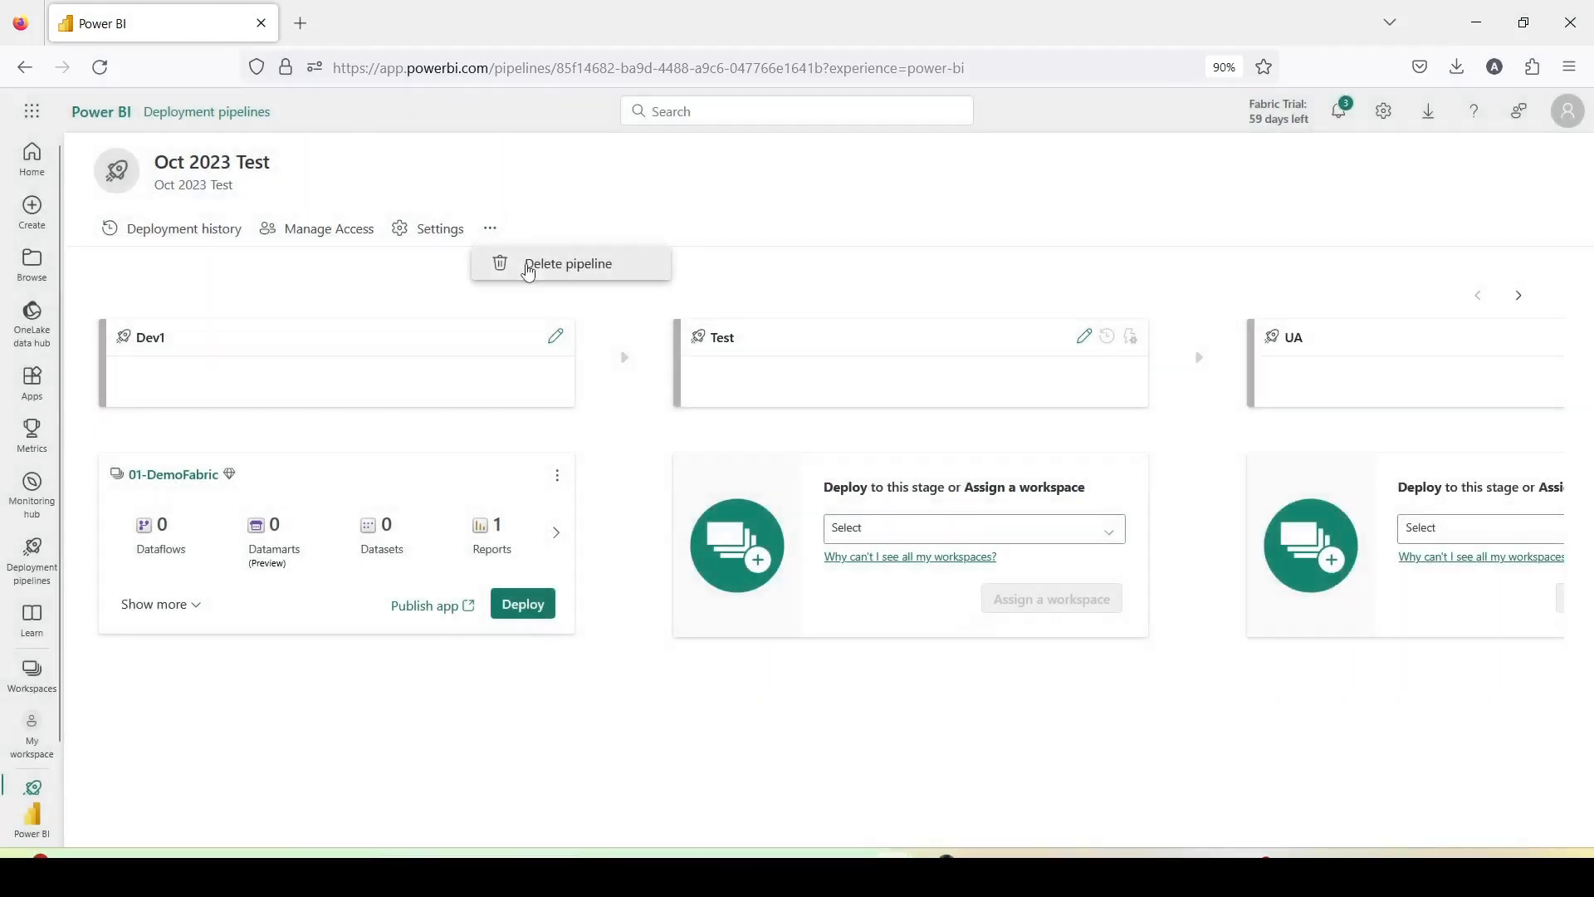
pyautogui.moveTo(528, 269)
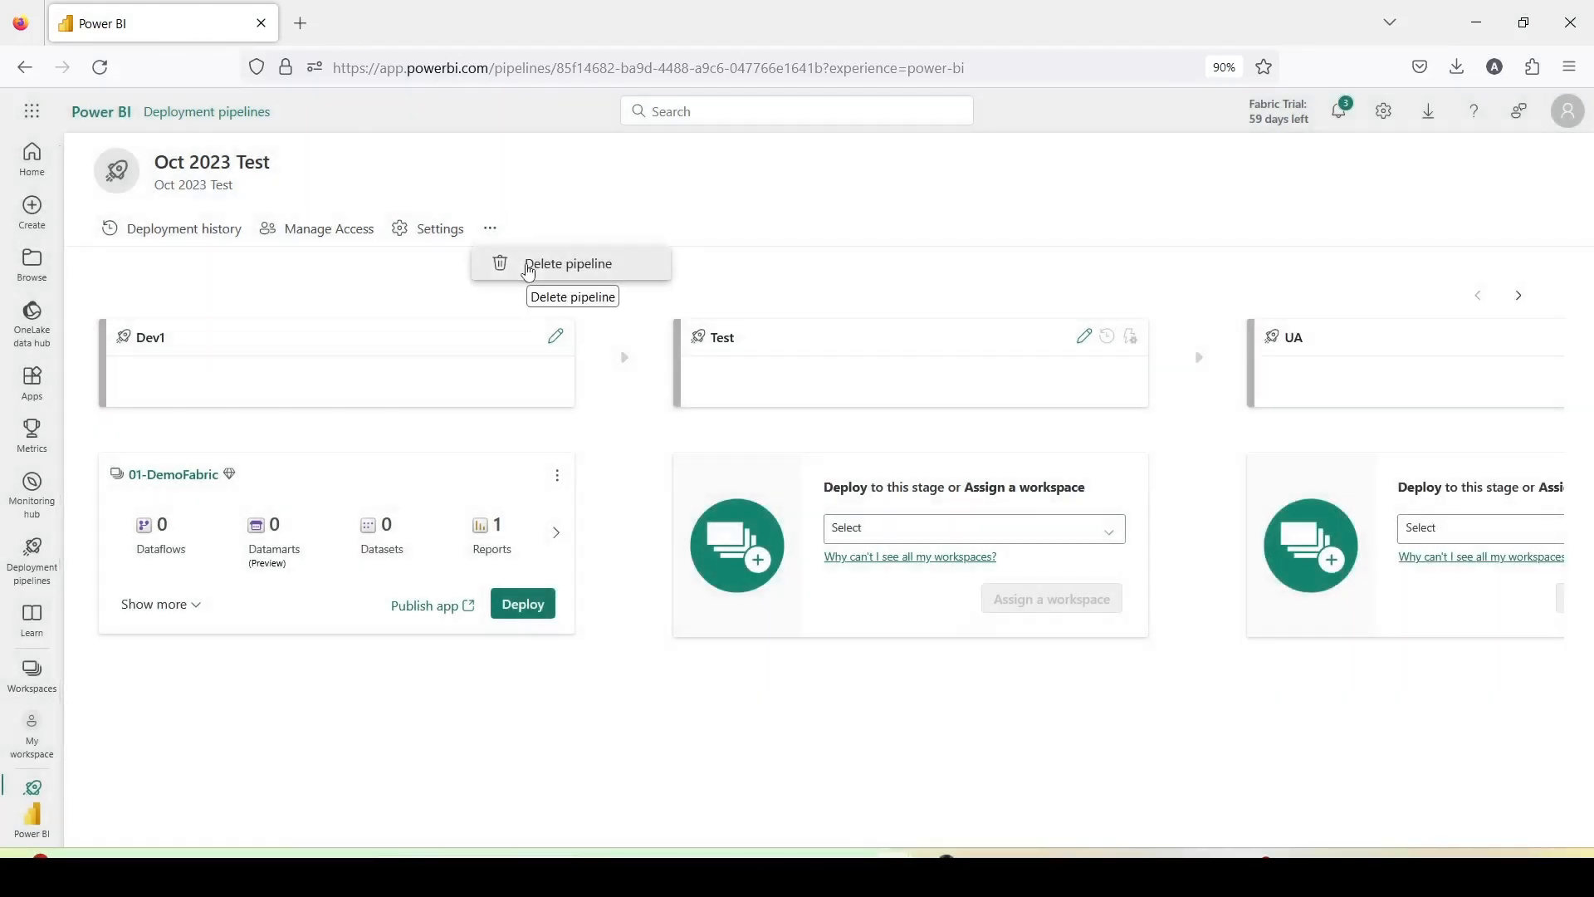
pyautogui.click(184, 228)
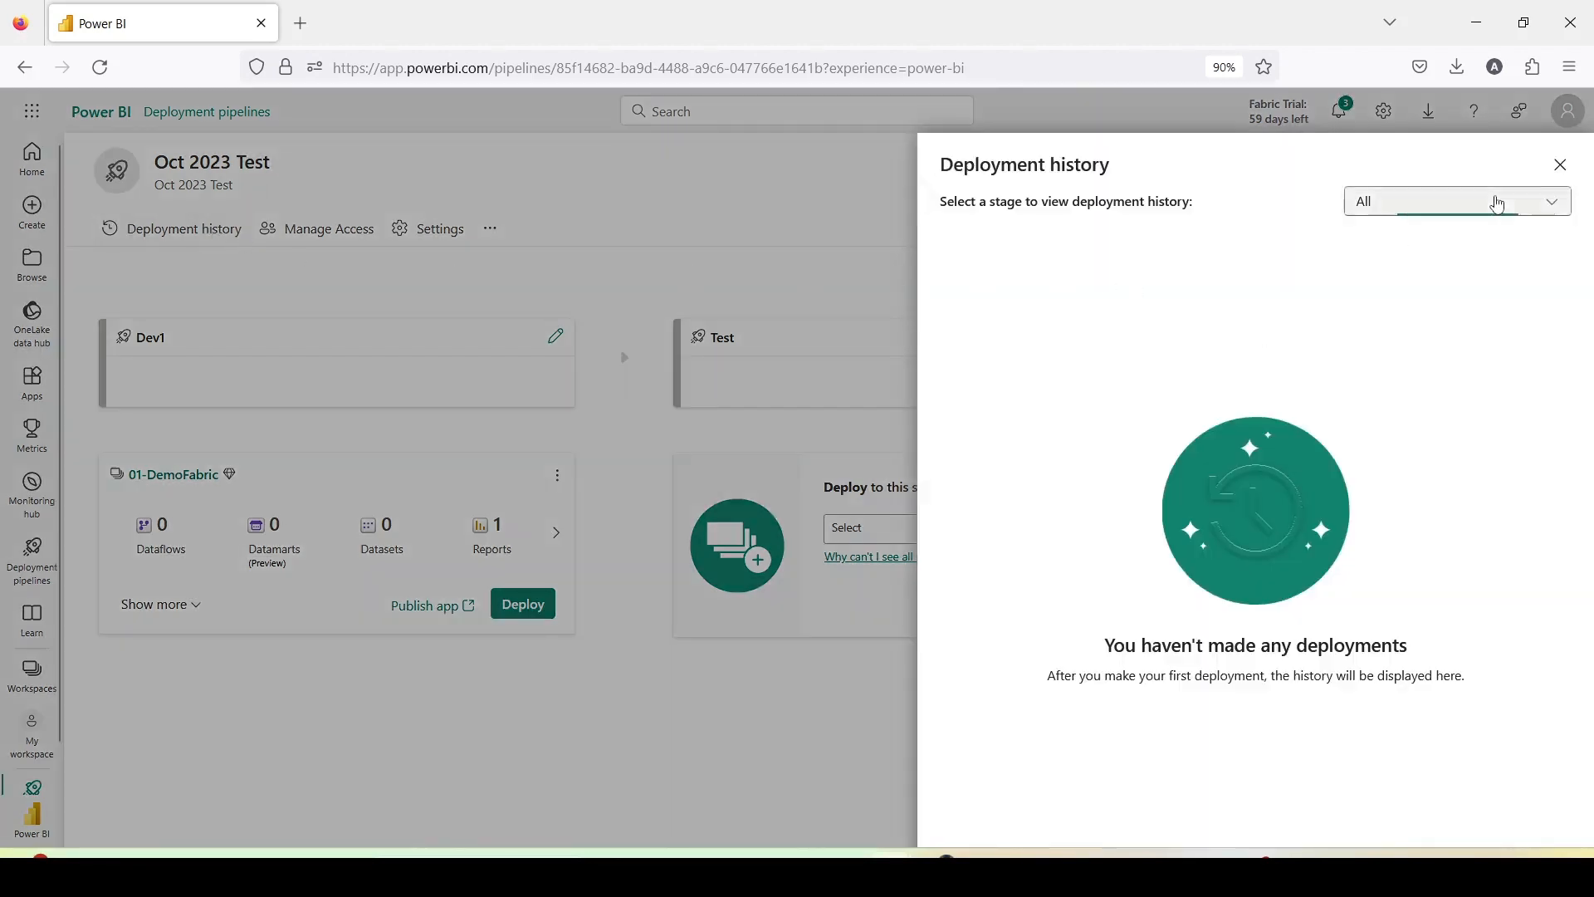
pyautogui.click(1458, 201)
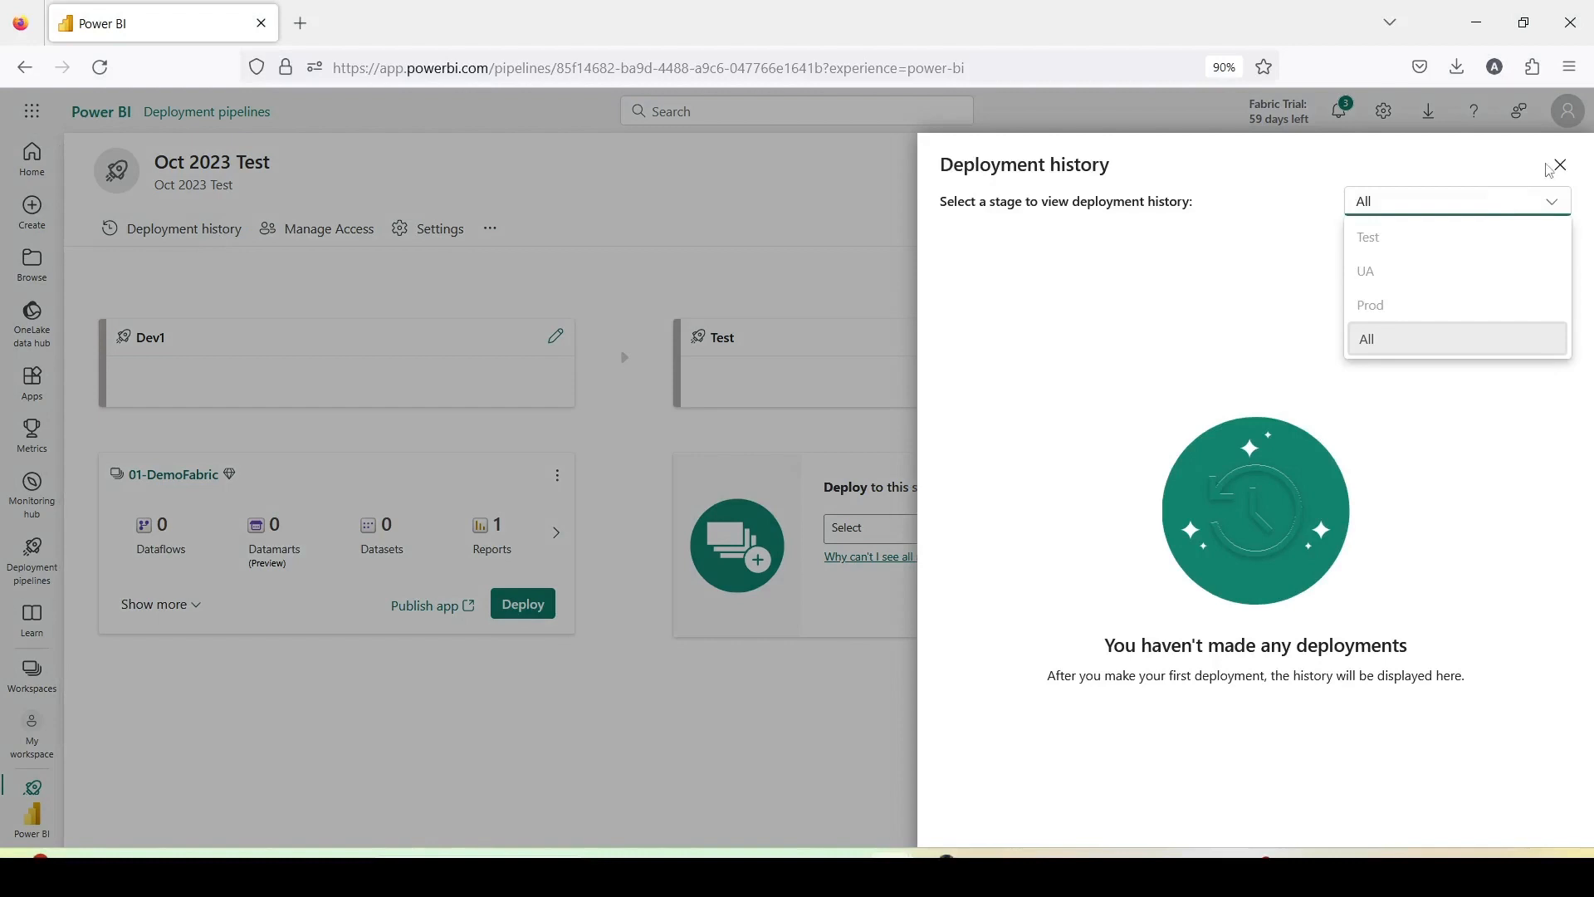
pyautogui.click(1561, 165)
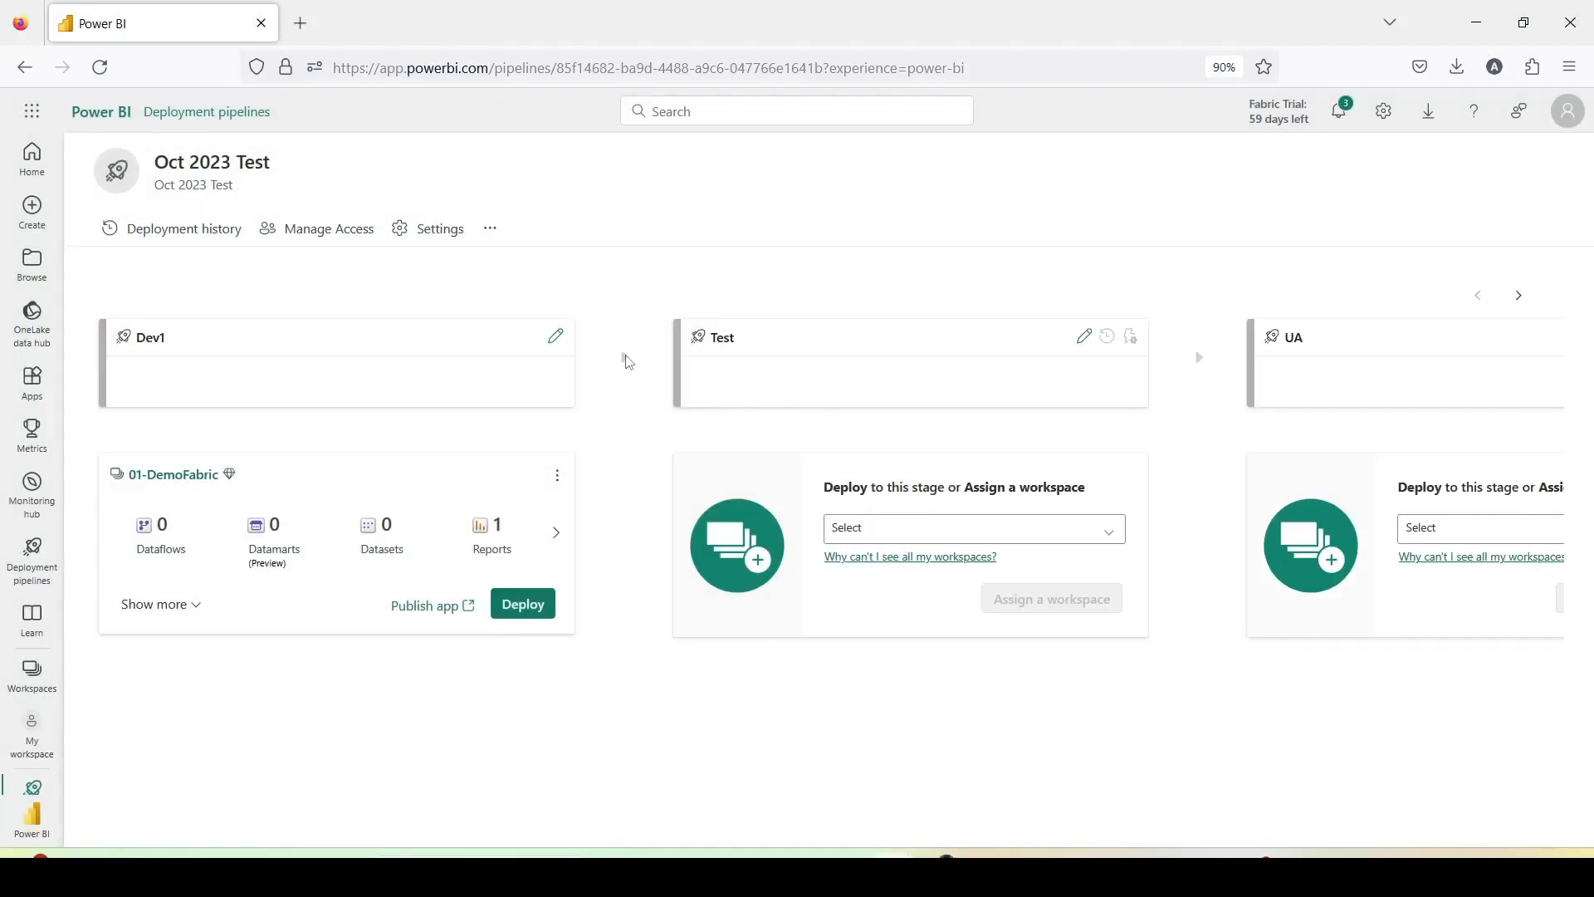